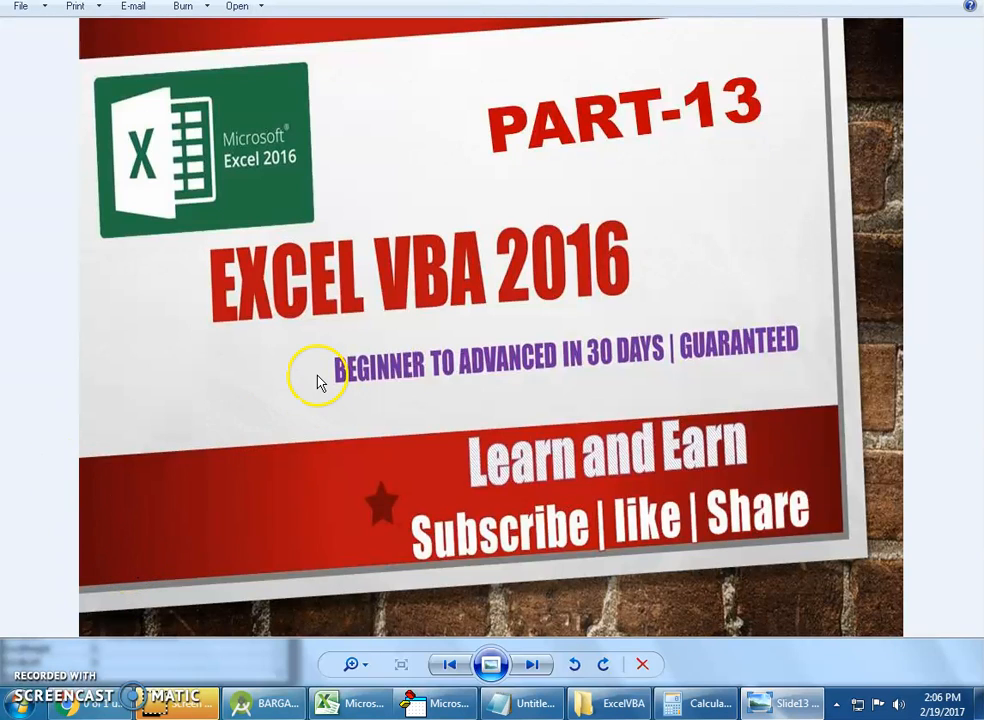
mouse_move(552, 212)
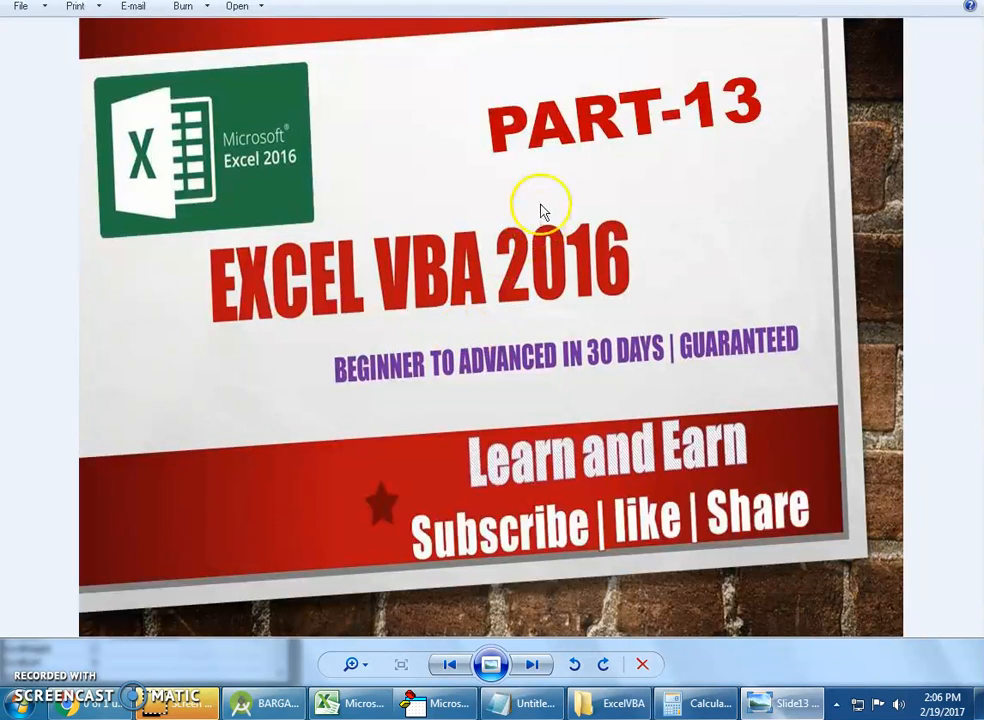
mouse_move(530, 330)
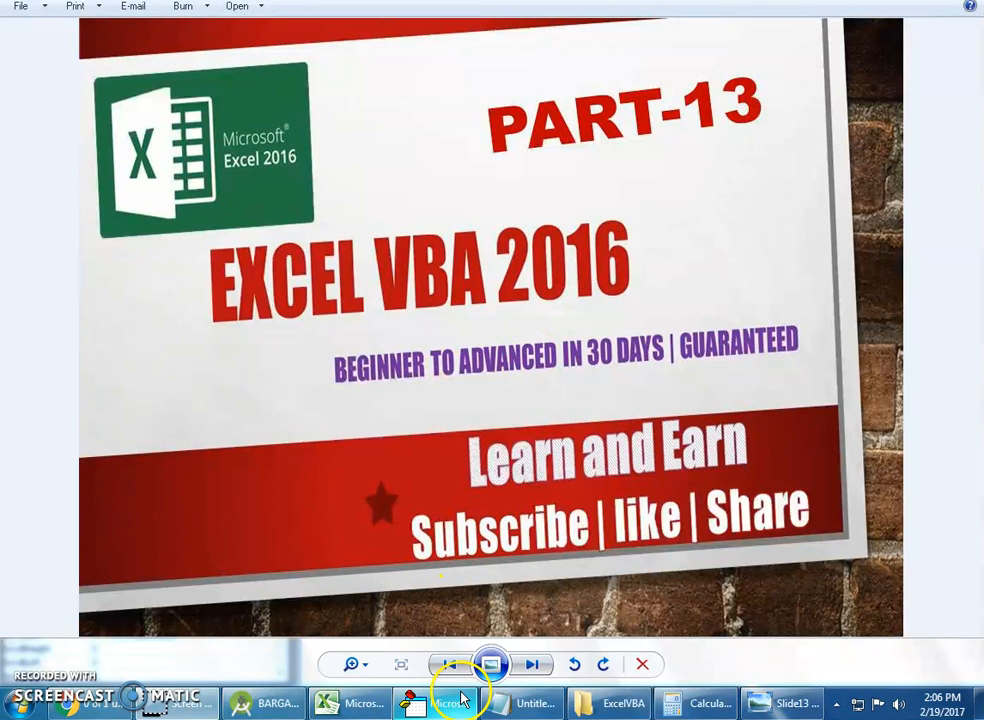
mouse_move(464, 700)
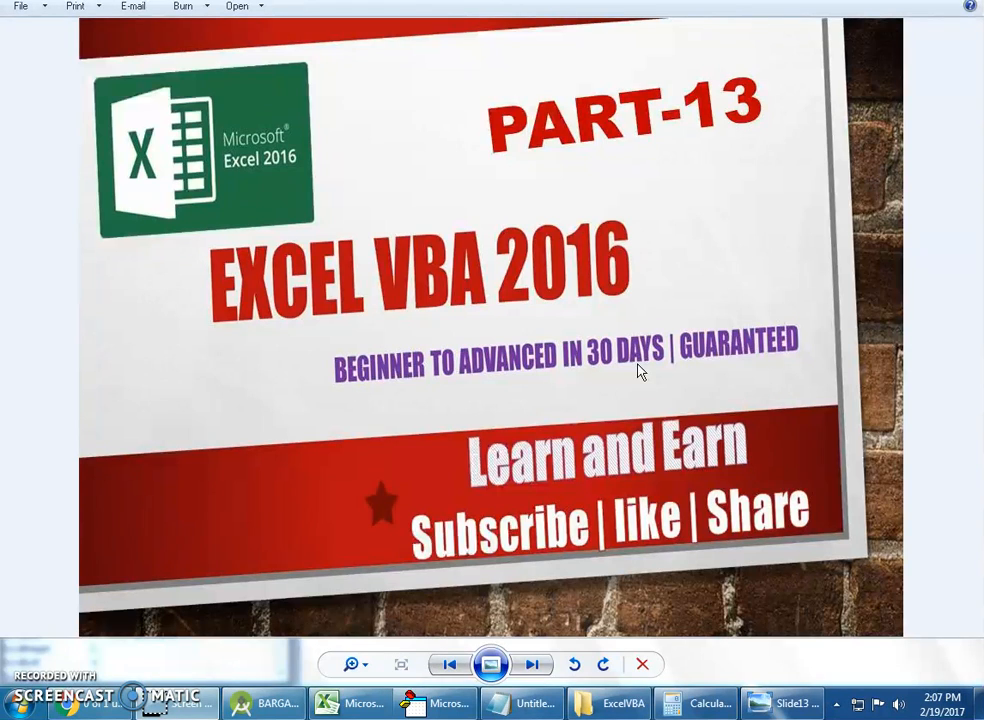
- Return from the finished form to the workbook and bring up the VBA project editor
left_click(434, 704)
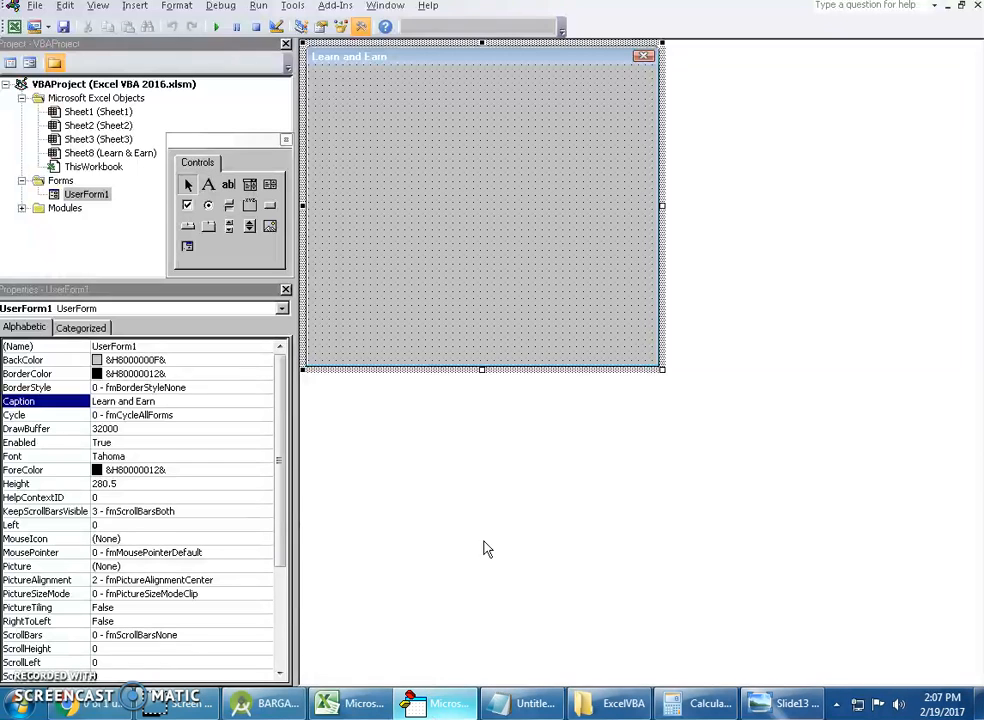
mouse_move(516, 382)
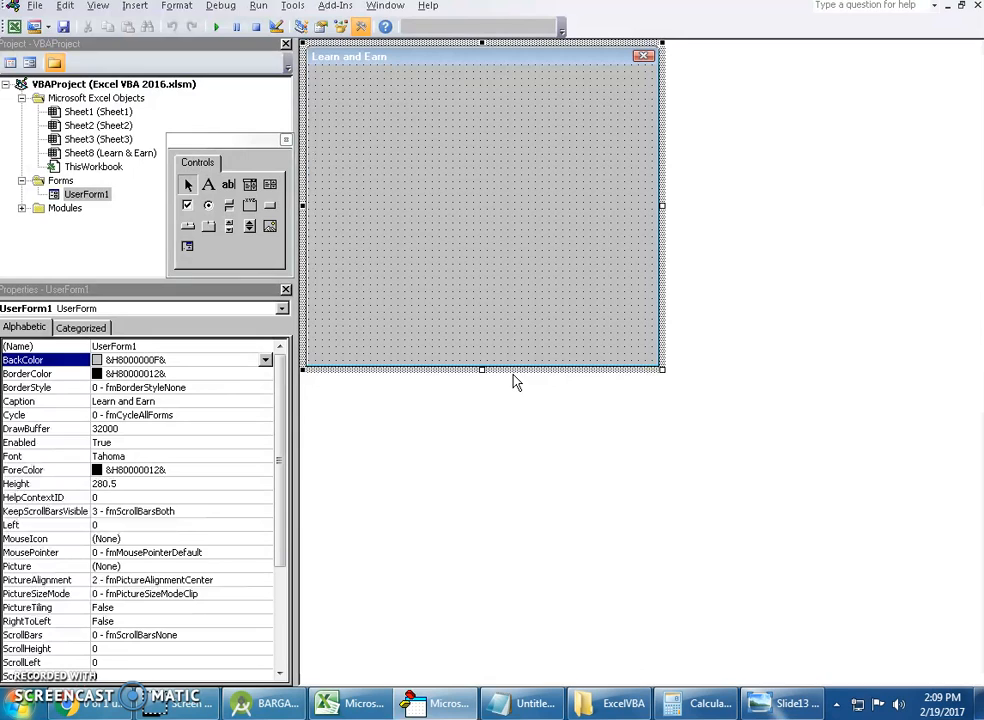
mouse_move(524, 388)
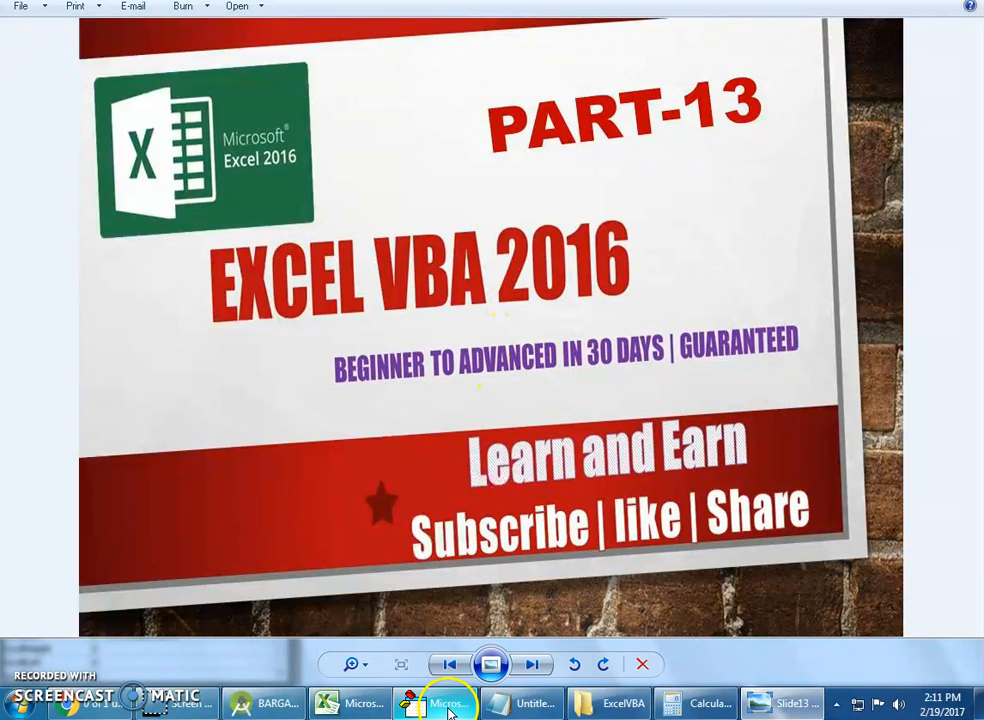
left_click(448, 704)
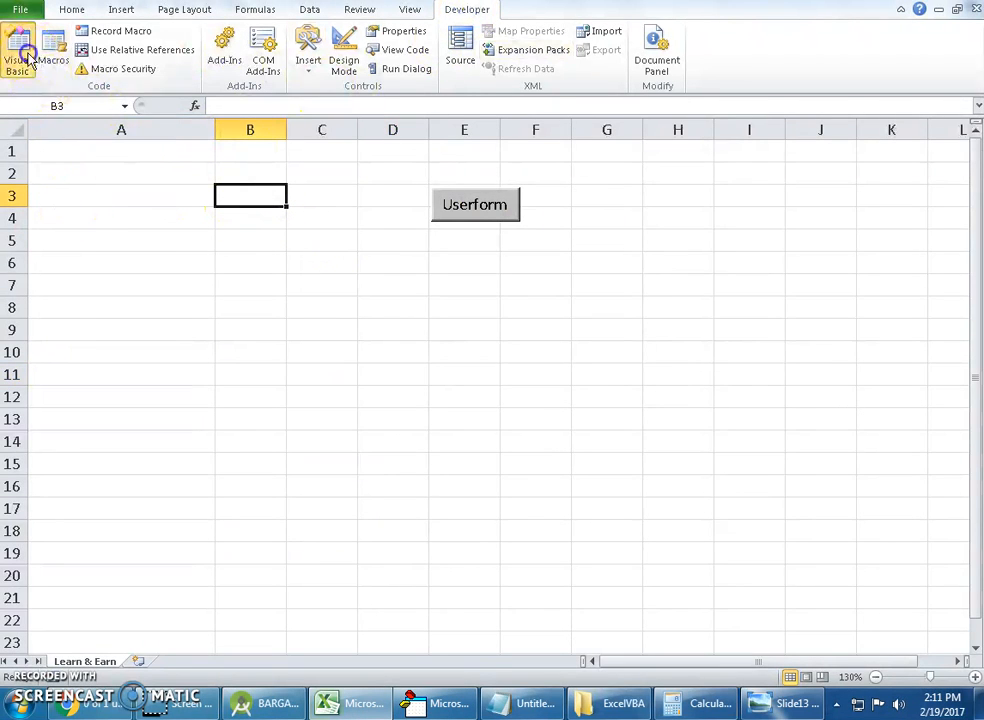
left_click(22, 50)
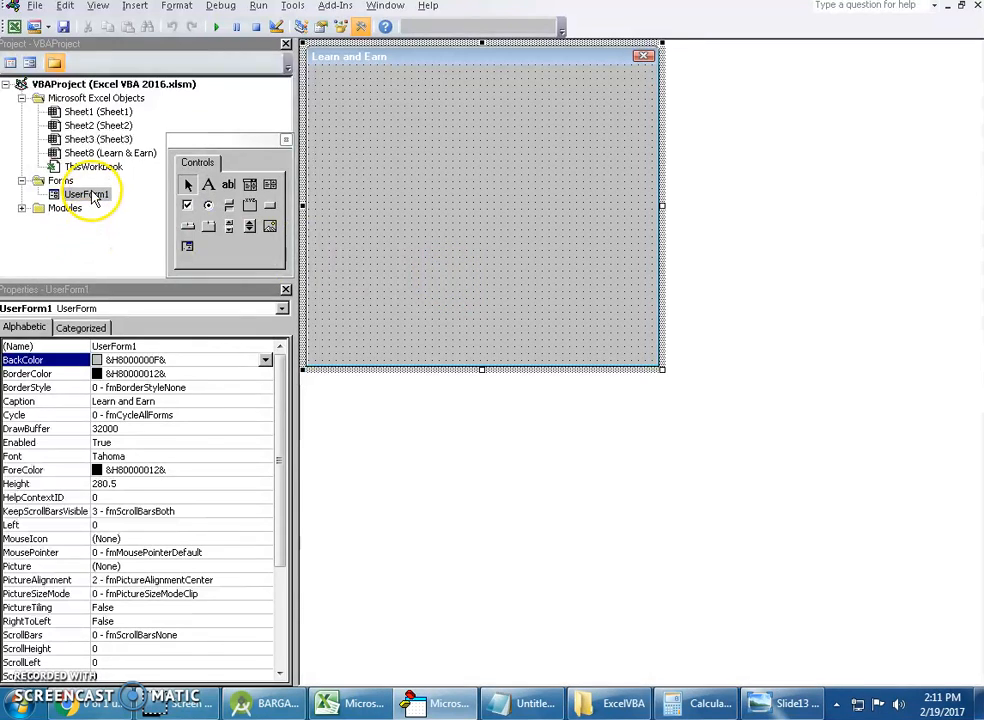
- Remove the existing UserForm1 from the project and insert a fresh blank UserForm
right_click(80, 192)
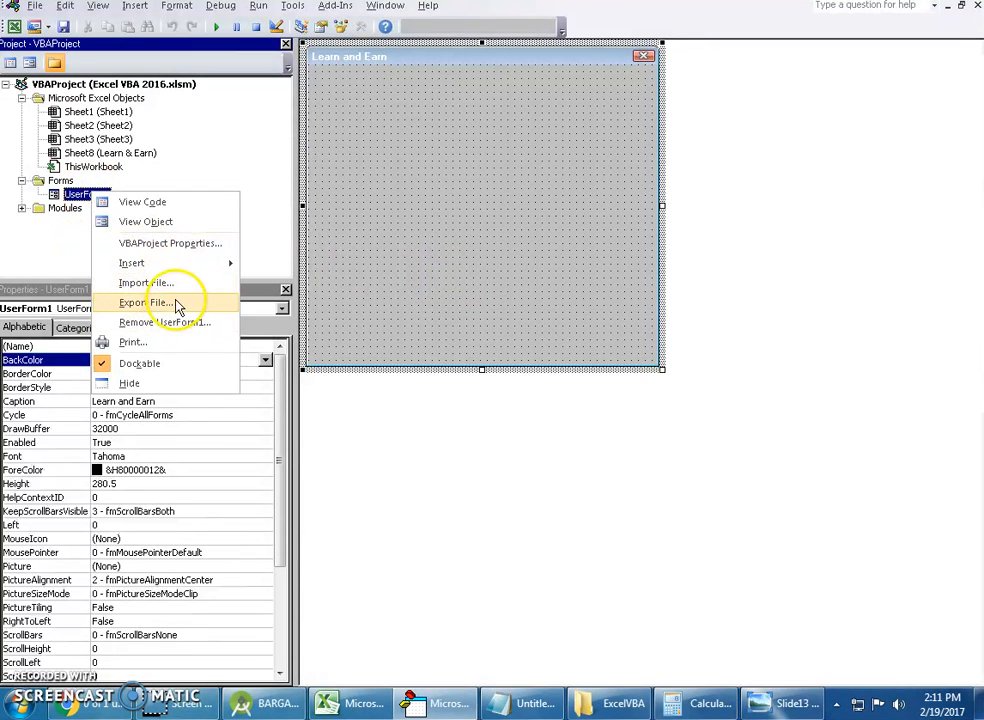
left_click(164, 320)
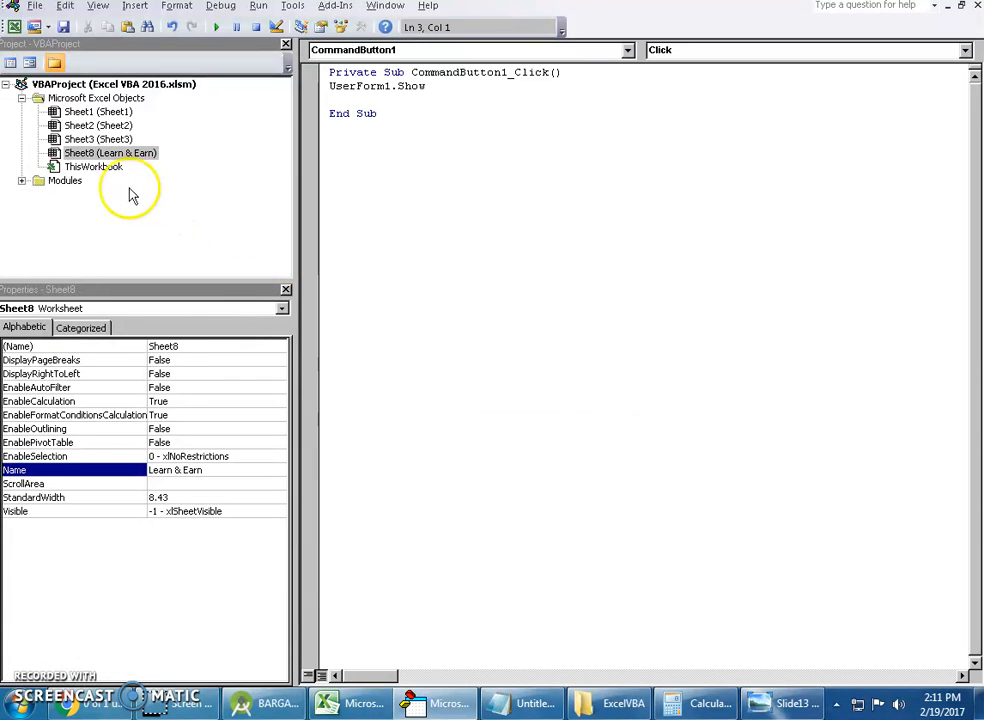
left_click(148, 8)
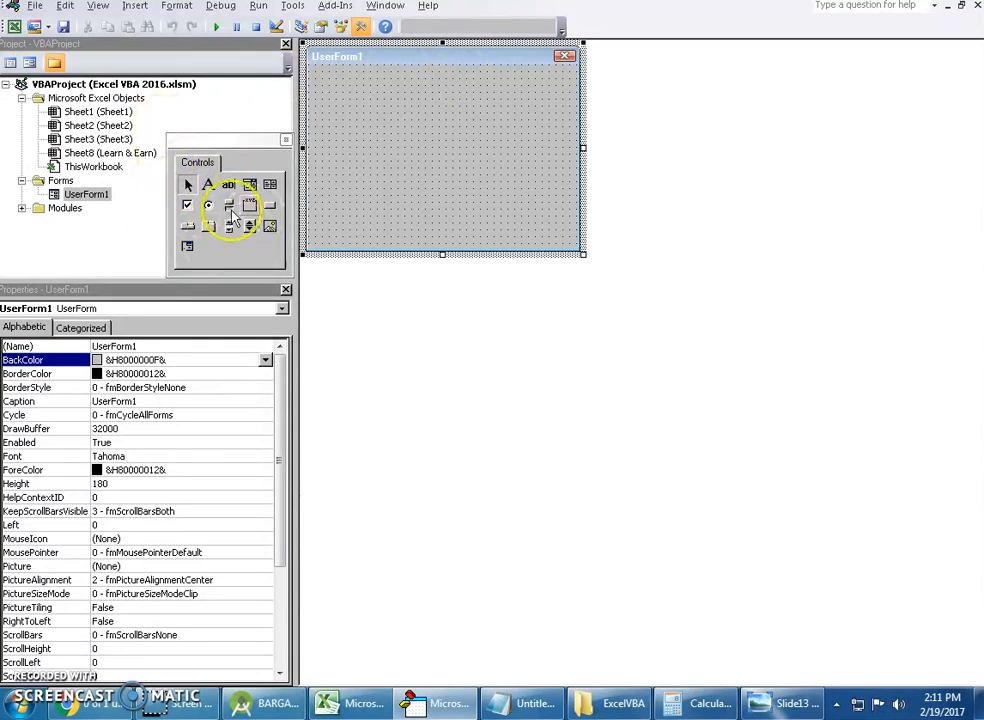
mouse_move(456, 148)
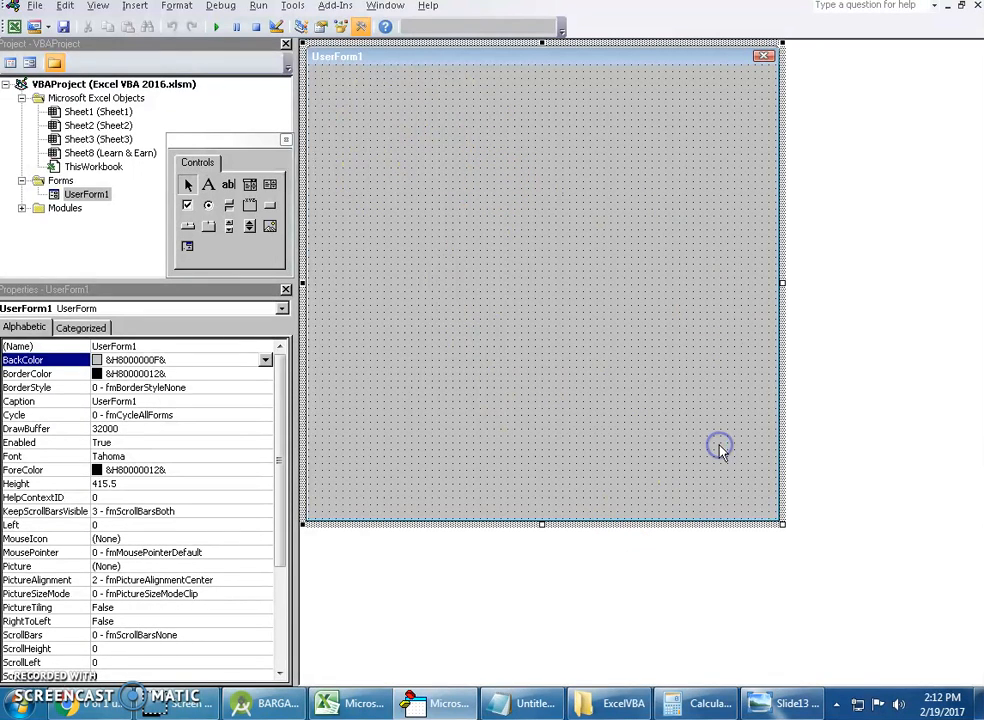
mouse_move(424, 124)
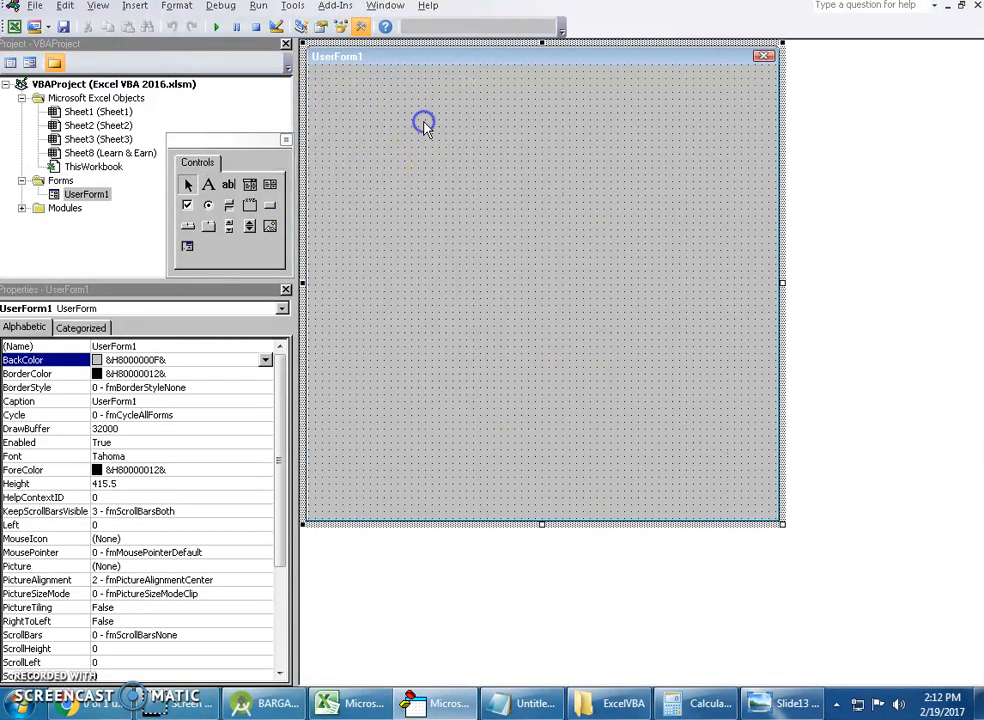
- Enlarge UserForm1 to a height of about 415, switching between its code and design views
double_click(422, 122)
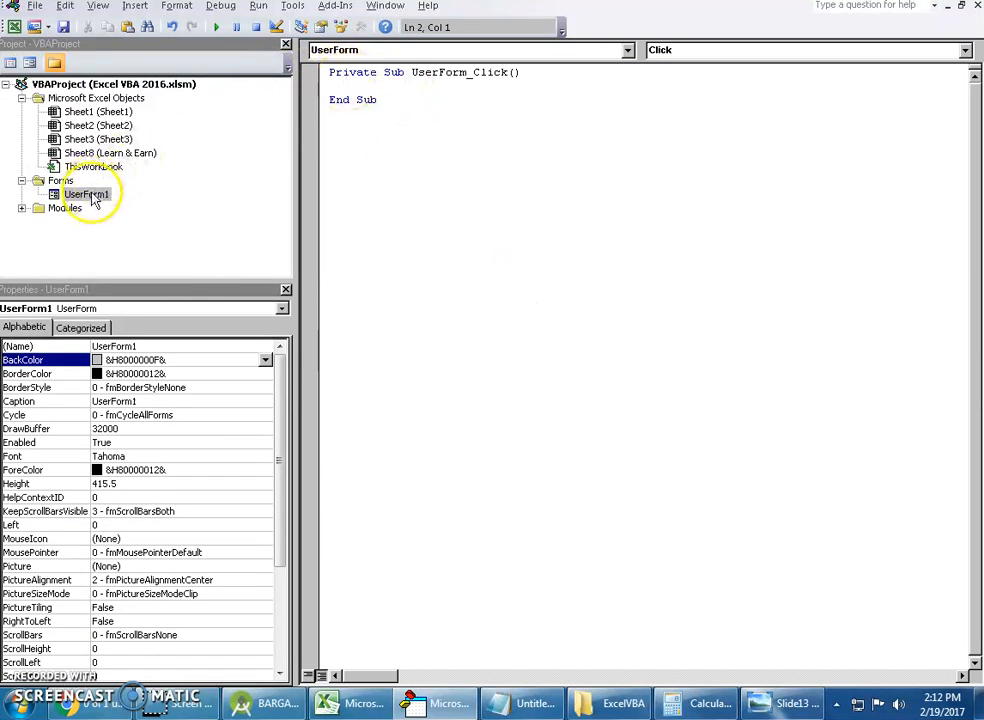
double_click(78, 192)
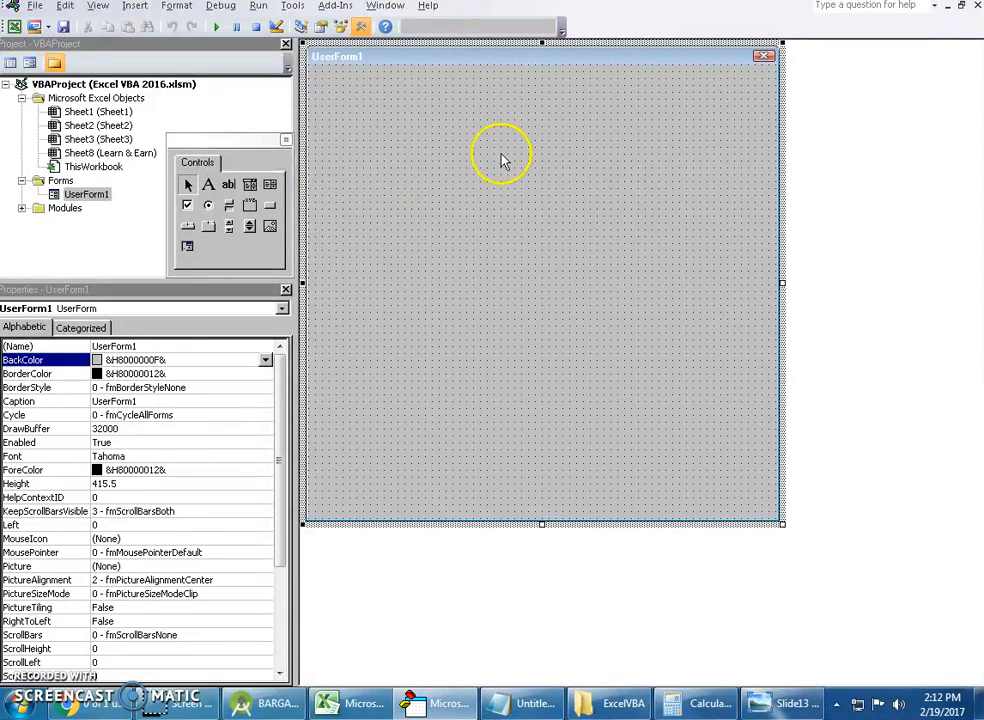
mouse_move(228, 212)
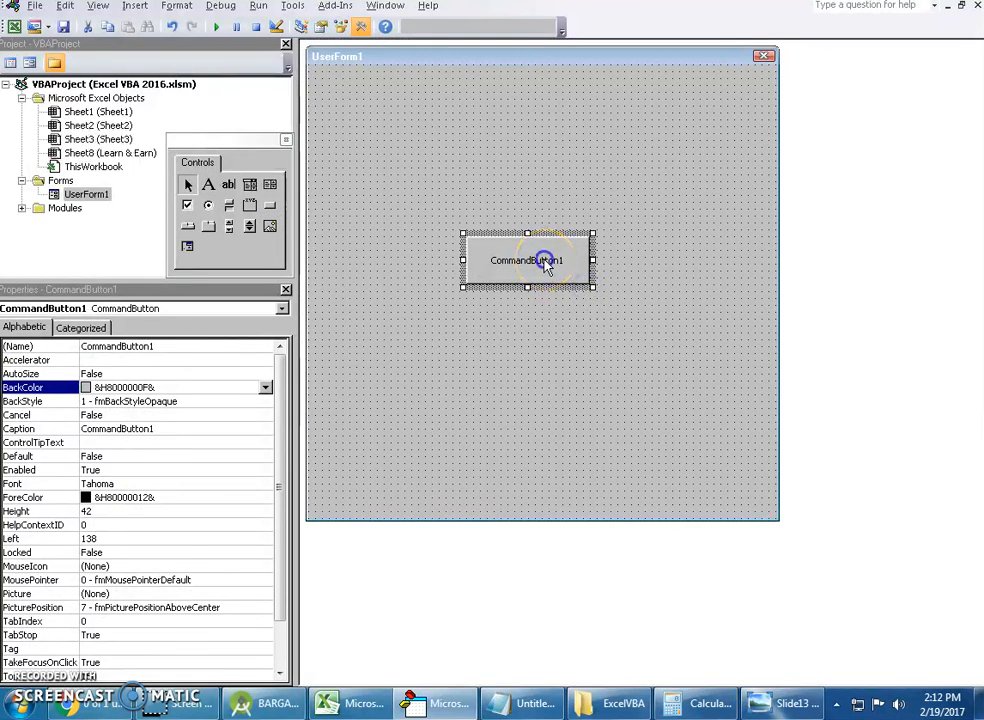
double_click(534, 260)
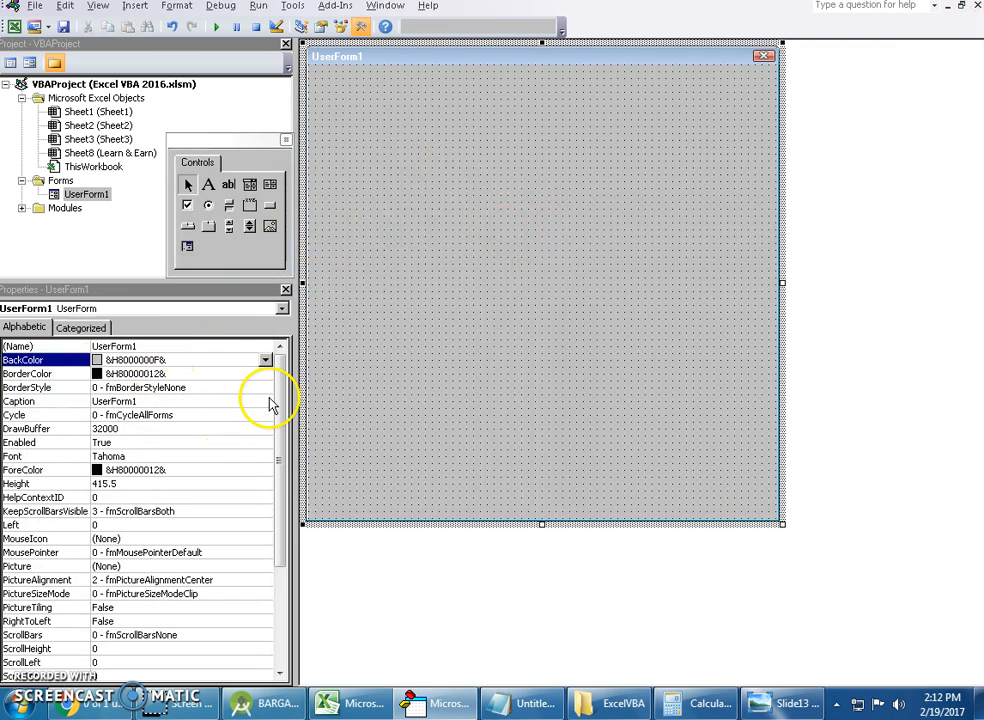
- Set the form's Caption property to 'Learn And Earn'
scroll("down", 3)
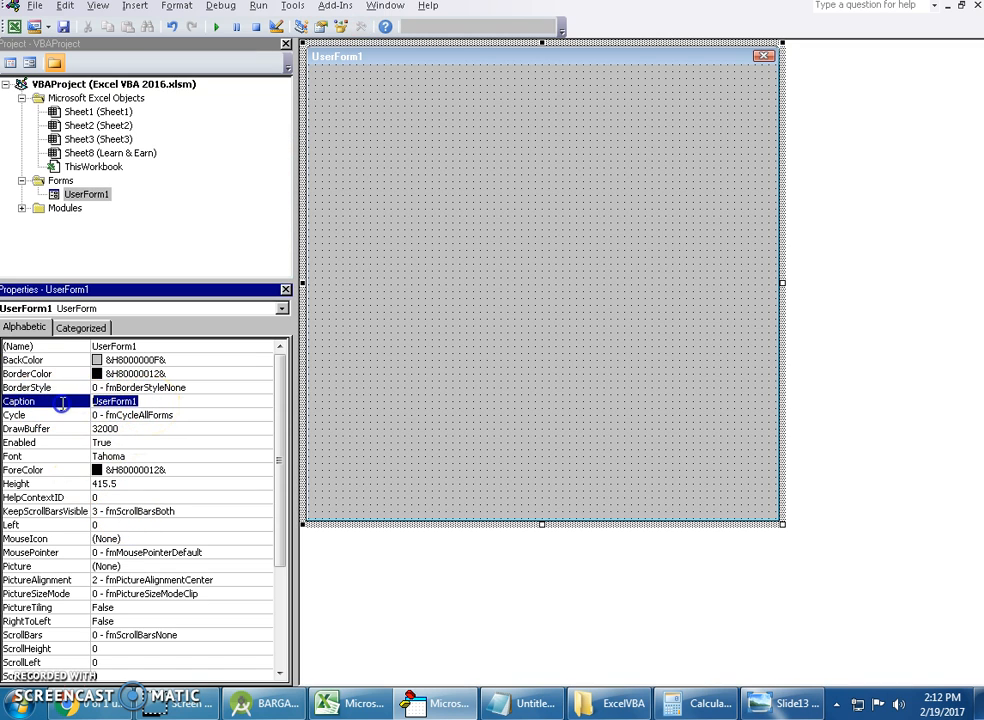
type("Lear")
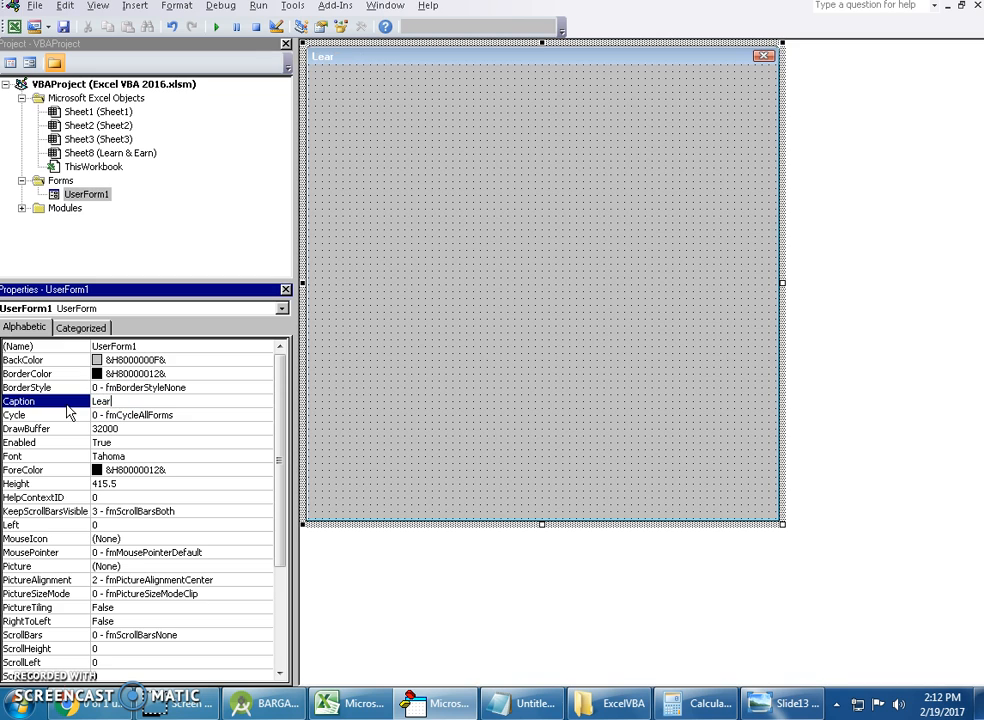
type("n And Ea")
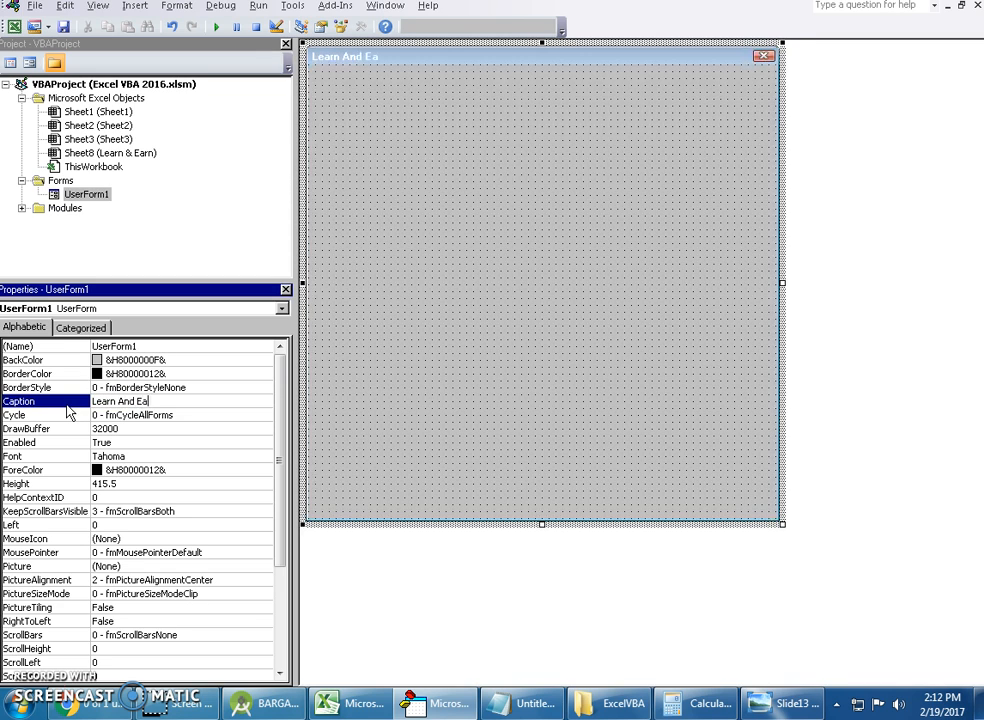
type("rn")
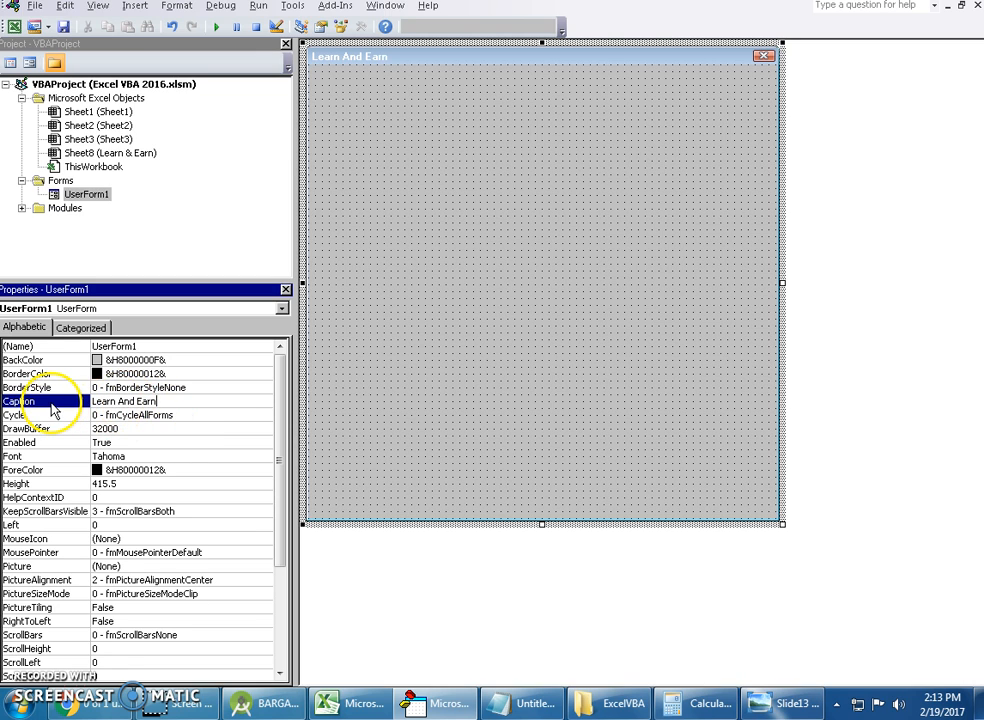
mouse_move(384, 62)
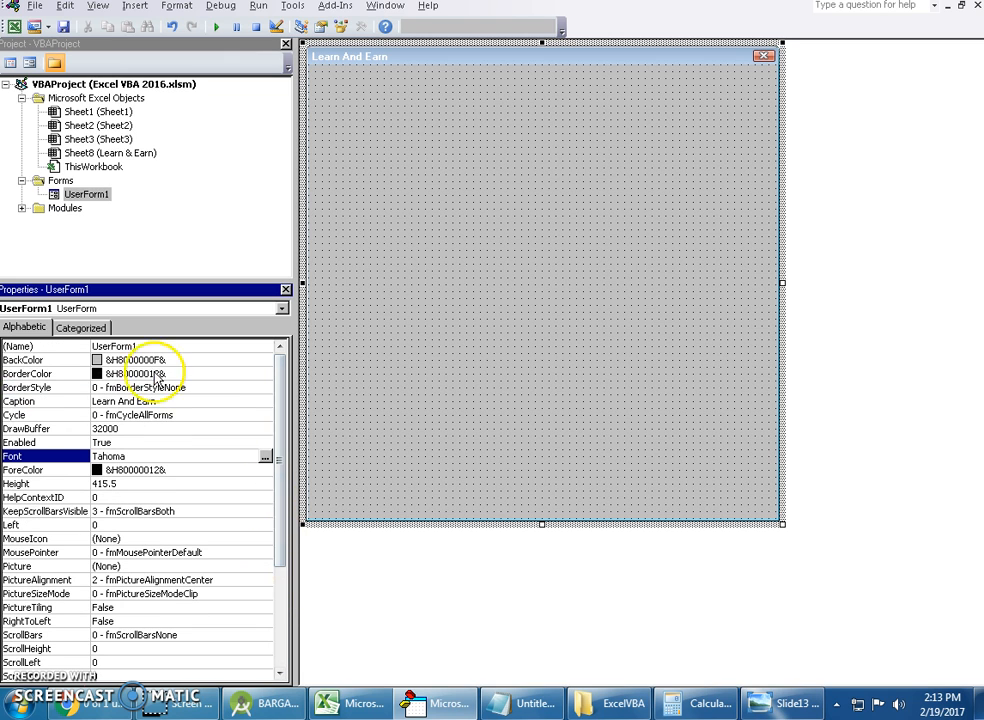
- Give the form a light peach BackColor from the palette
left_click(40, 360)
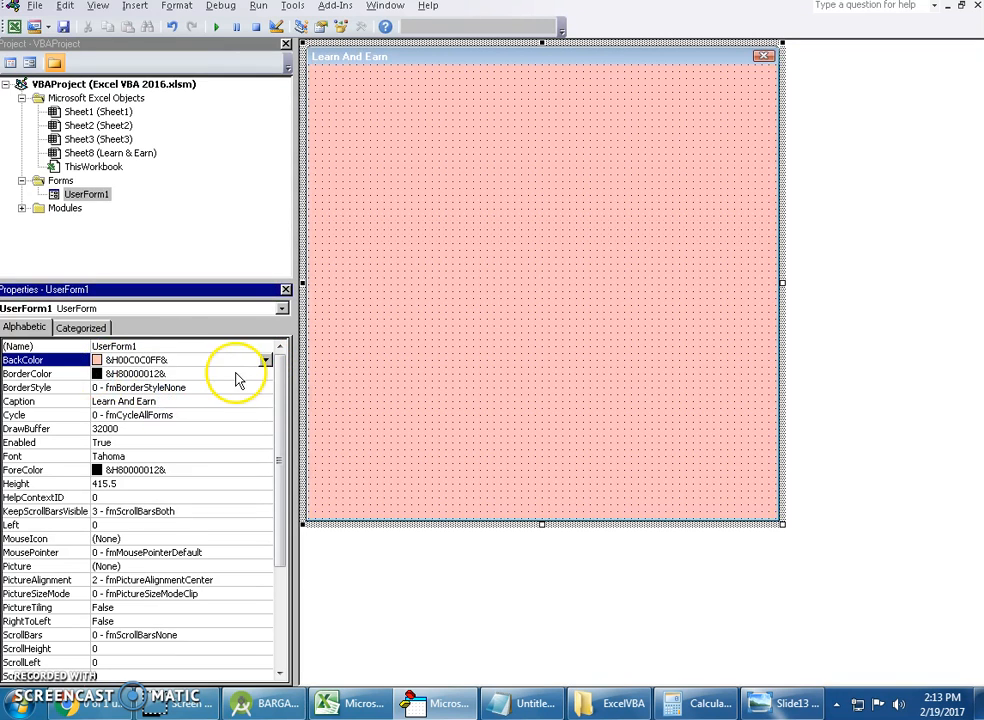
left_click(264, 360)
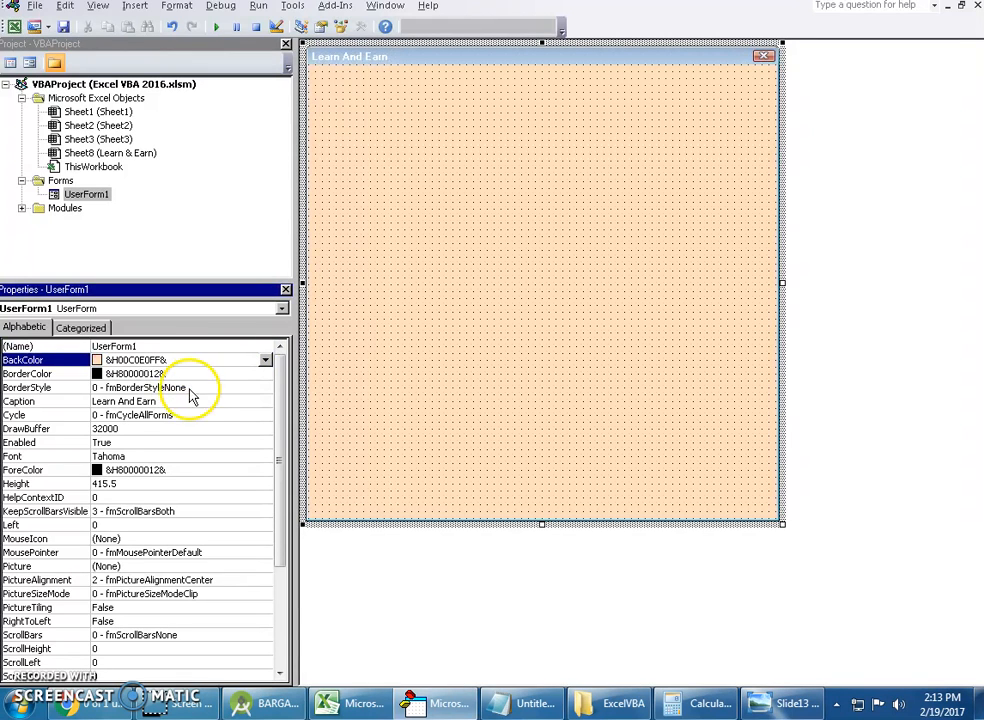
left_click(528, 224)
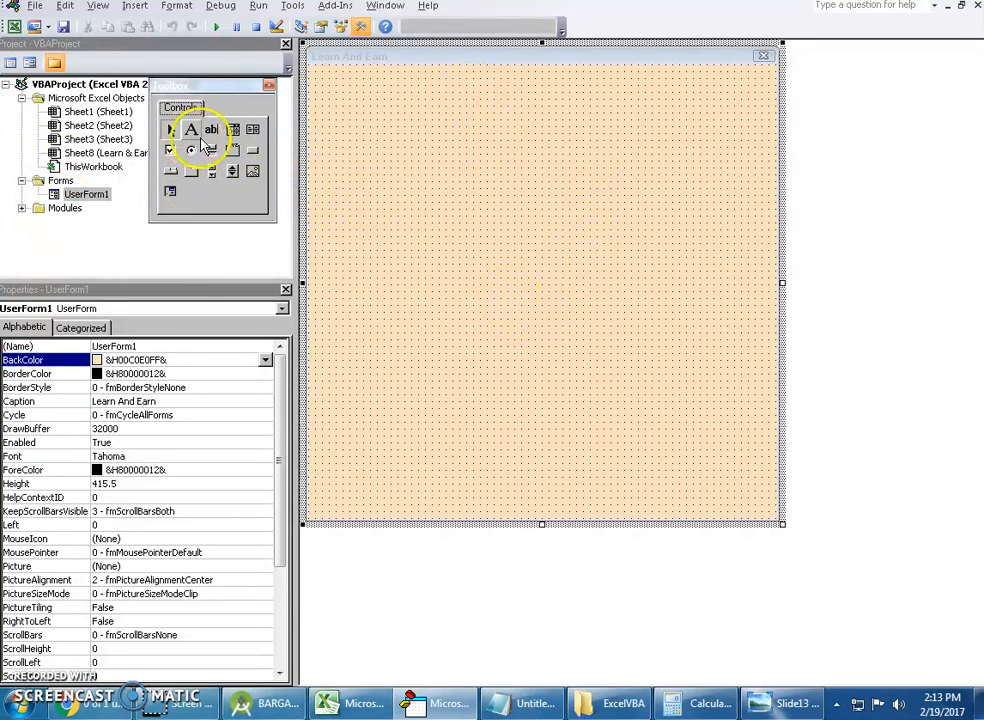
mouse_move(198, 144)
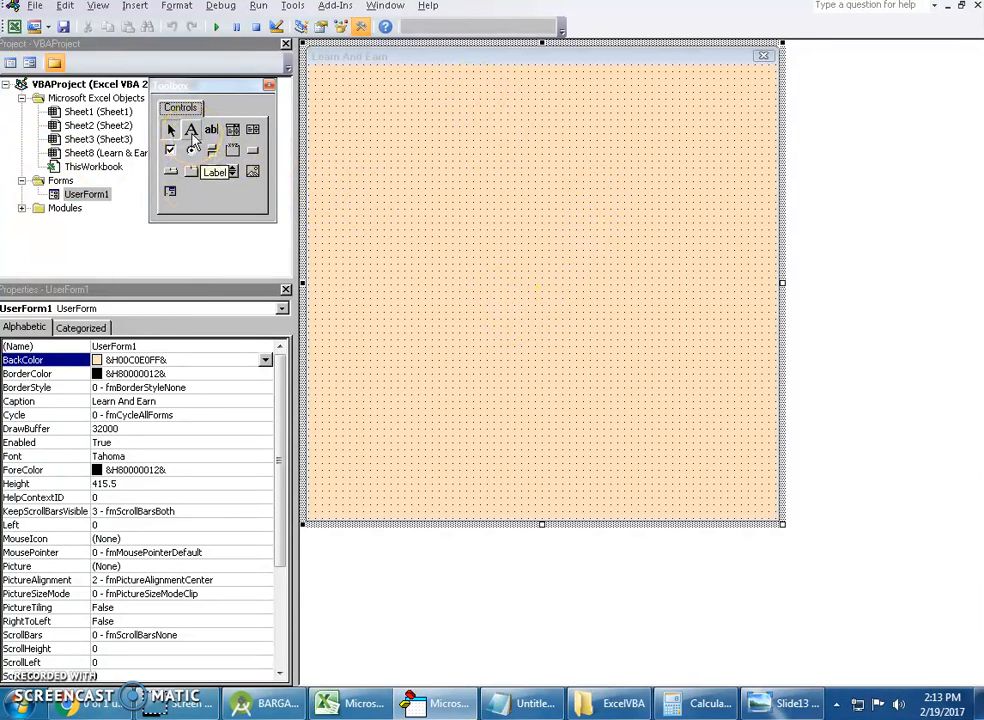
mouse_move(212, 130)
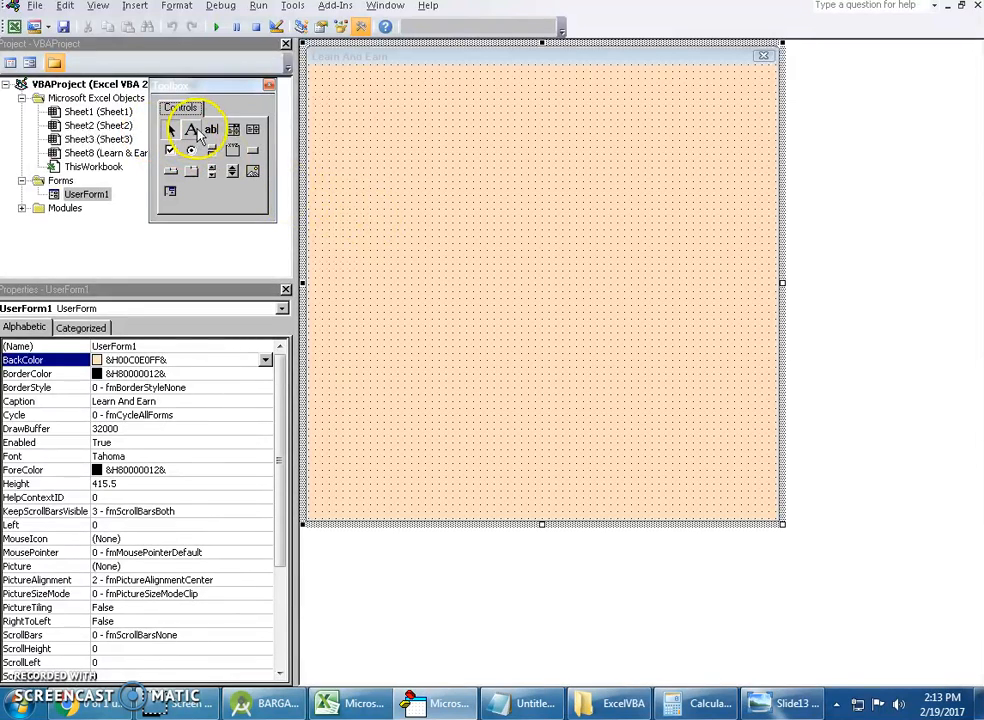
mouse_move(188, 132)
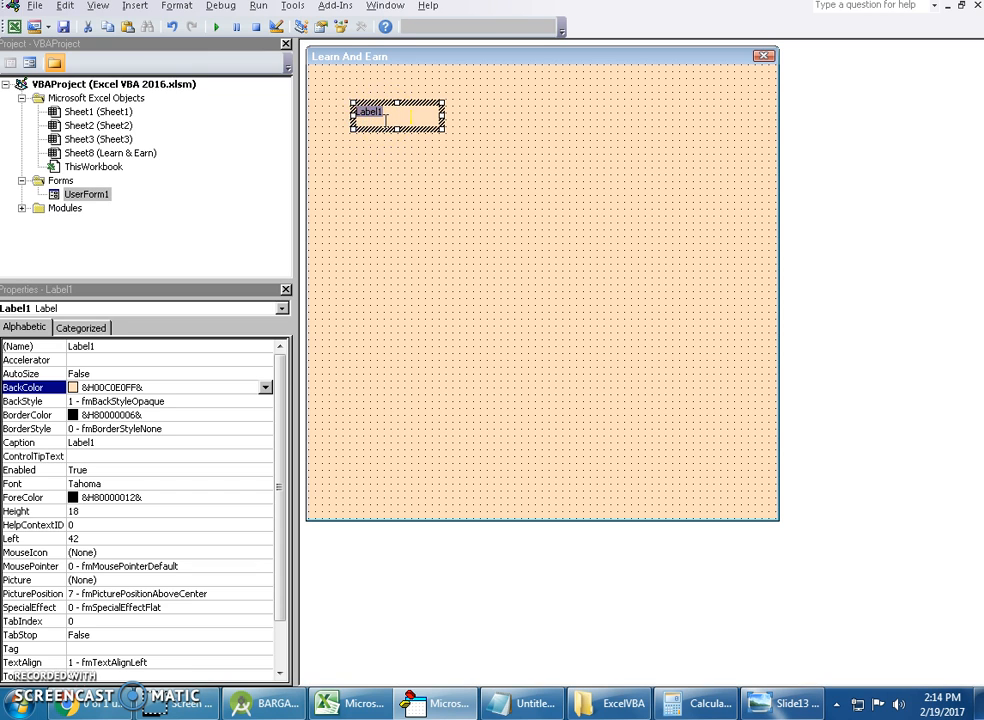
- Caption the label 'First Name' and draw a text box to its right
type("First NA")
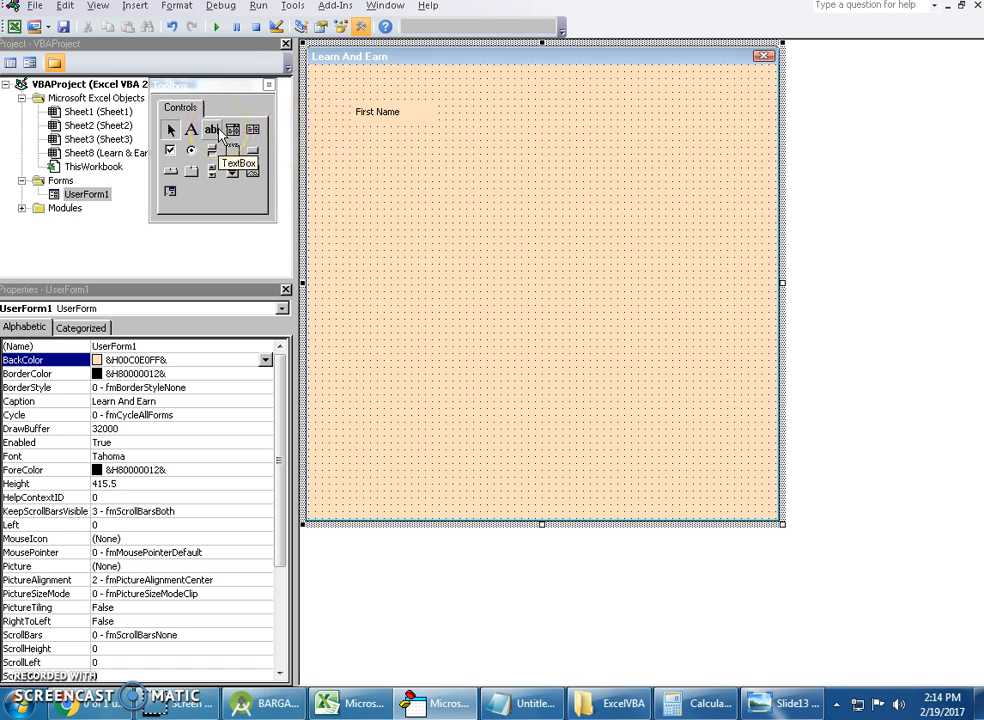
left_click(212, 128)
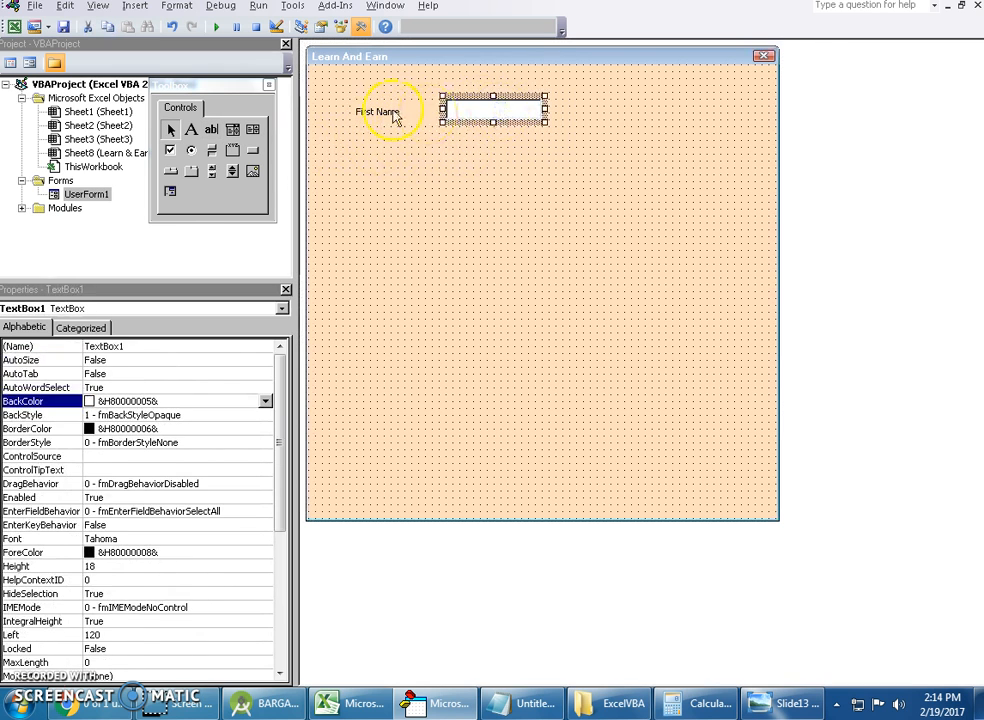
left_click(380, 112)
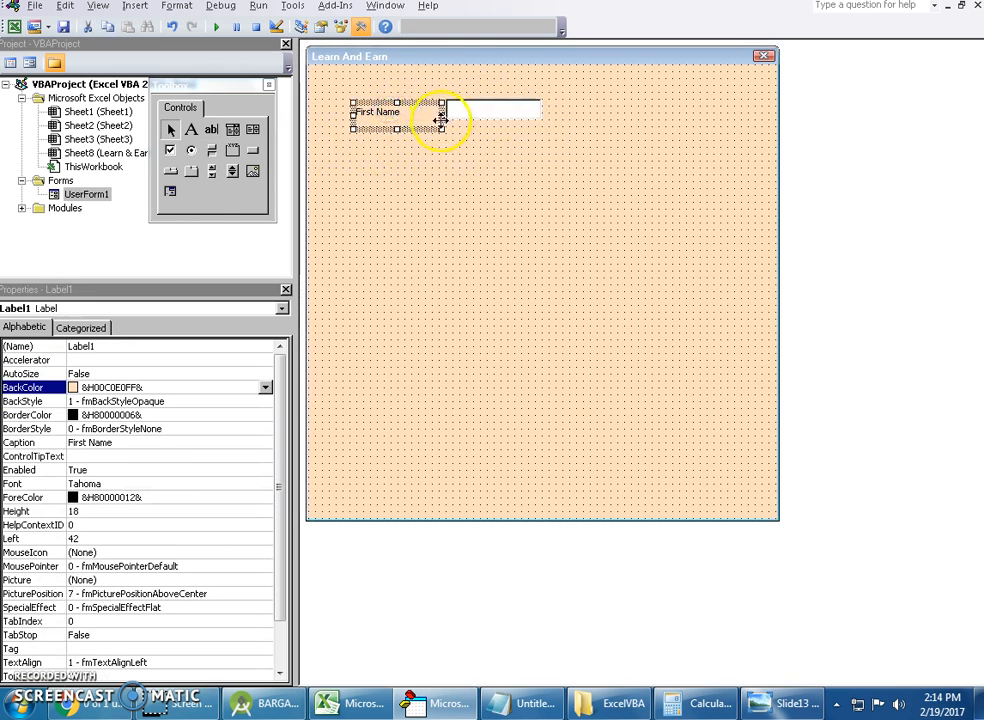
left_click(484, 112)
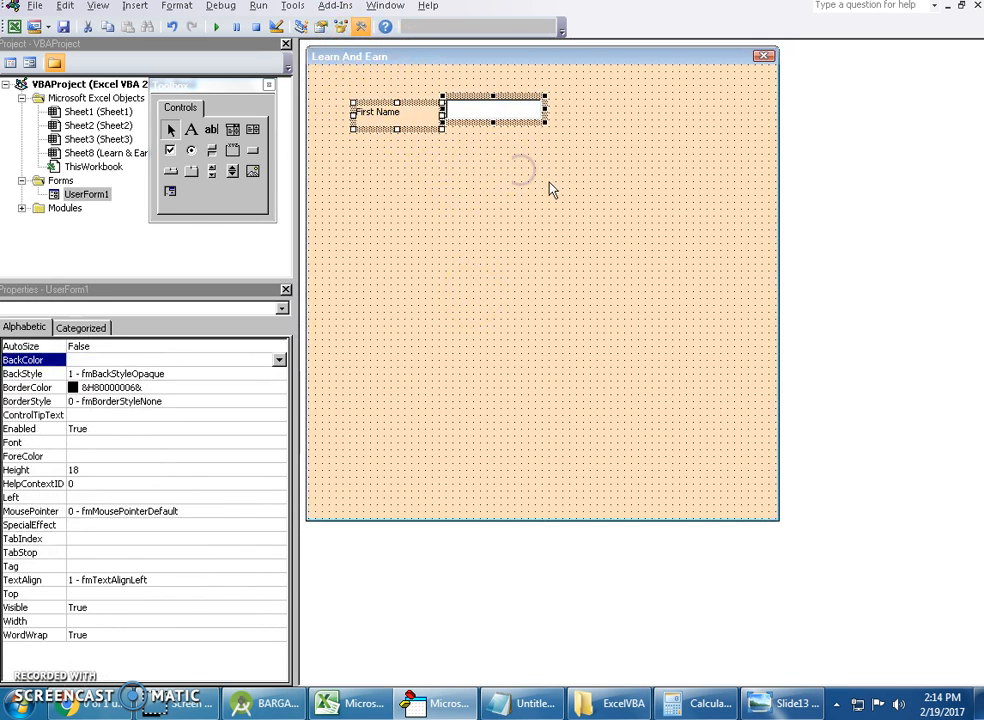
left_click(378, 120)
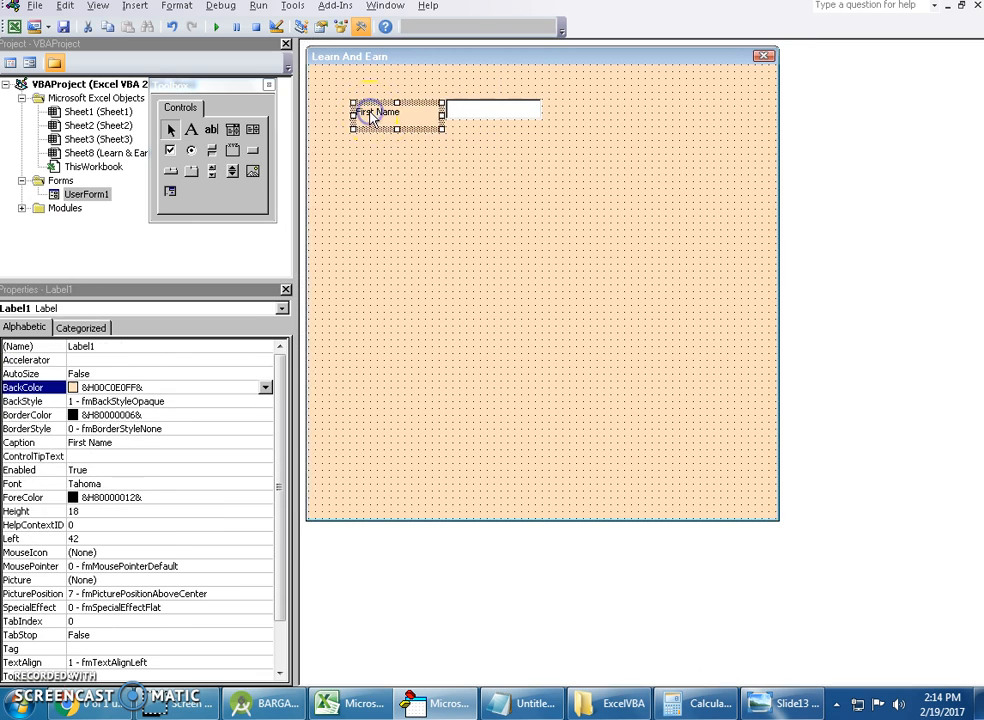
- Set the First Name label's BackColor to orange, then select the form's ForeColor property
left_click(264, 388)
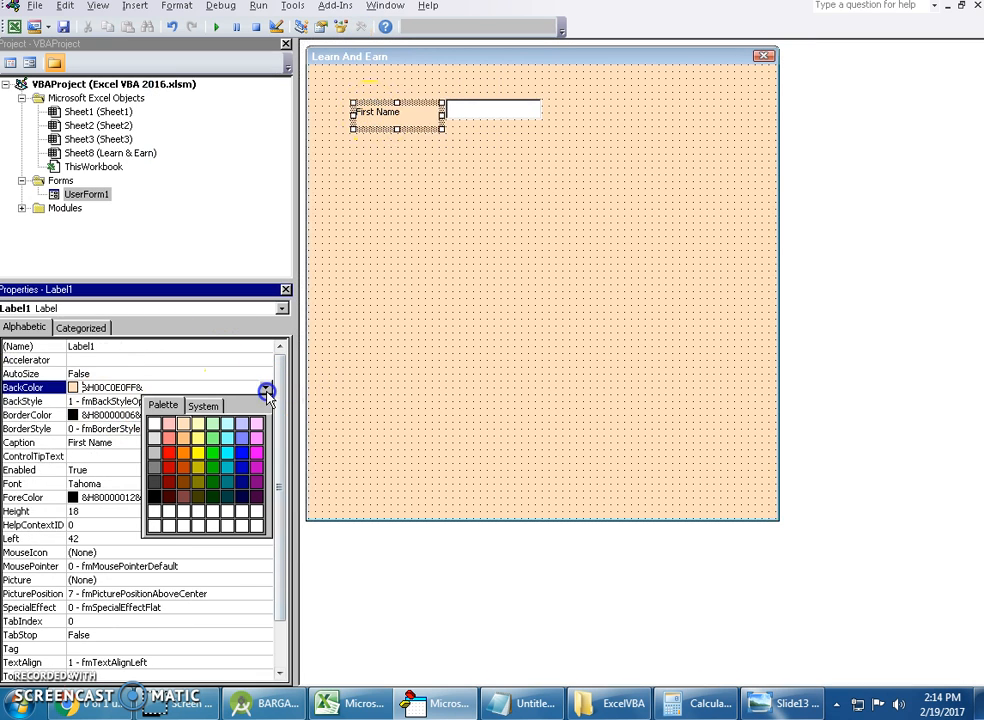
left_click(188, 452)
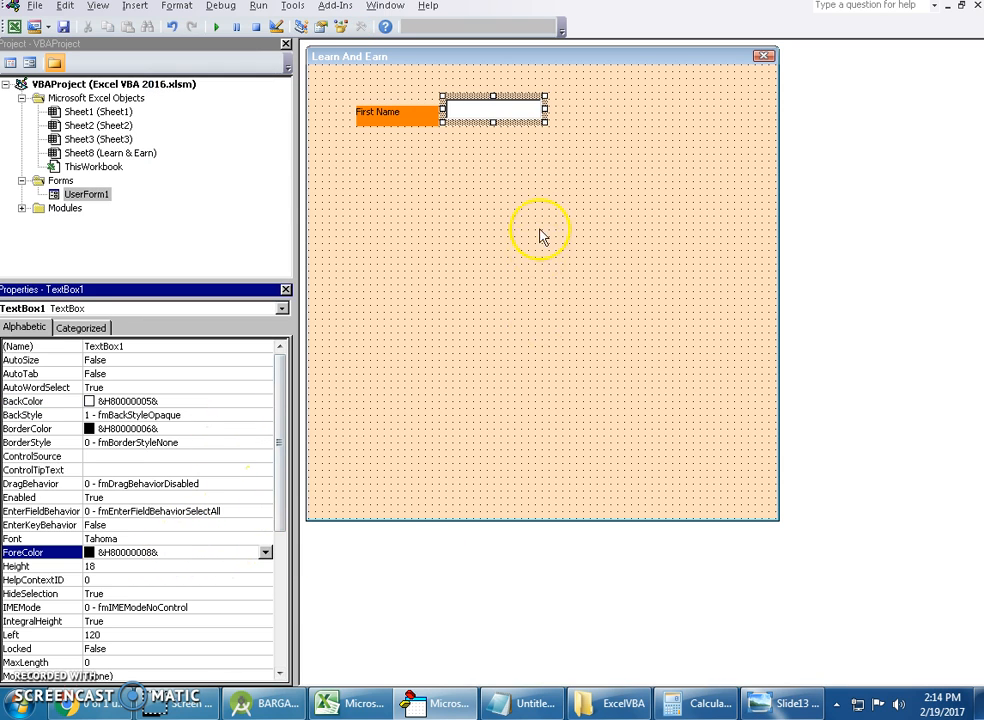
left_click(540, 232)
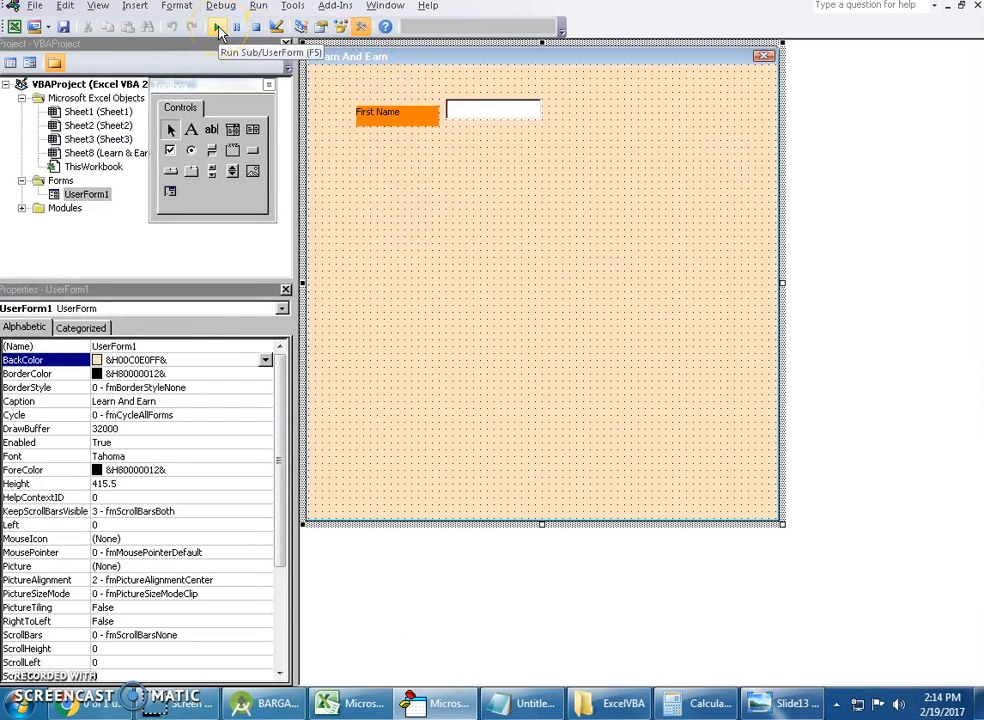
left_click(210, 28)
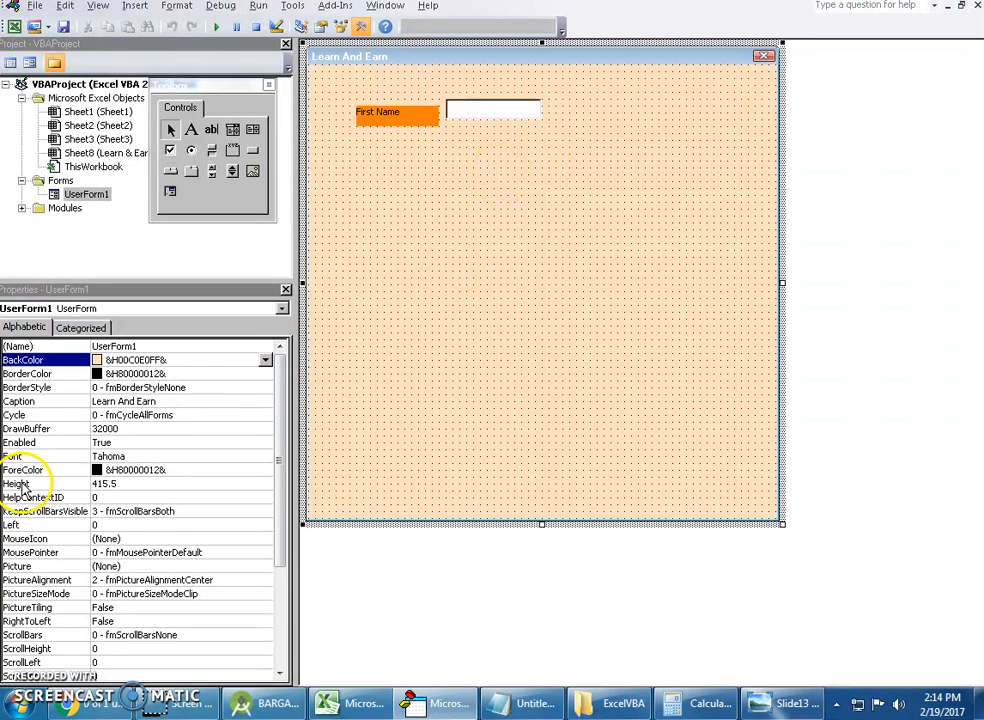
left_click(494, 110)
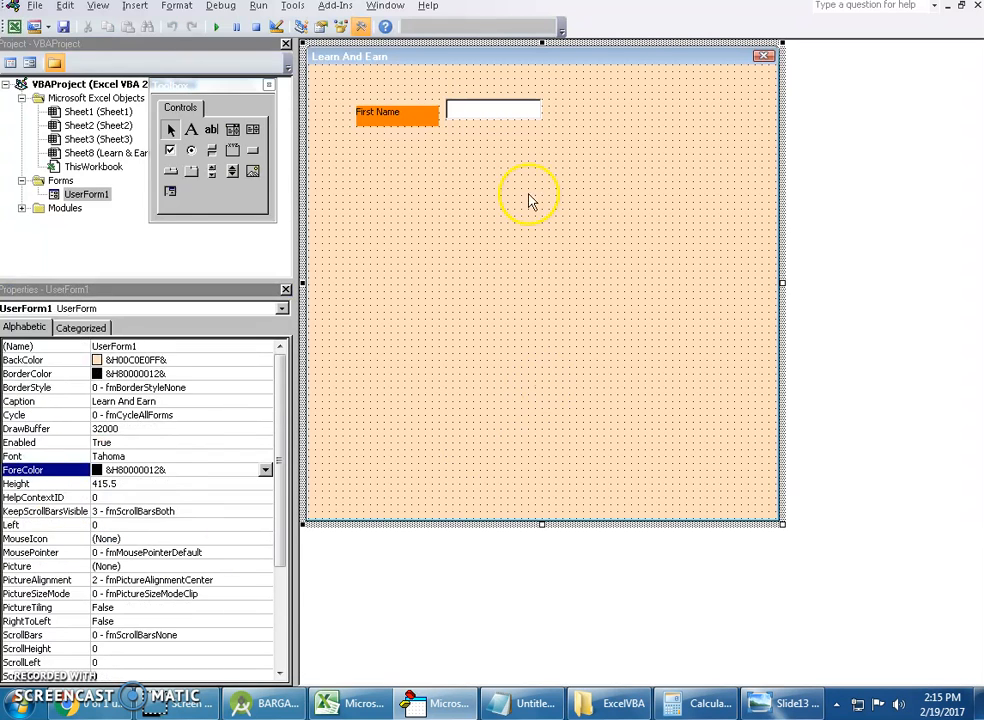
mouse_move(778, 520)
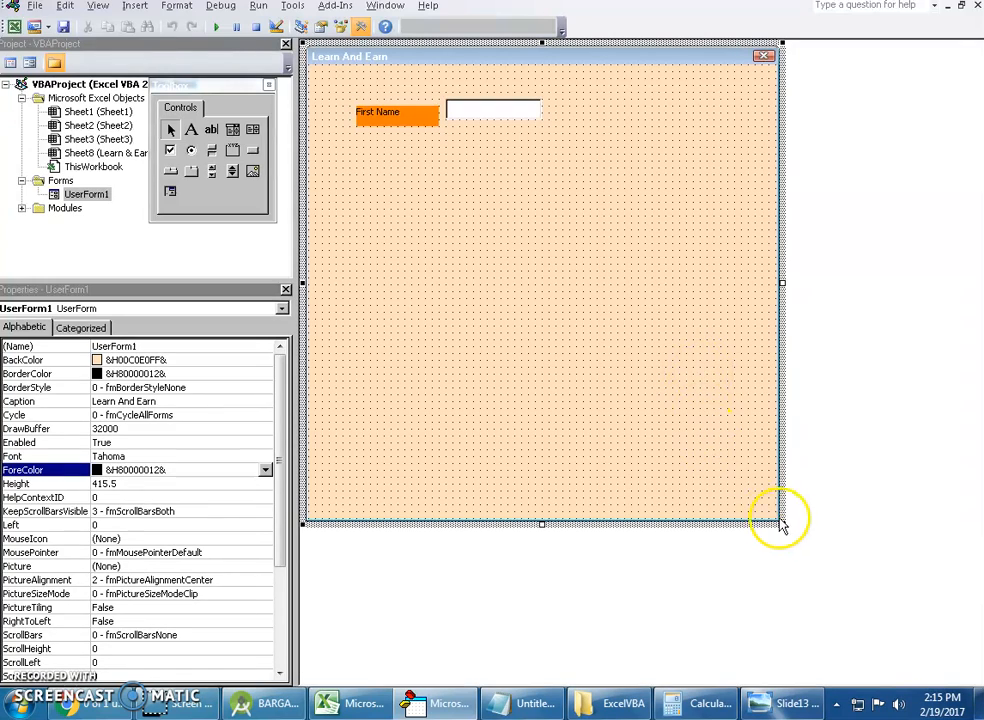
mouse_move(484, 230)
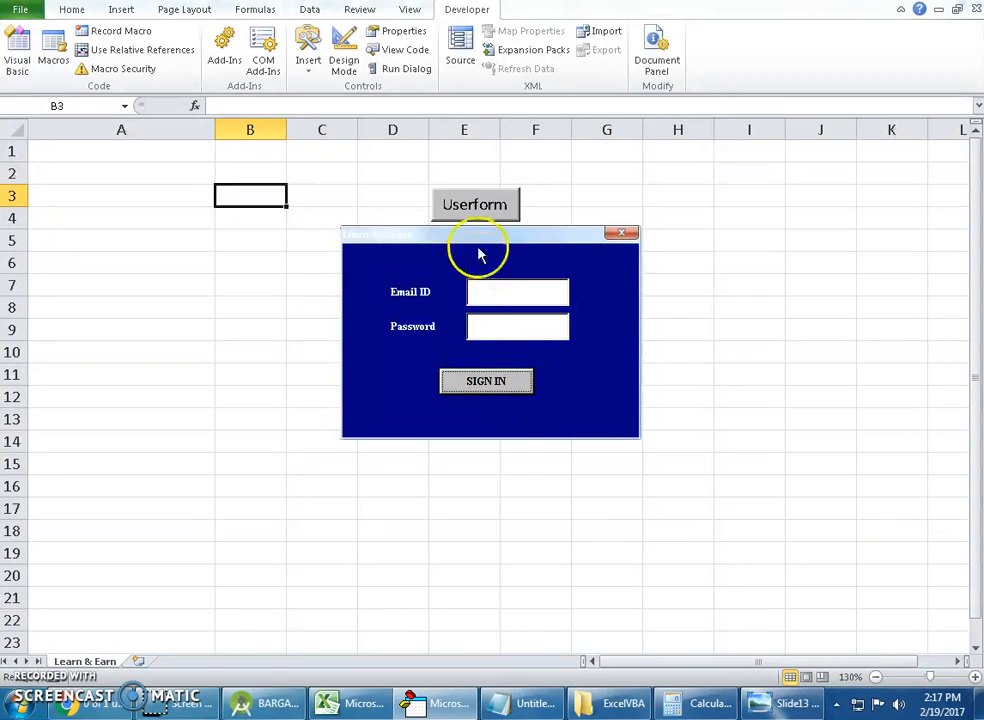
mouse_move(612, 304)
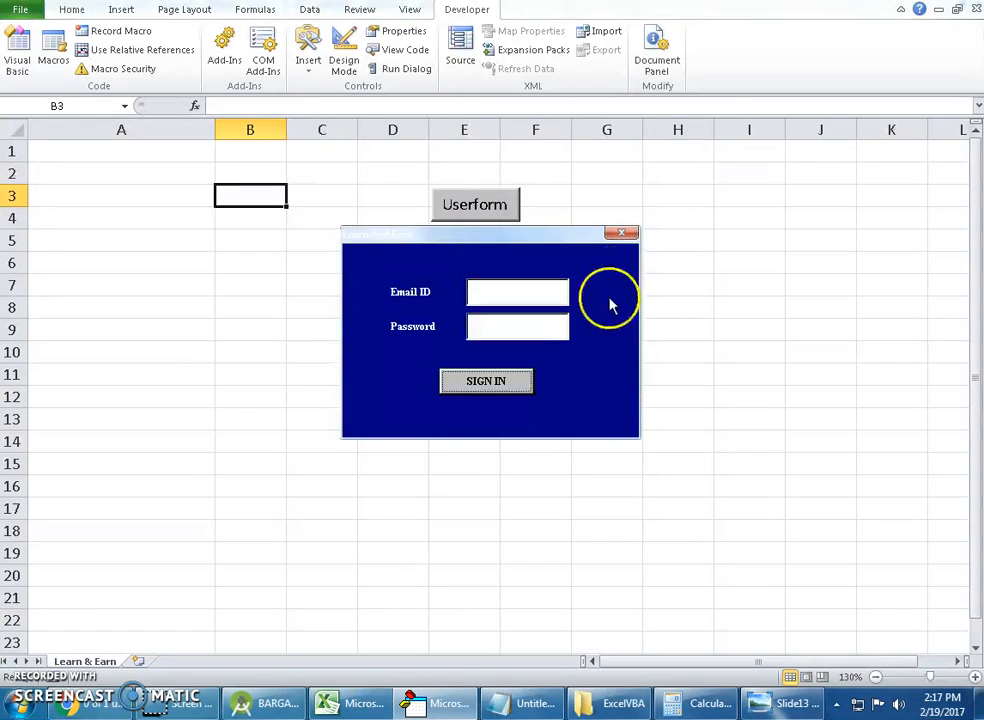
mouse_move(408, 304)
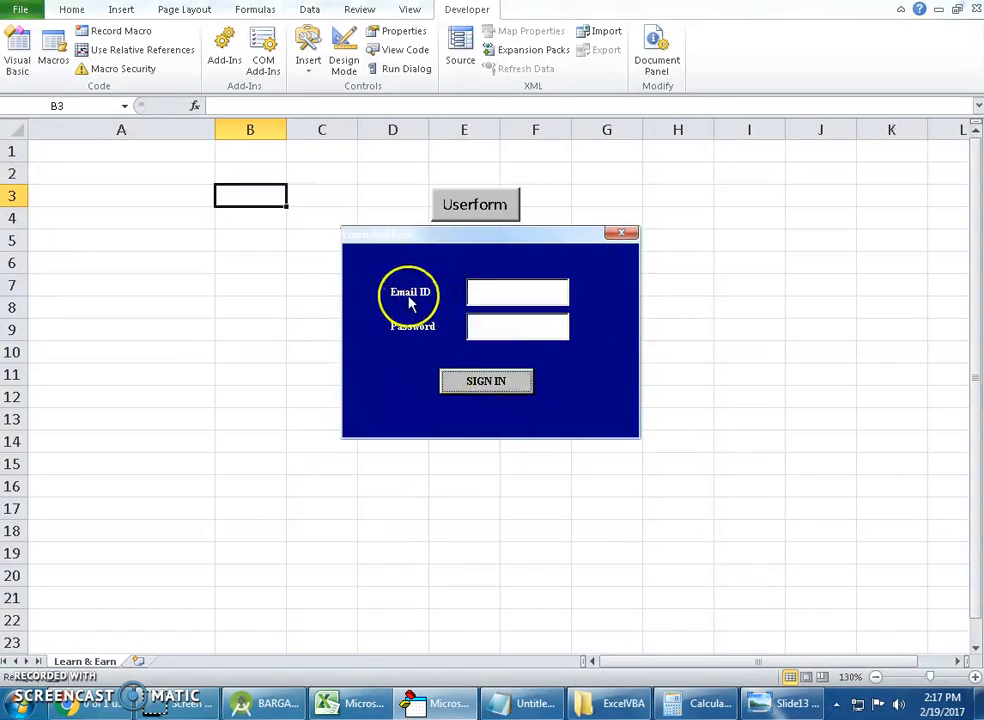
mouse_move(380, 288)
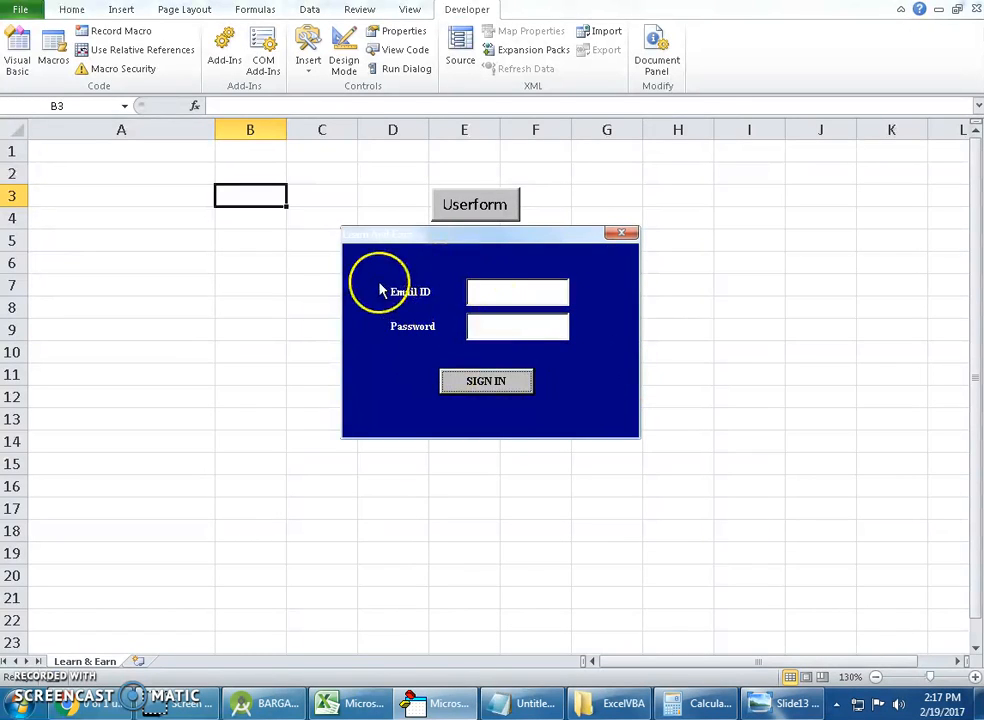
mouse_move(486, 380)
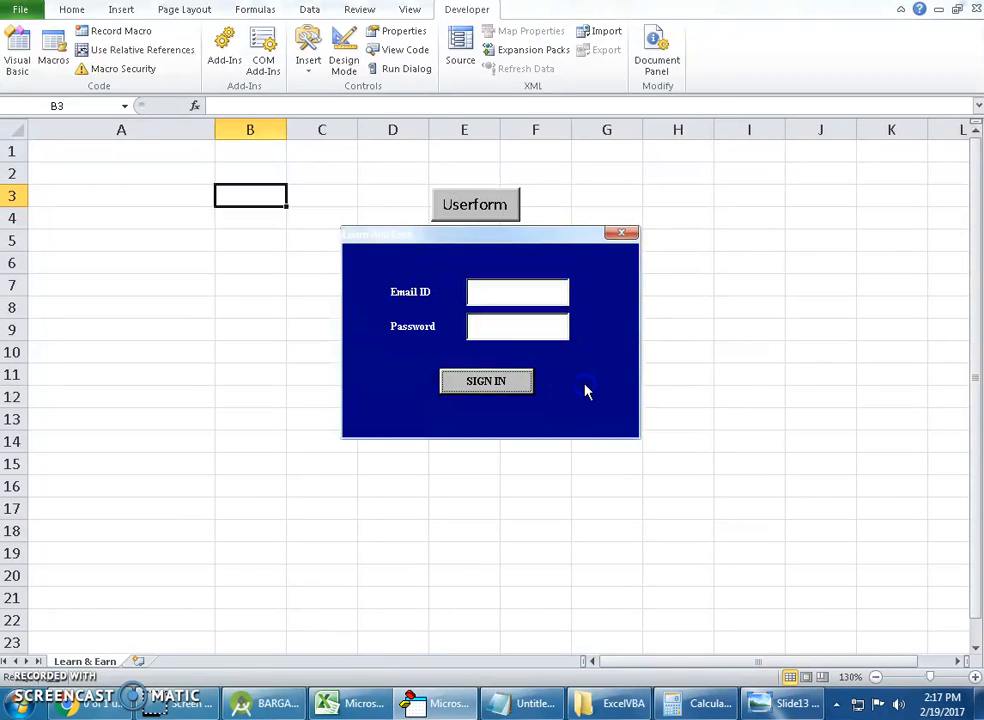
mouse_move(588, 384)
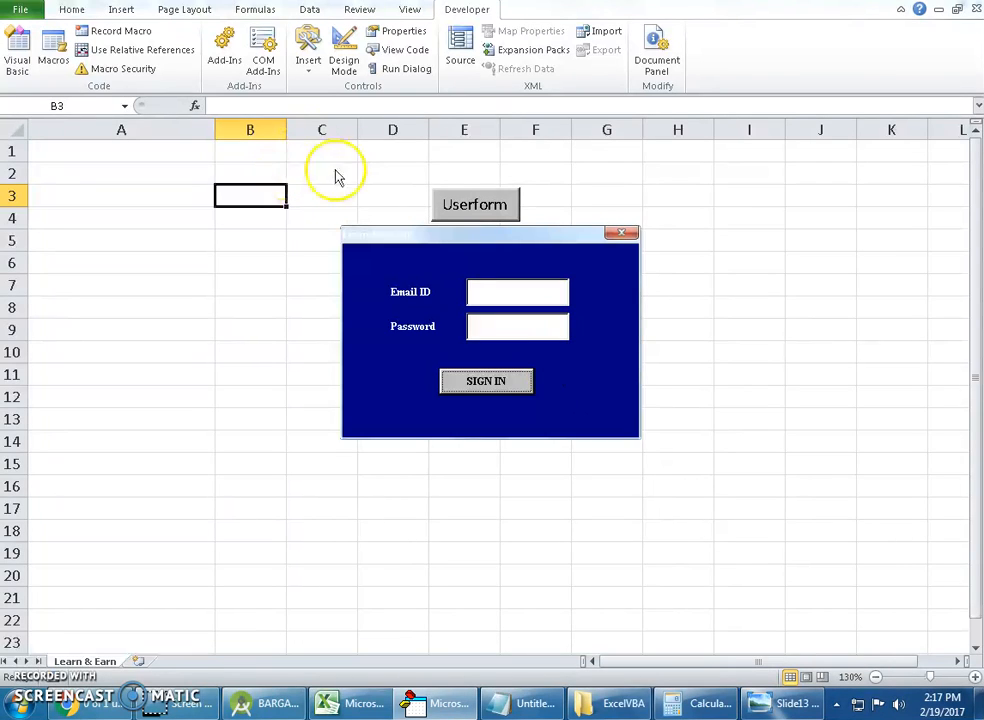
mouse_move(700, 650)
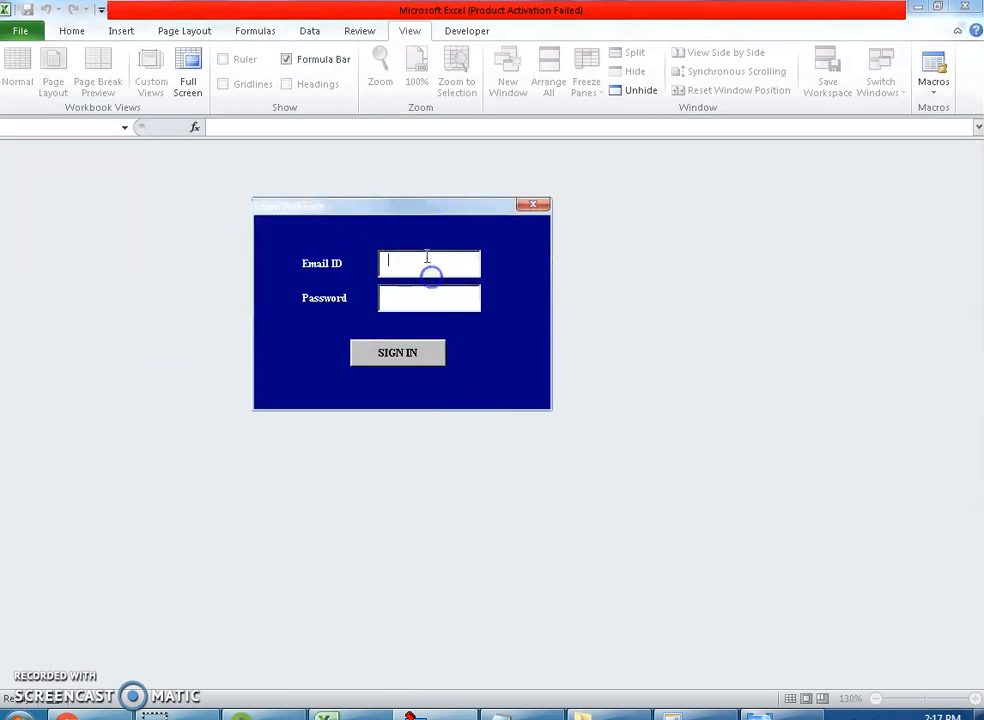
mouse_move(396, 288)
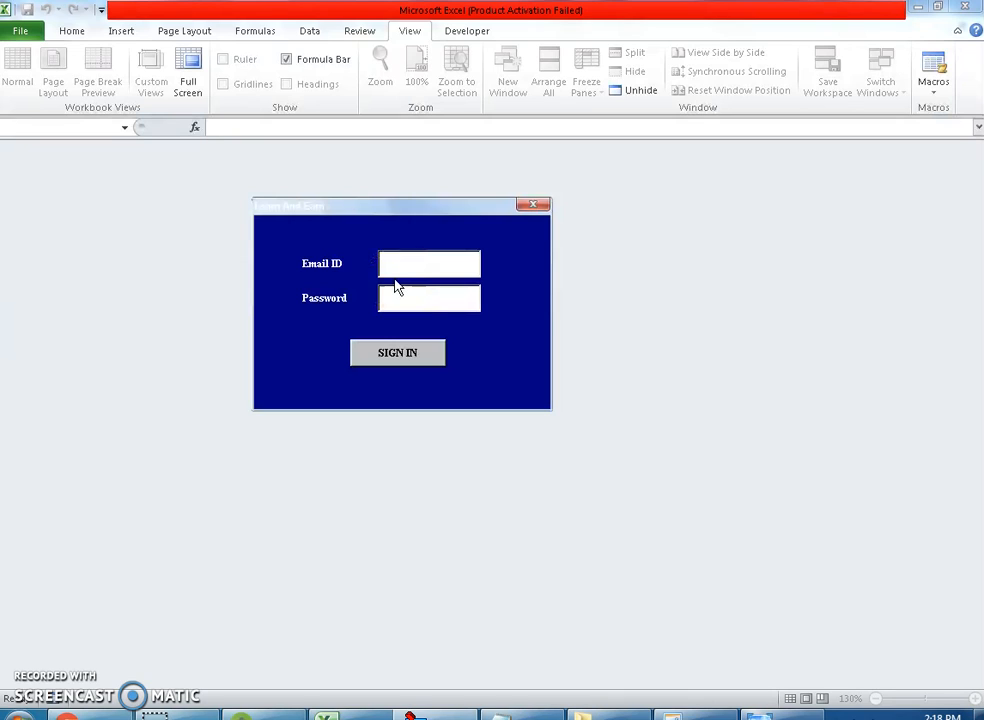
- Focus the Email ID field of the login form shown alone in Full Screen view
left_click(428, 264)
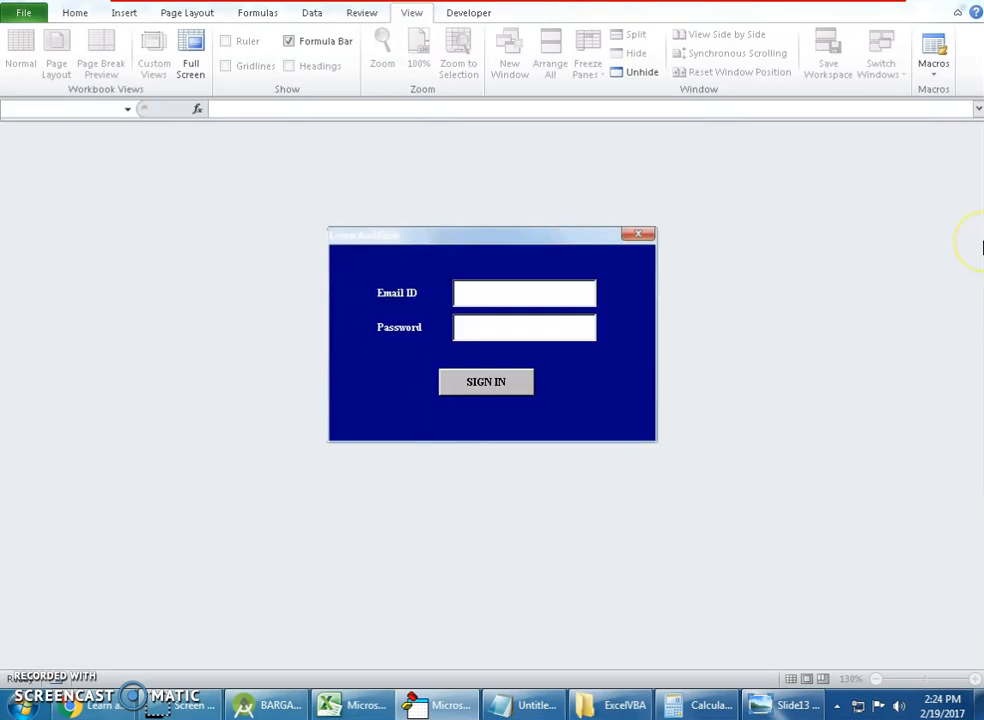
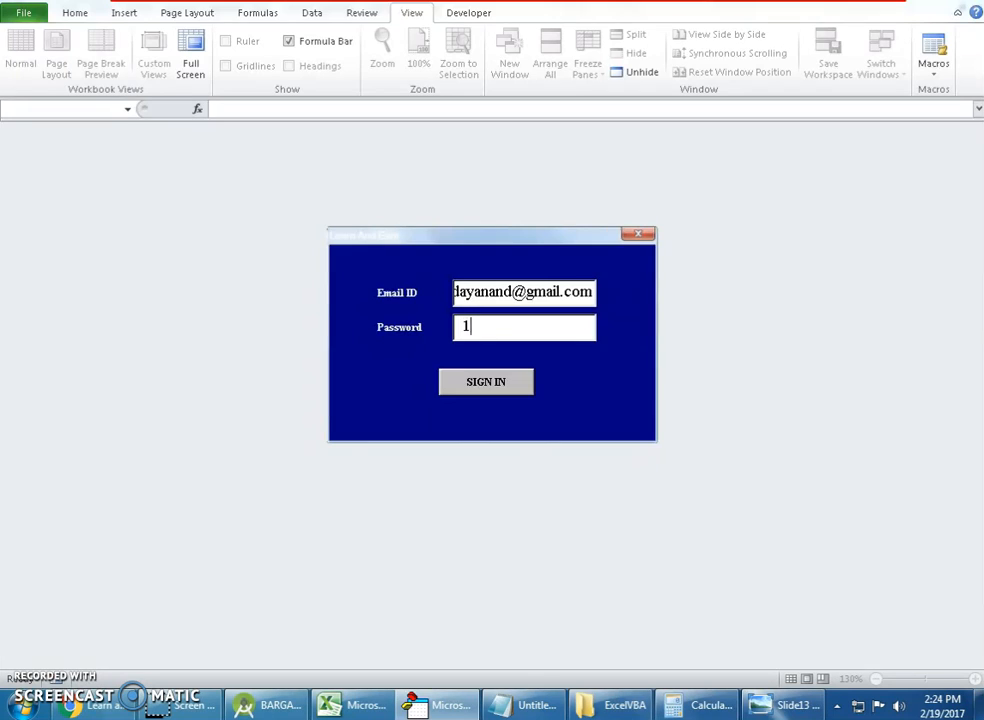
- Enter the email 'dayana...gmail.co' and password, sign in and dismiss the successful-login message
type("23")
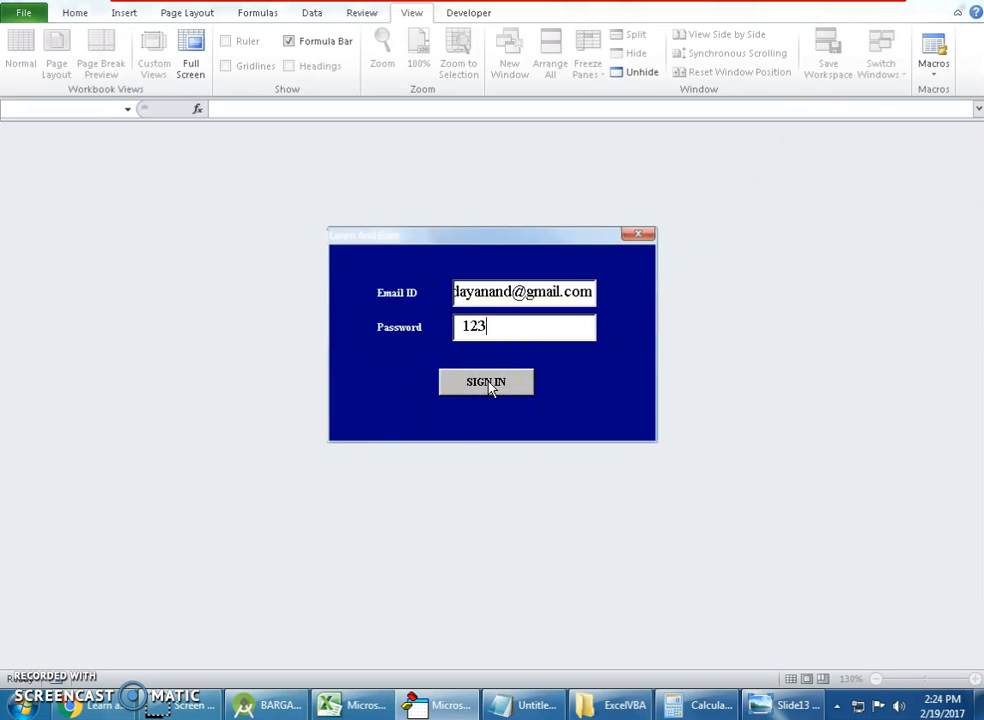
left_click(486, 380)
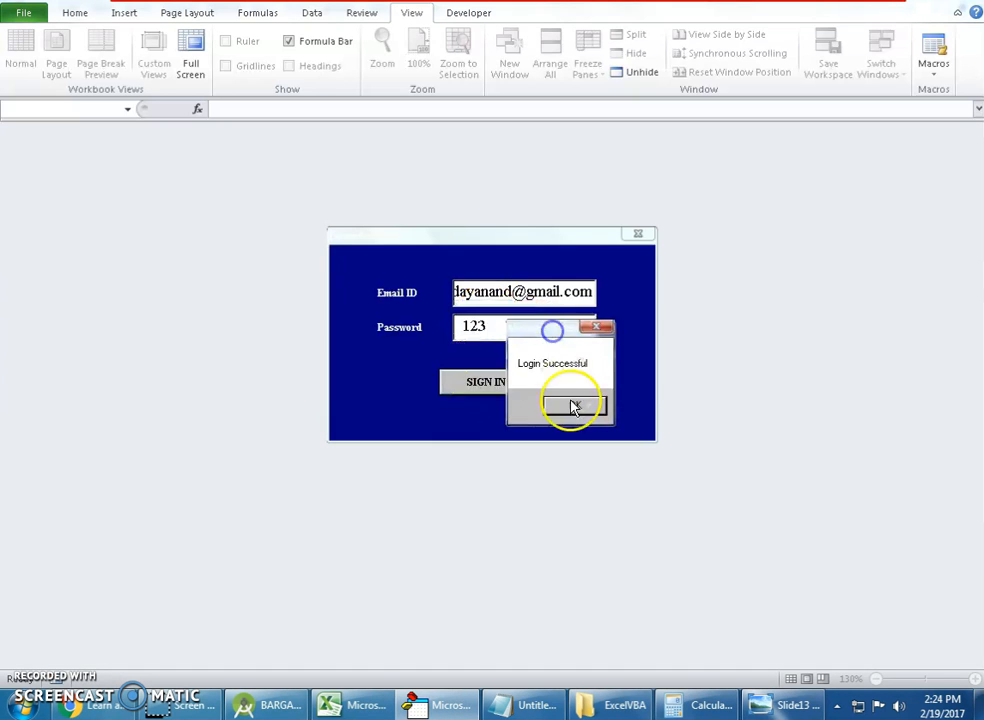
left_click(572, 404)
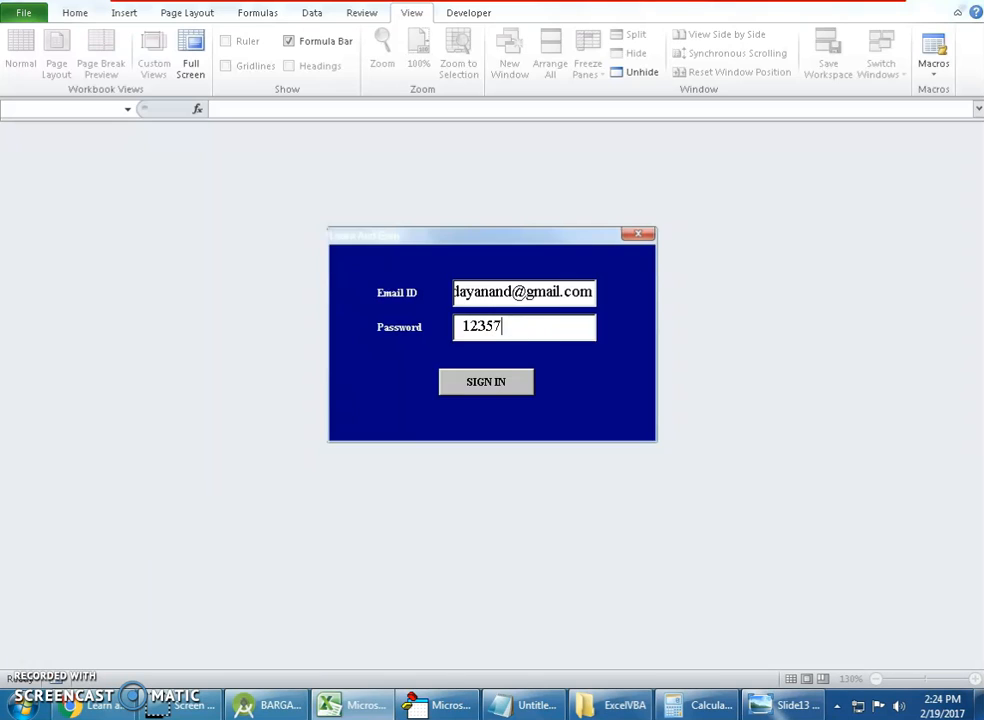
- Submit a wrong password to get the invalid-details message, then refocus the password box
left_click(484, 380)
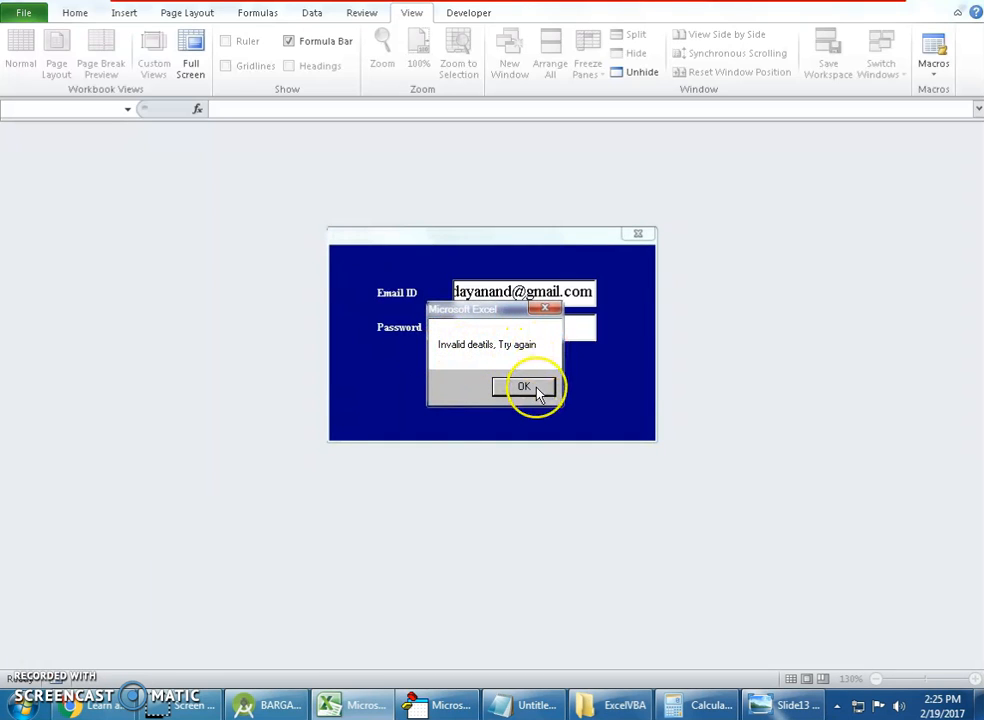
left_click(524, 386)
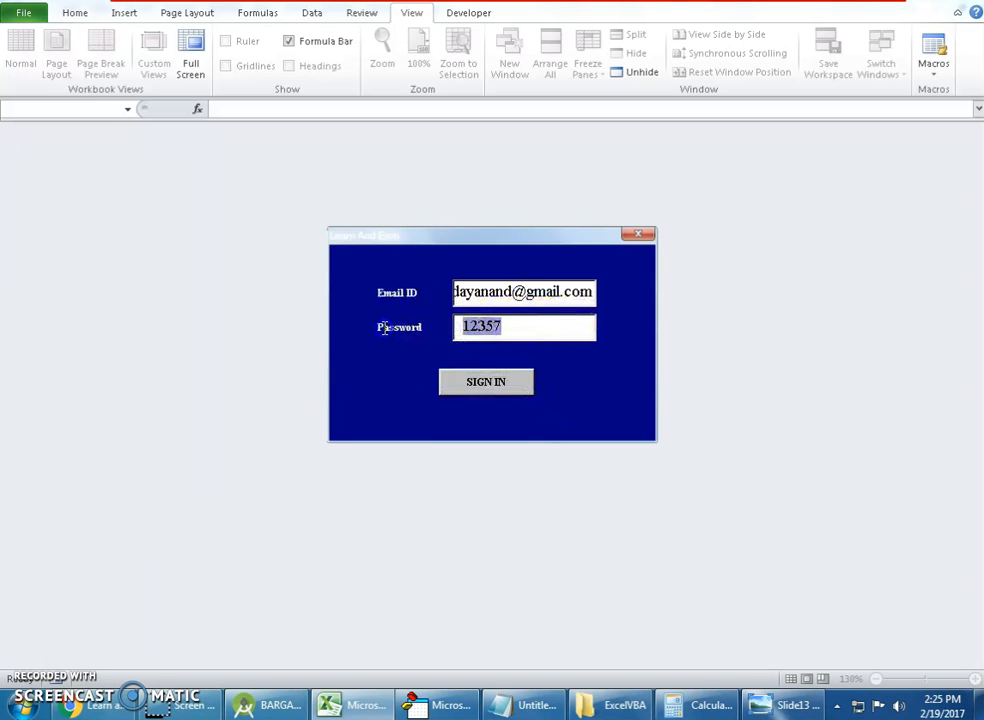
left_click(512, 328)
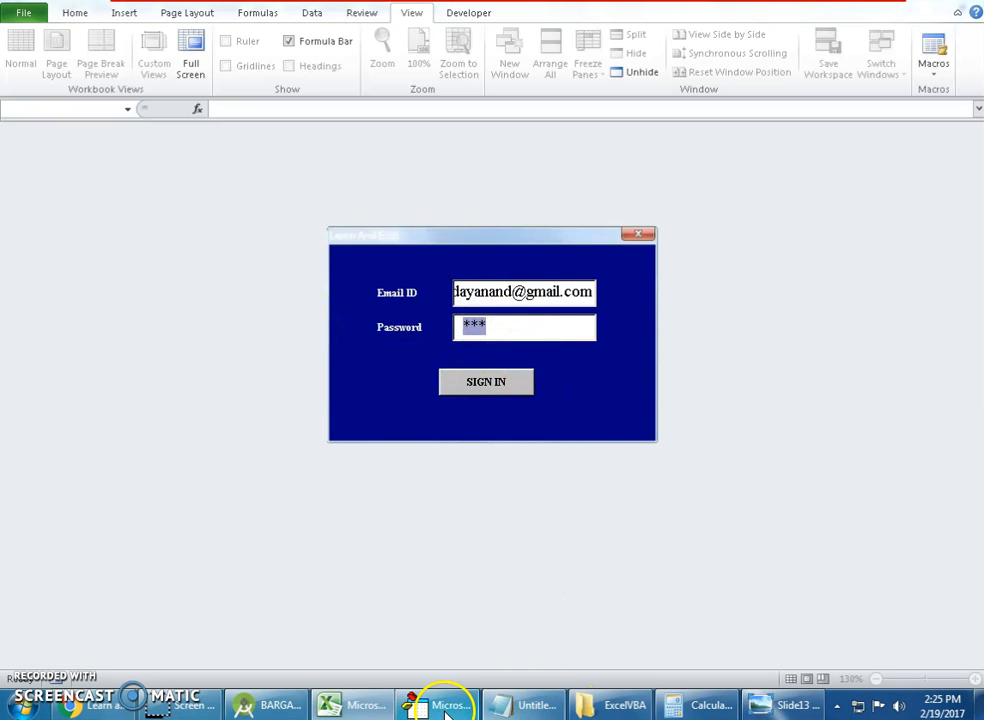
- Set TextBox2's PasswordChar property to * in the form designer
left_click(448, 704)
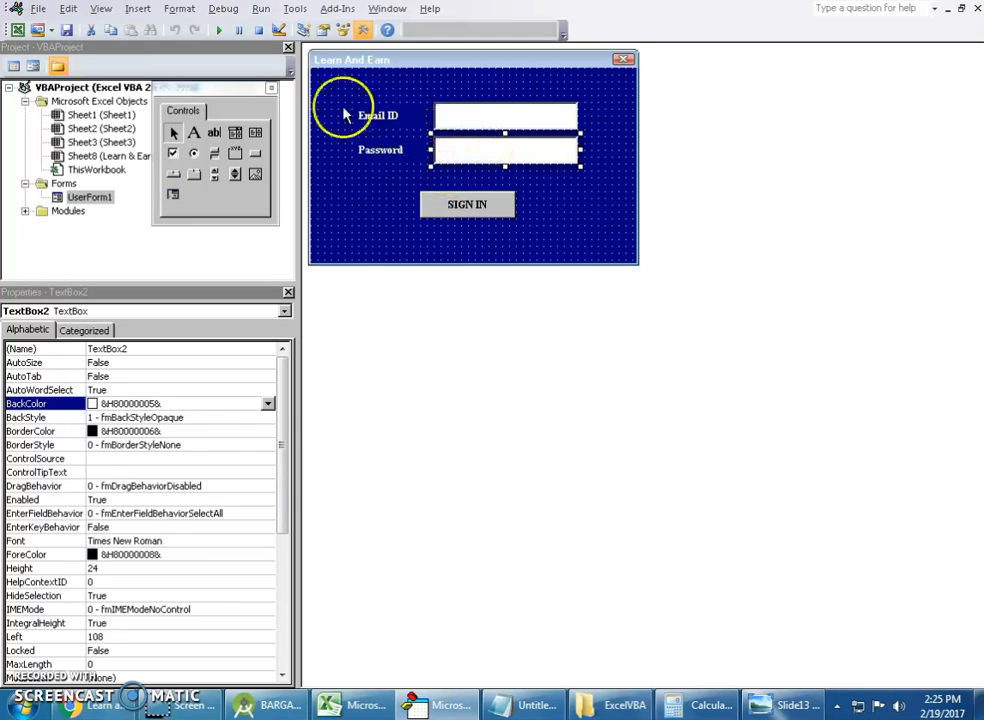
scroll("down", 3)
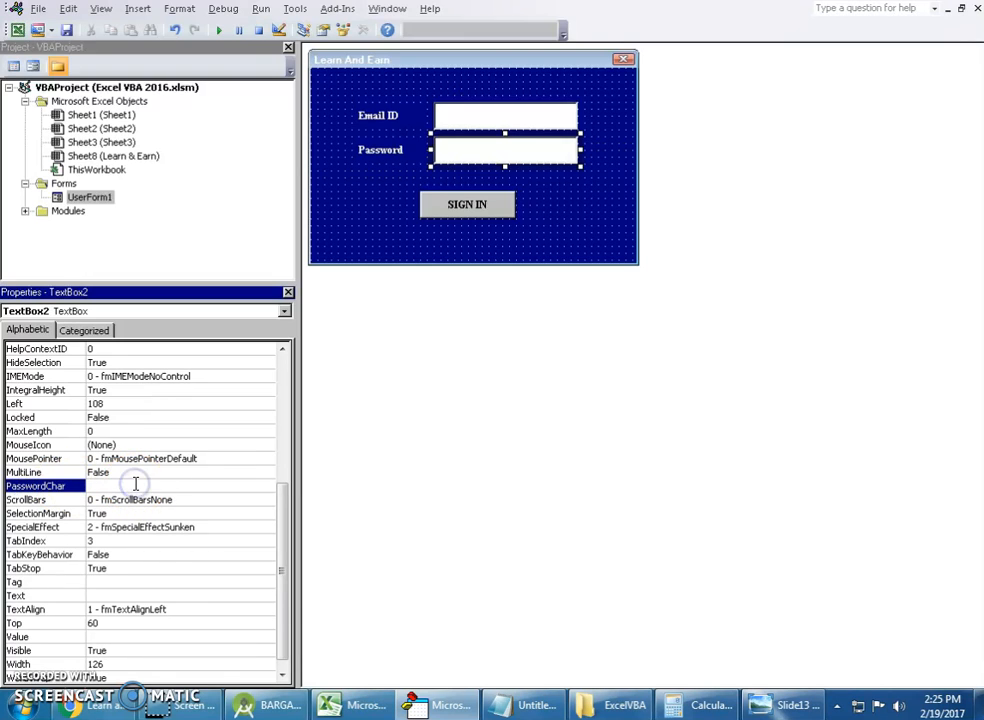
type("*")
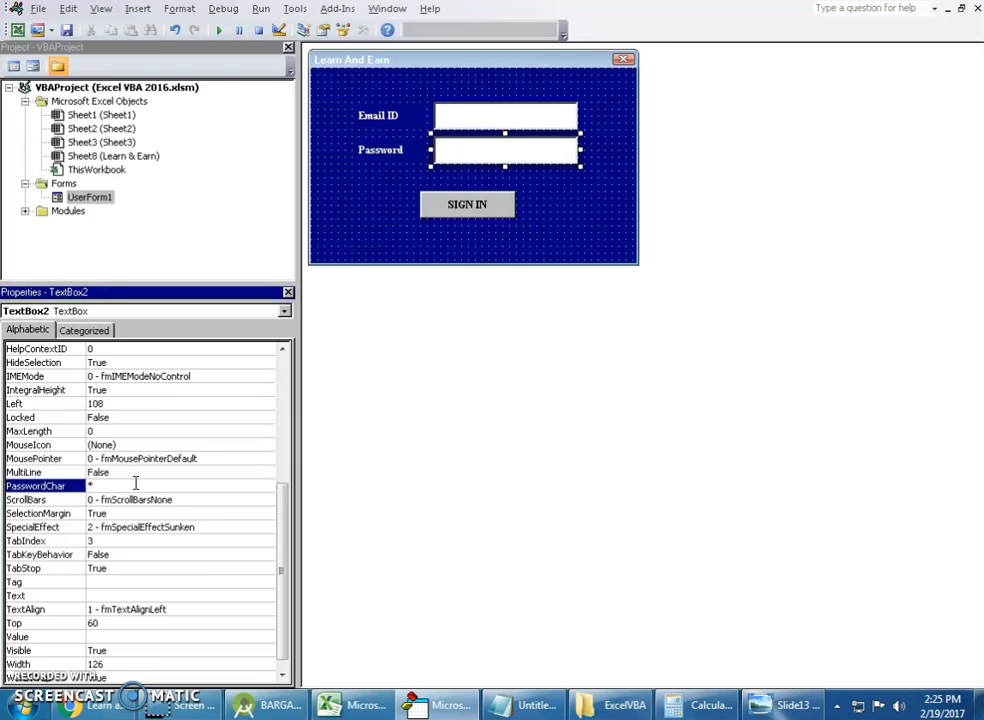
mouse_move(504, 178)
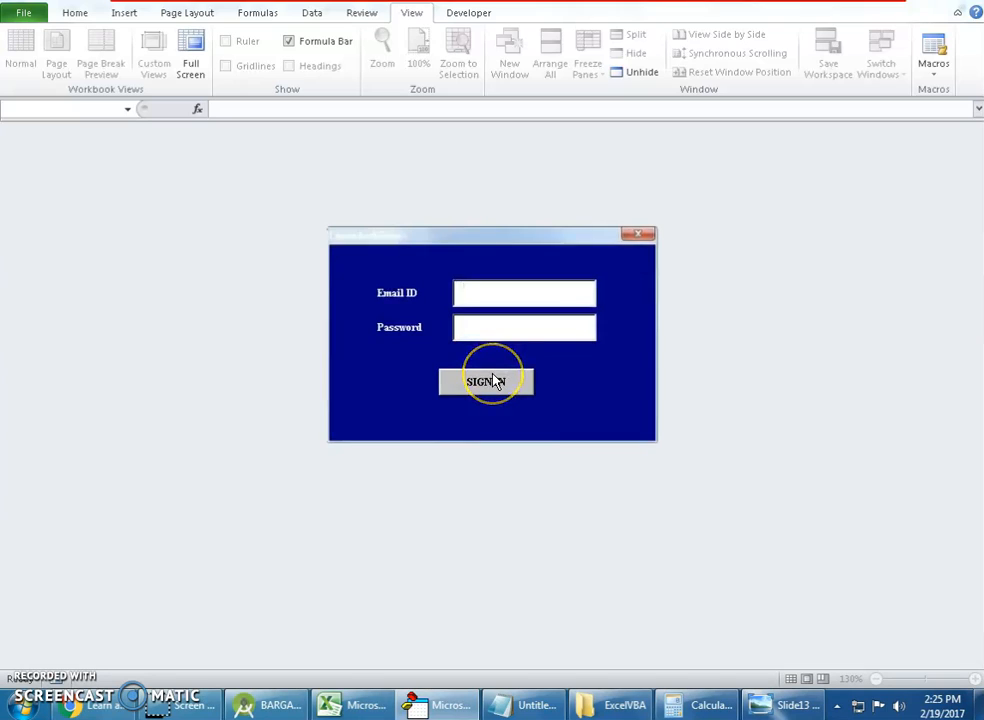
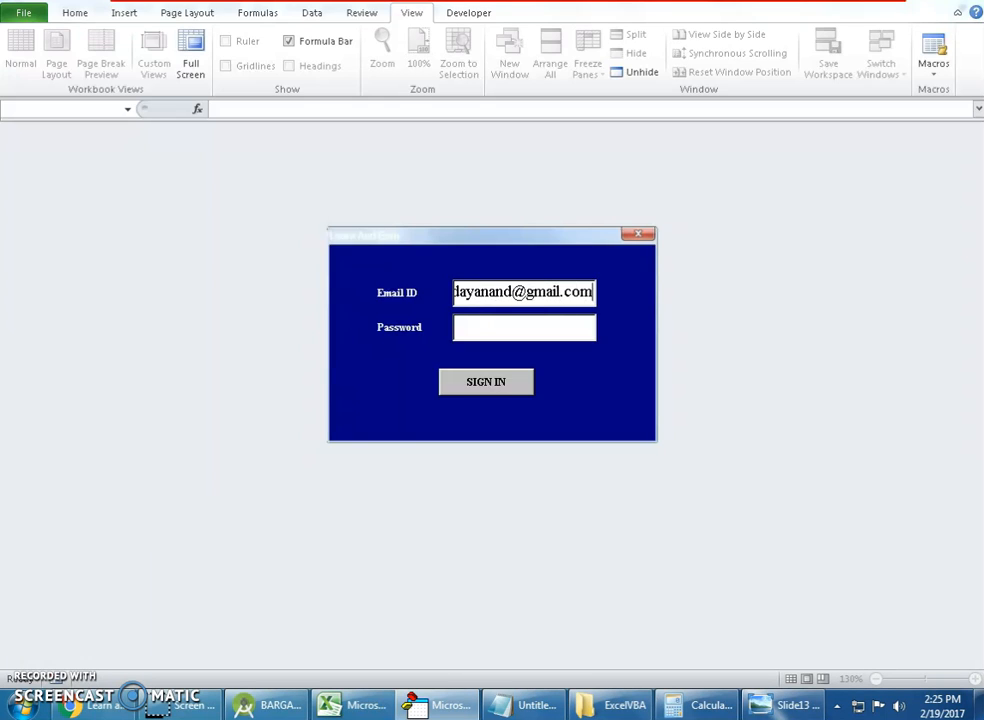
- Sign in with 'dayaan...gmail.com' and a masked password, getting the Login Successful message
type("**")
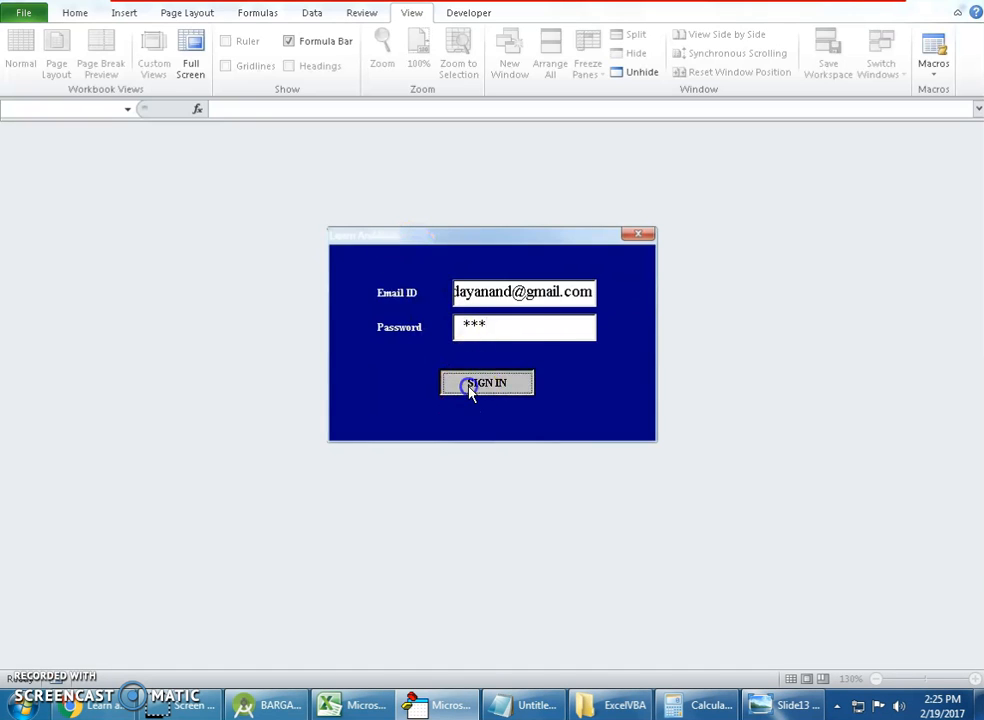
left_click(486, 384)
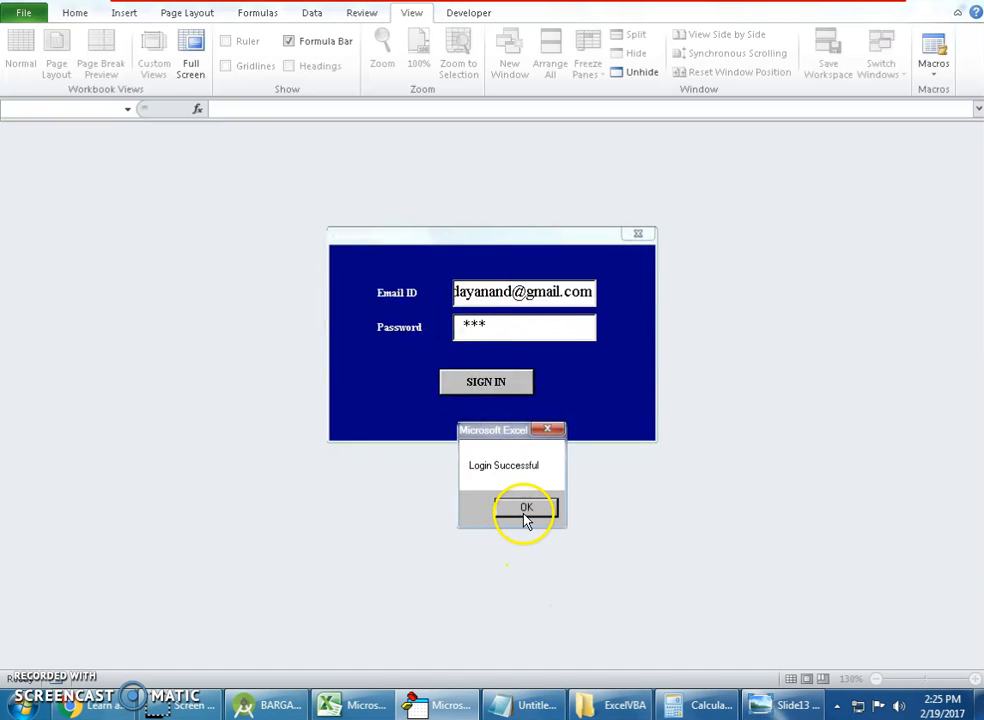
left_click(526, 508)
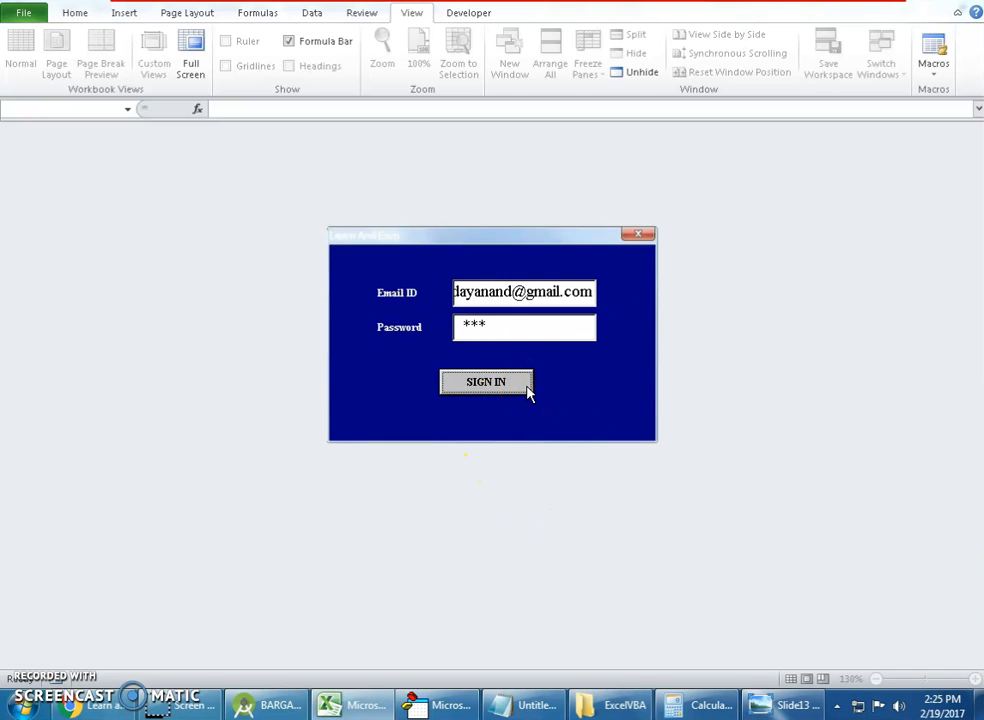
mouse_move(644, 234)
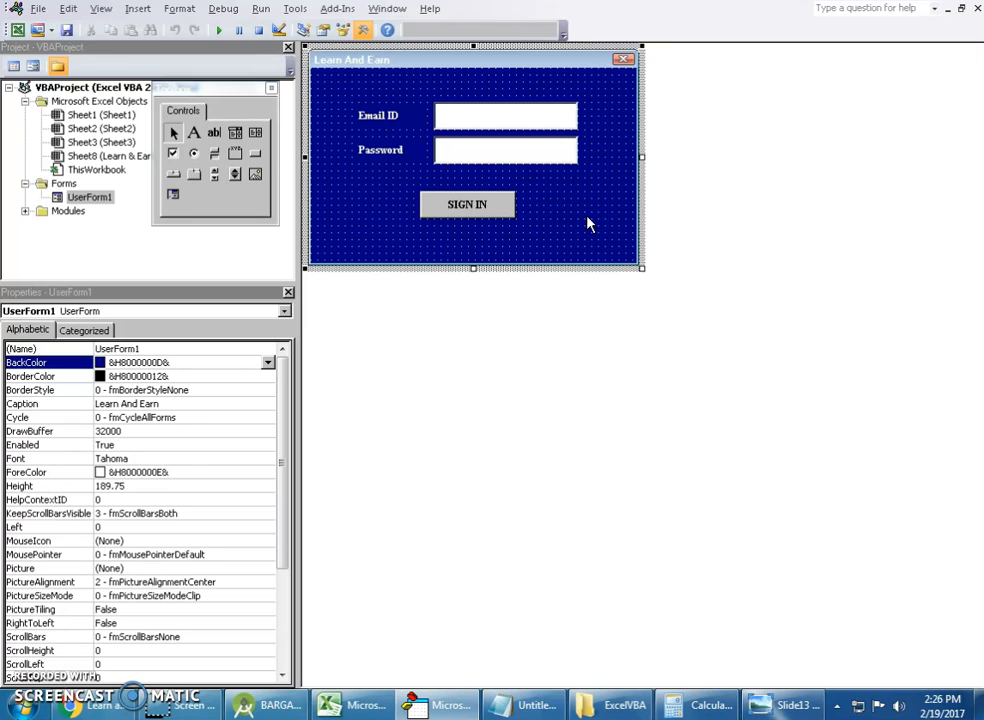
- Rename the password text box's (Name) property to 'pwd'
right_click(536, 260)
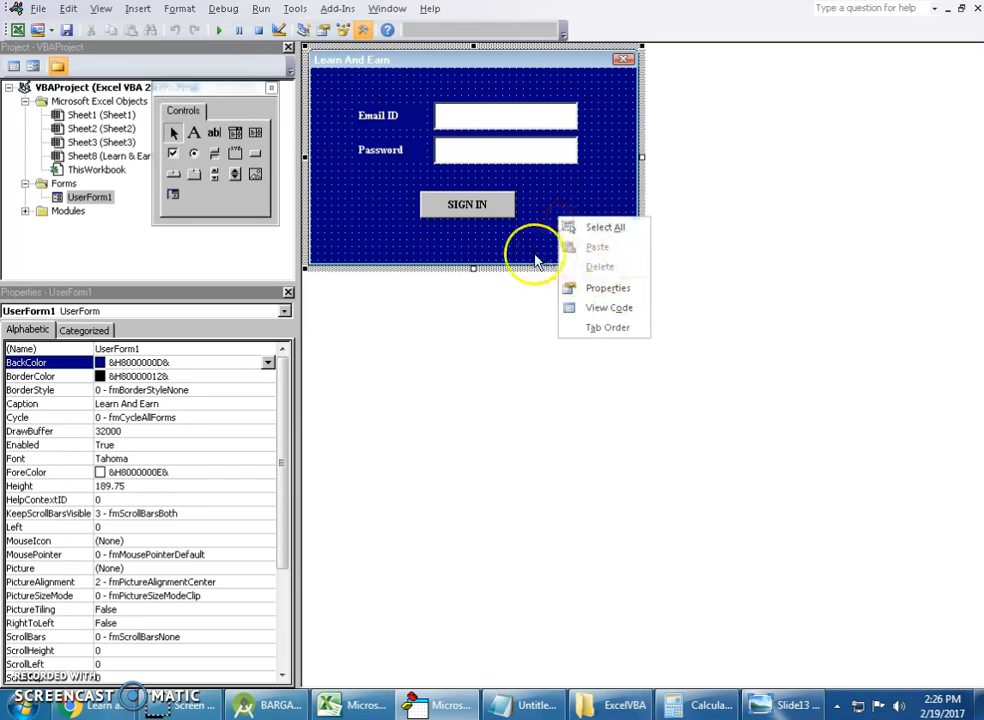
left_click(608, 308)
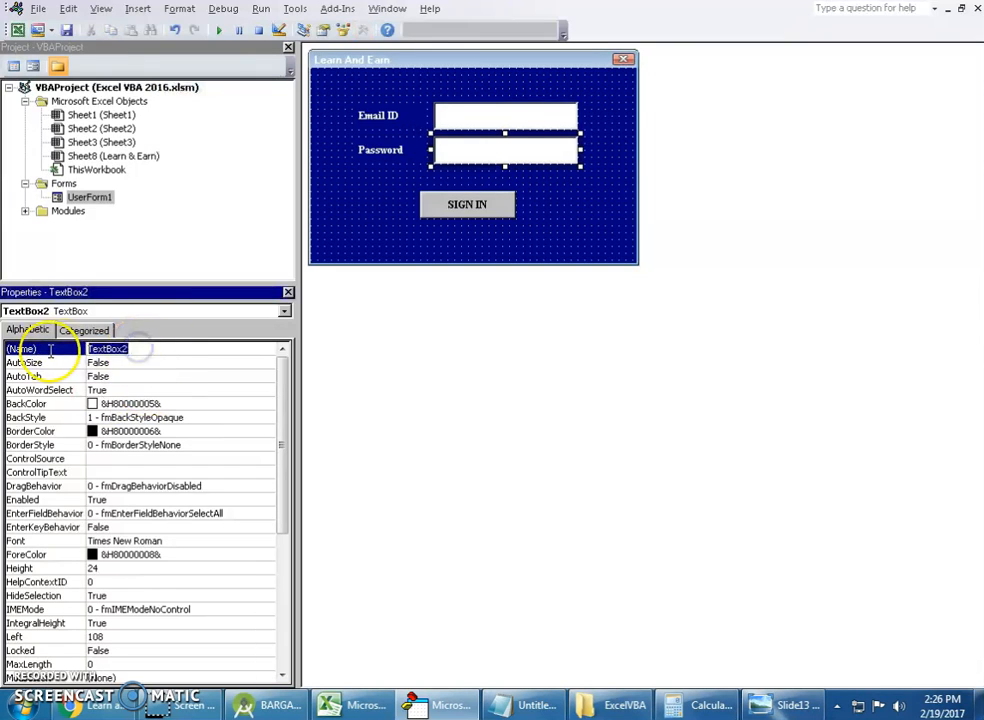
type("pwd")
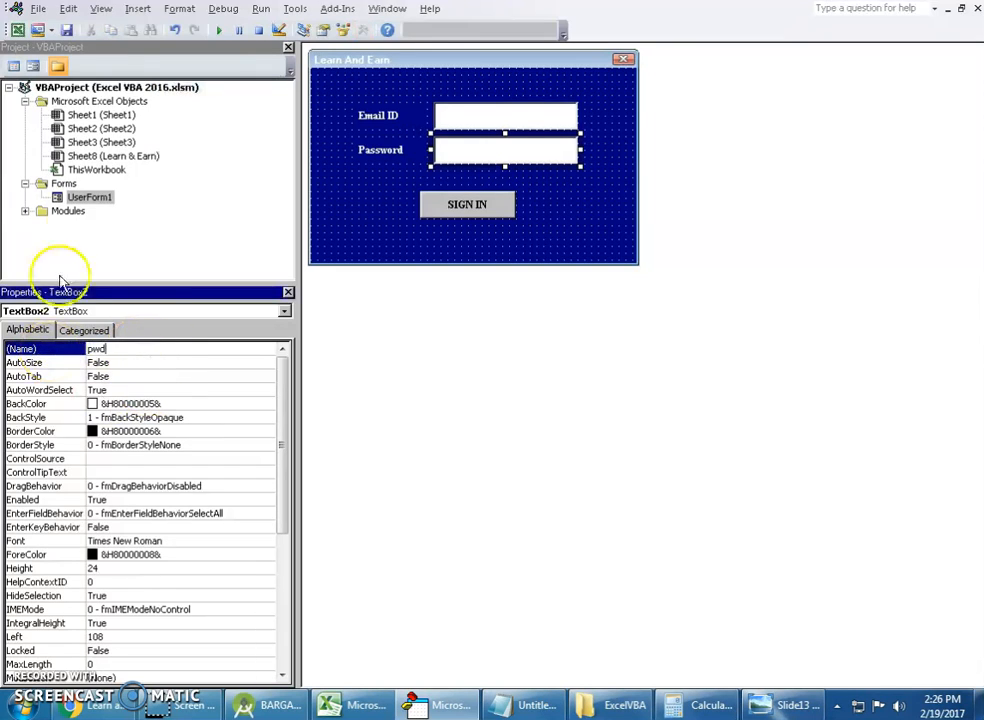
left_click(504, 116)
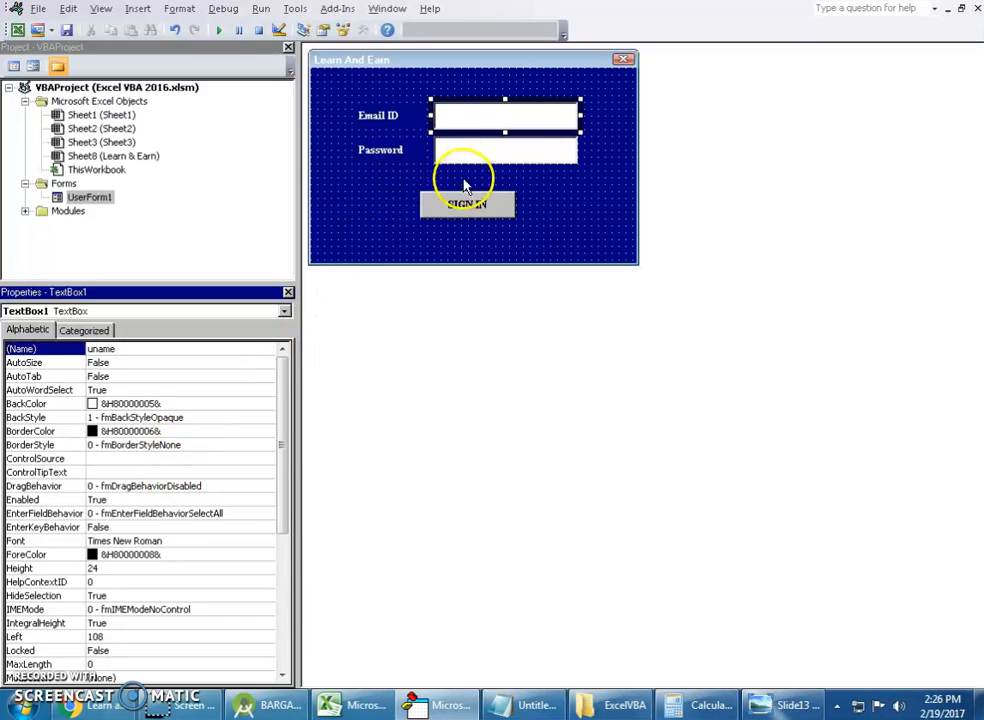
- Confirm the email box is named 'uname' and bring up the Sign In button's code
left_click(504, 150)
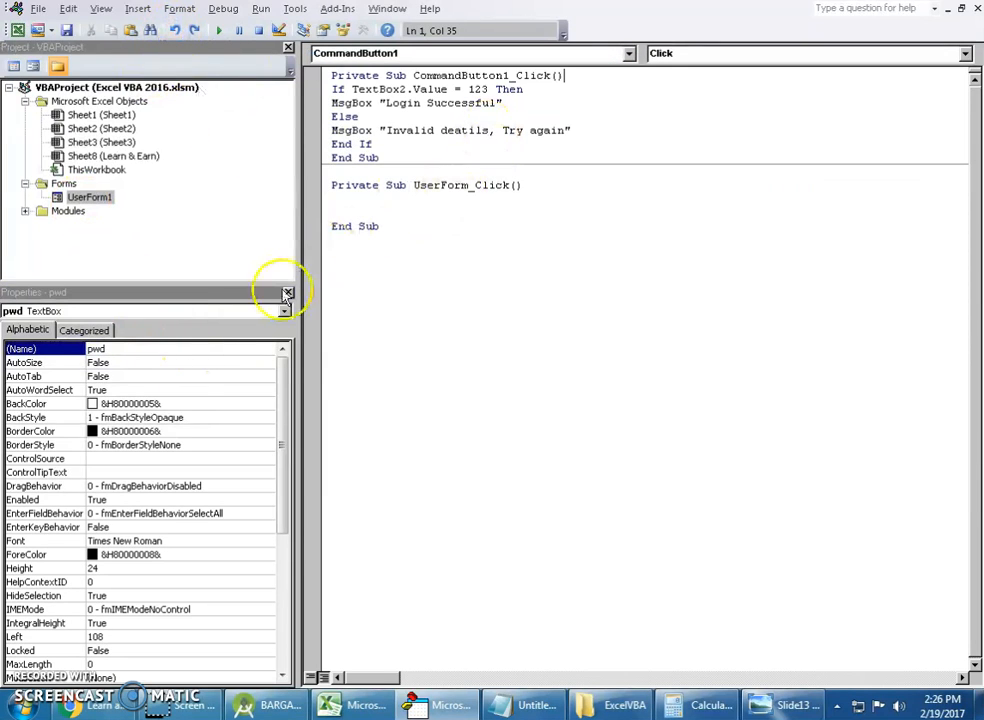
left_click(422, 130)
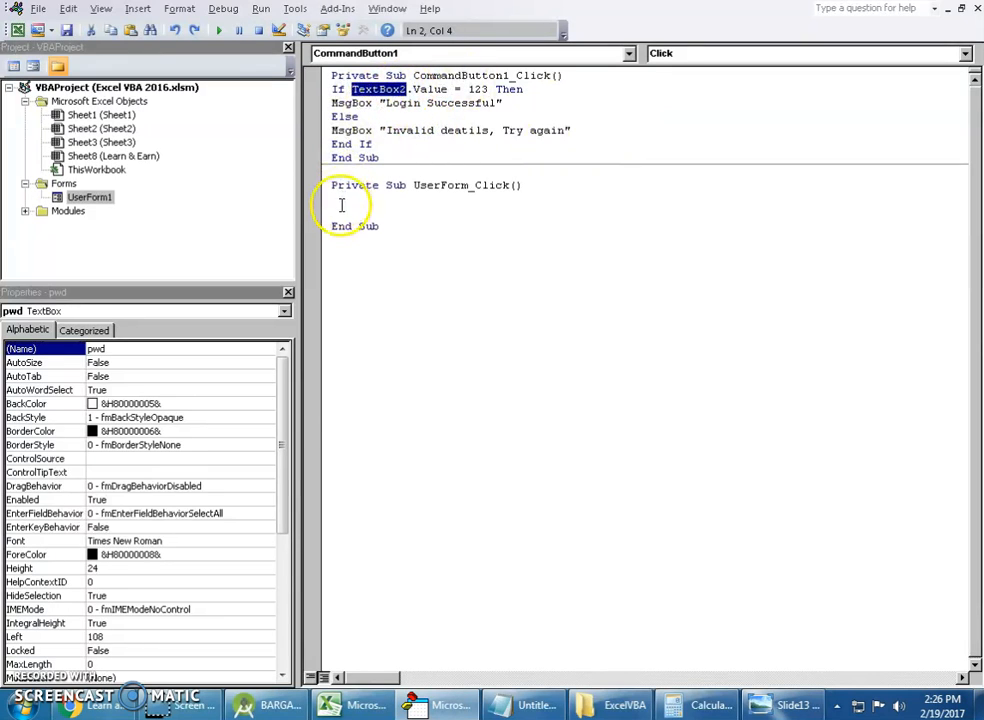
- Rename the checked box to pwd and compare its value to Cells(1,1) instead of 123
type("pwd")
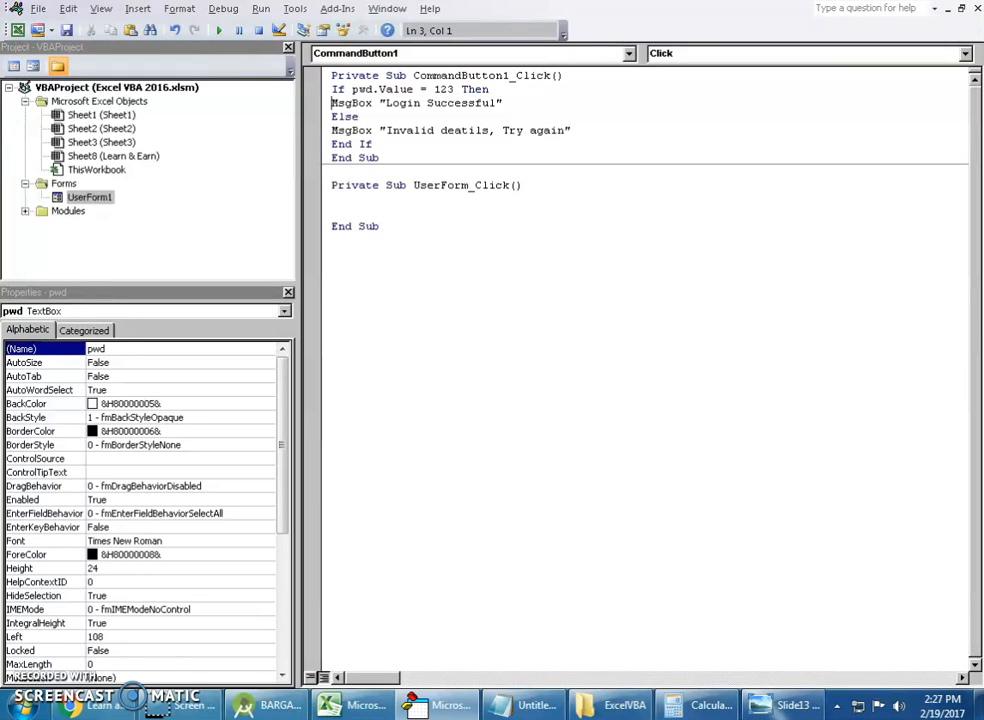
left_click(532, 130)
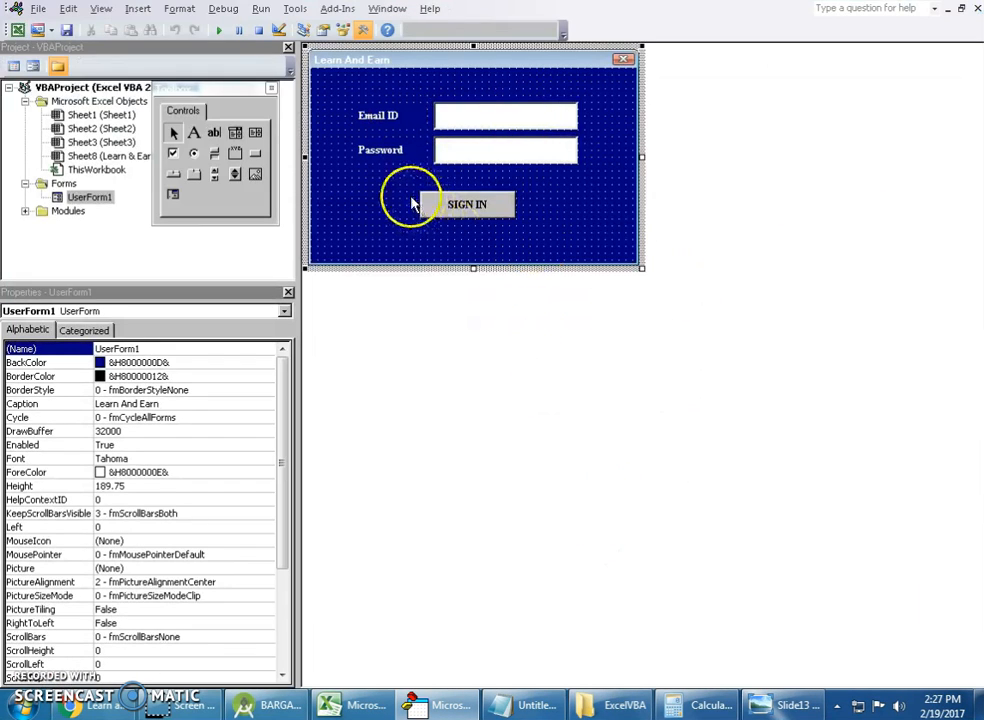
double_click(470, 204)
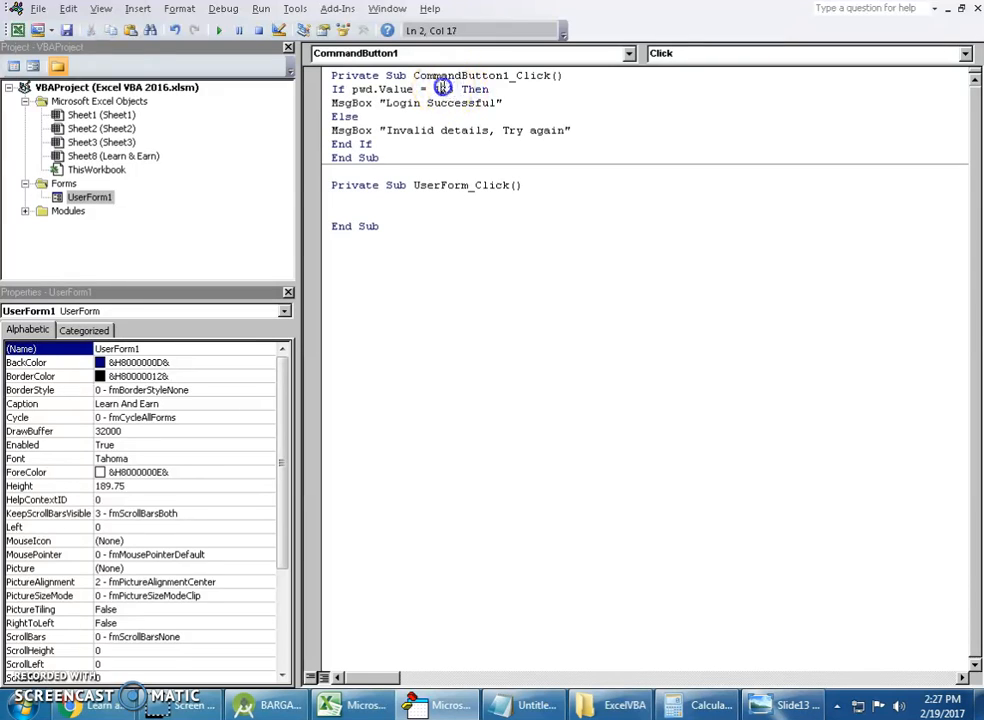
type("cells(")
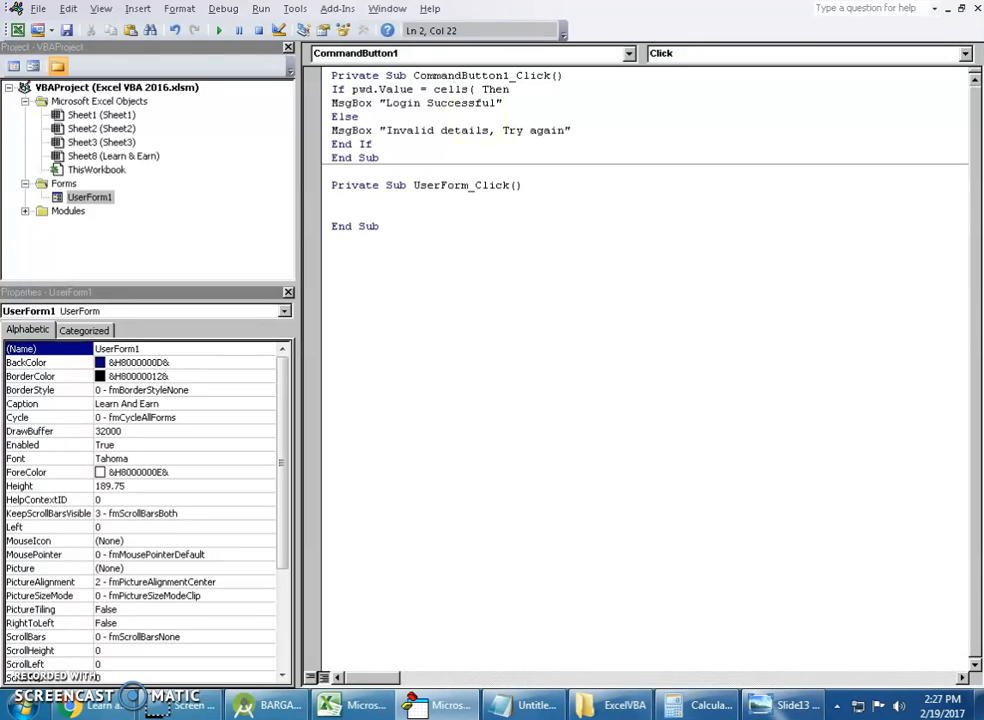
type("1,1)")
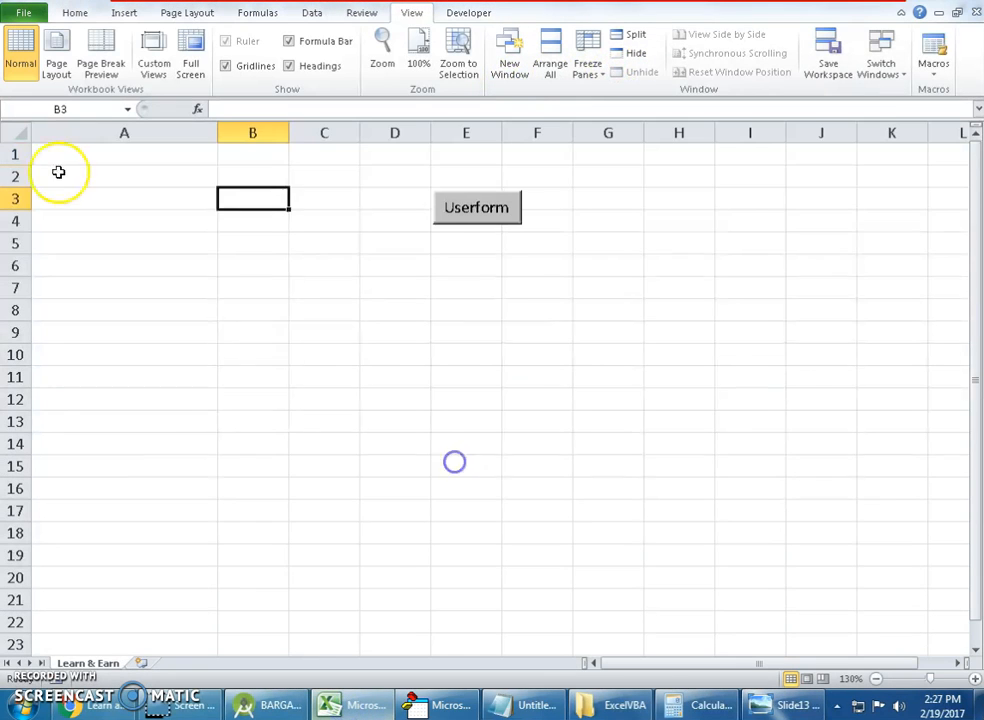
- Launch the form, sign in with email dayanan and the correct password, and acknowledge the success message
type("daya")
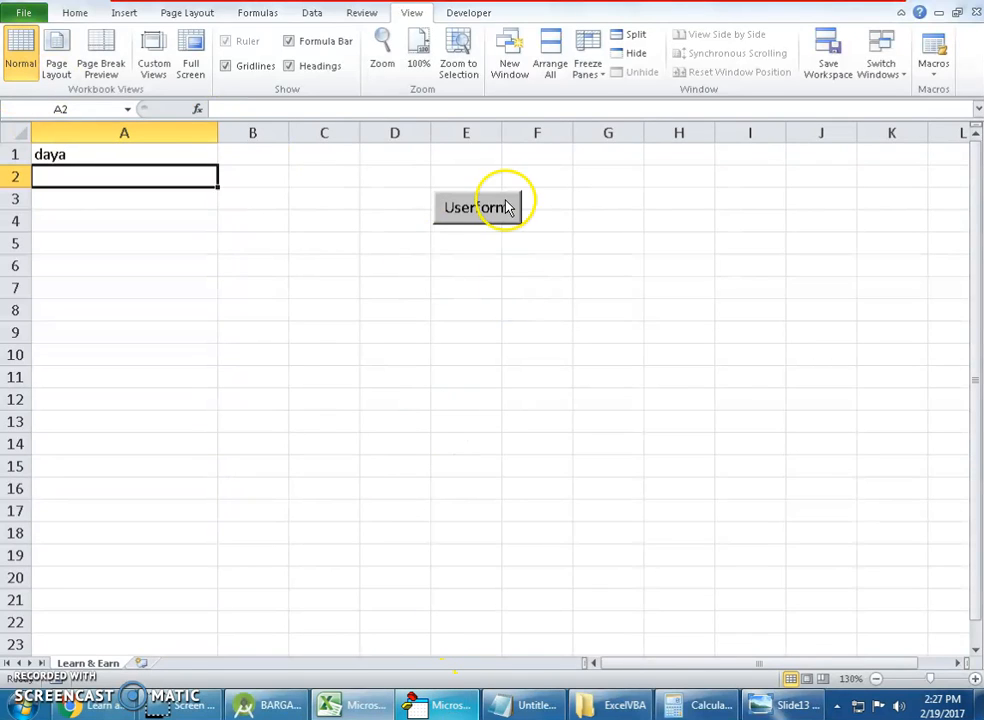
left_click(476, 206)
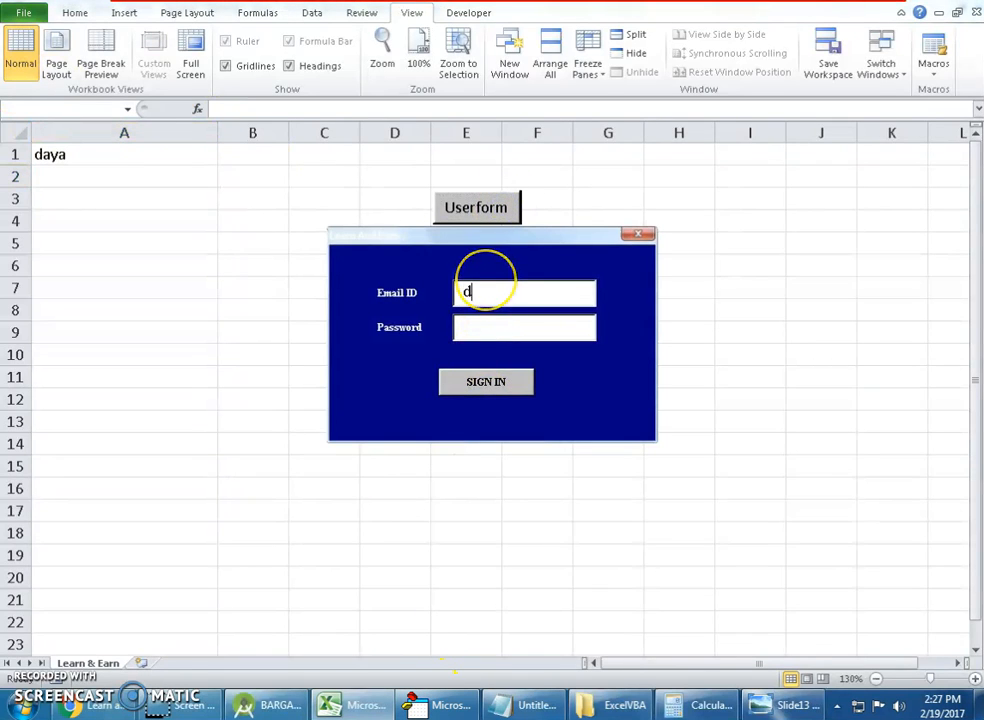
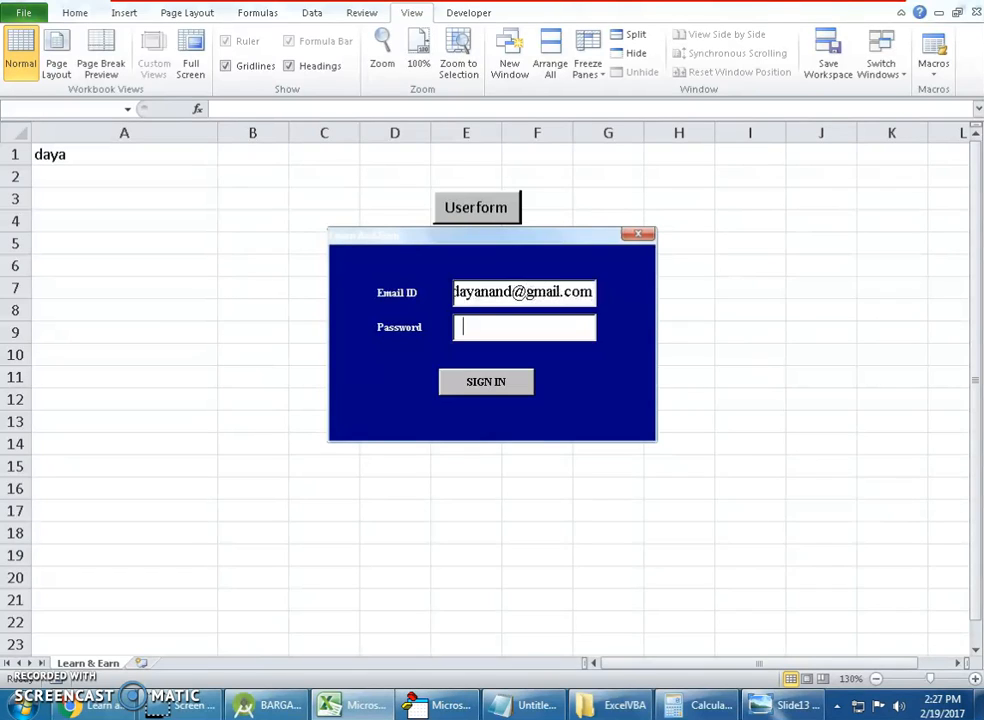
type("****")
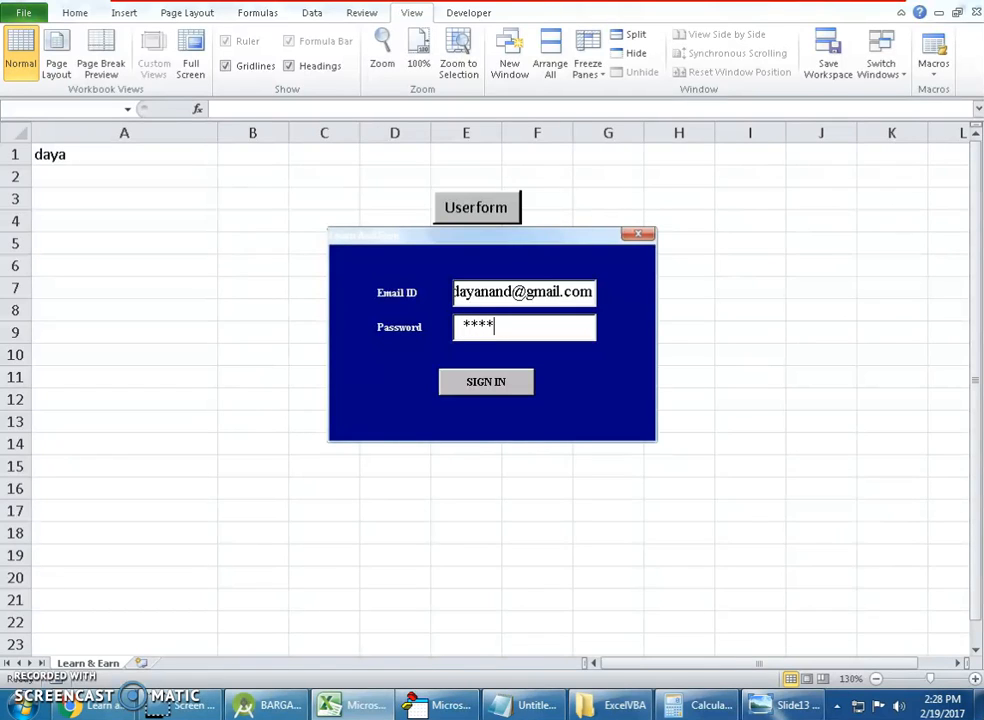
left_click(486, 382)
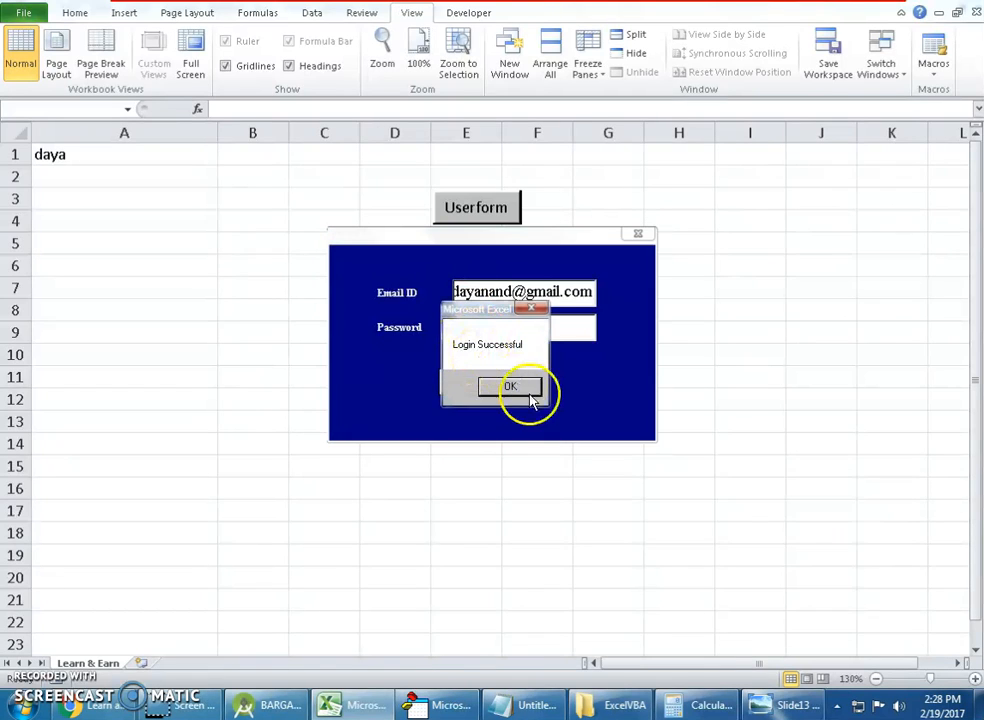
left_click(510, 386)
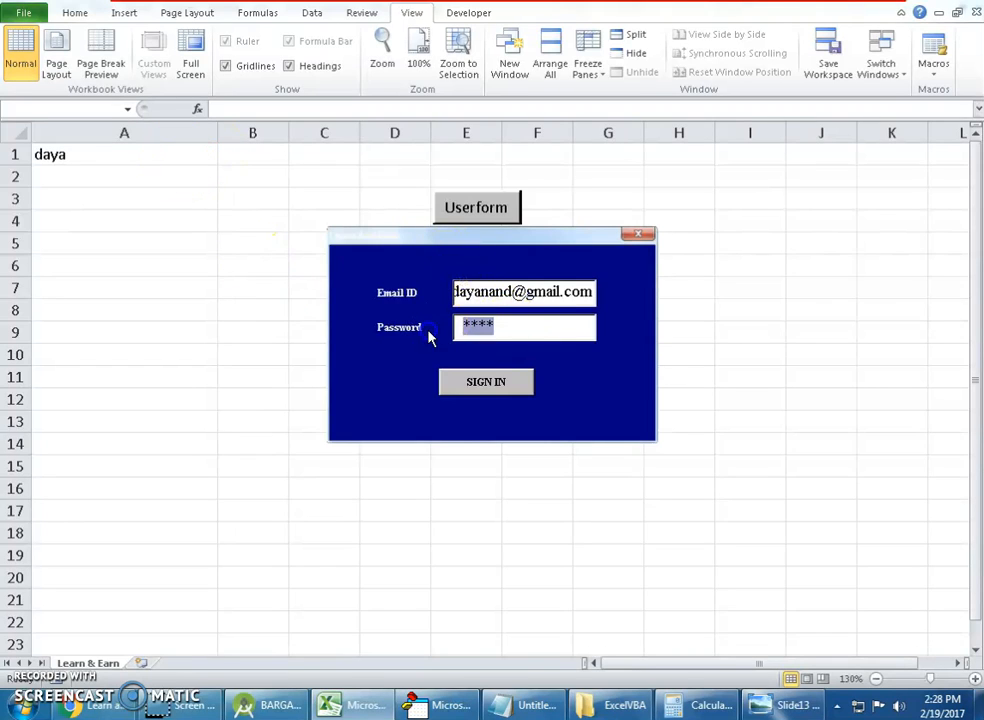
mouse_move(424, 332)
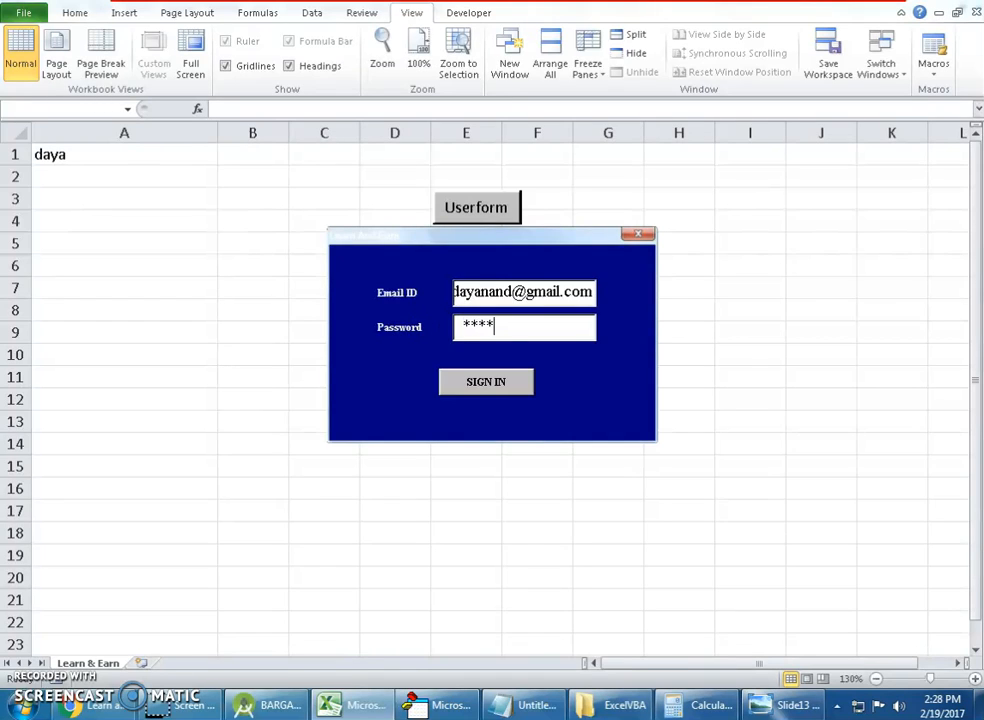
- Sign in with a wrong password, acknowledge the invalid-details message, and close the form
left_click(486, 382)
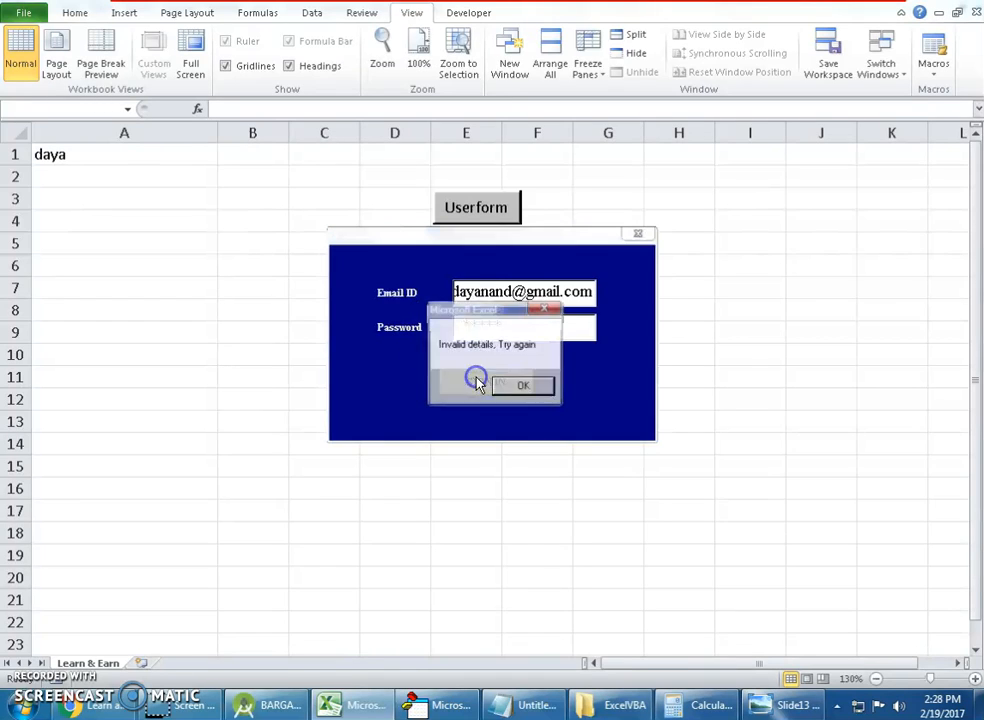
left_click(522, 384)
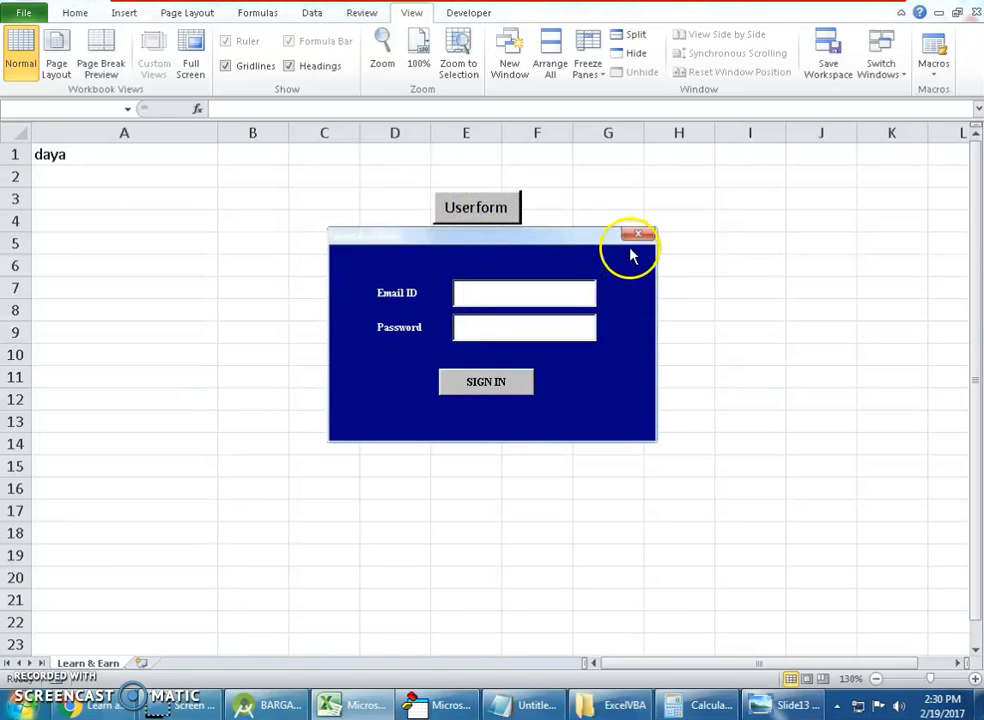
left_click(636, 232)
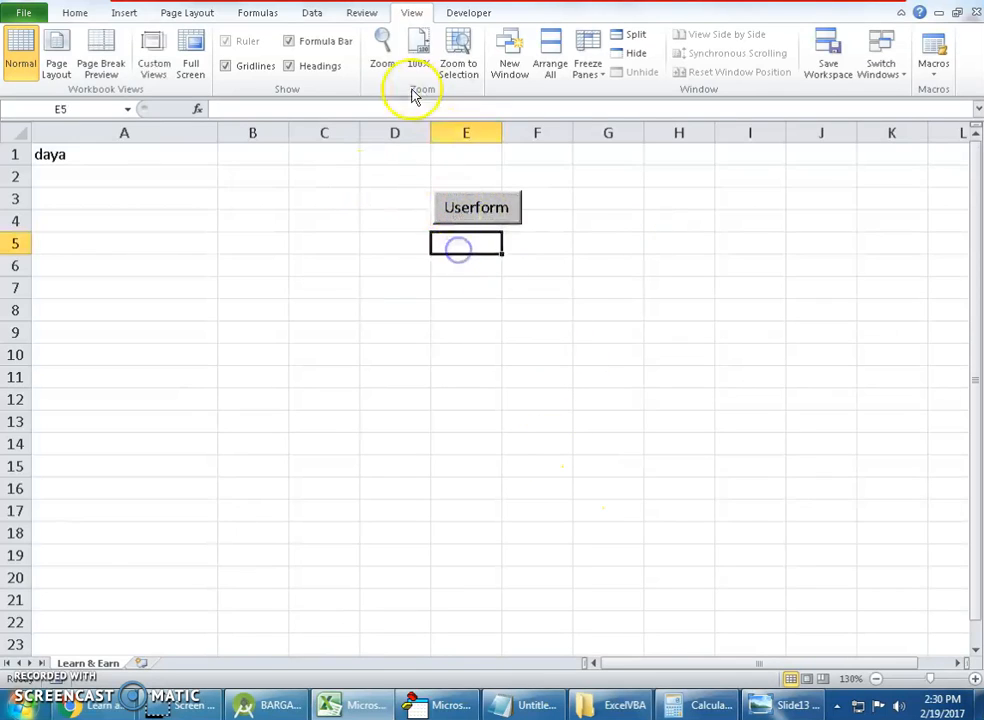
- Insert an ActiveX command button from the Developer tab and caption it 'Login form'
left_click(468, 12)
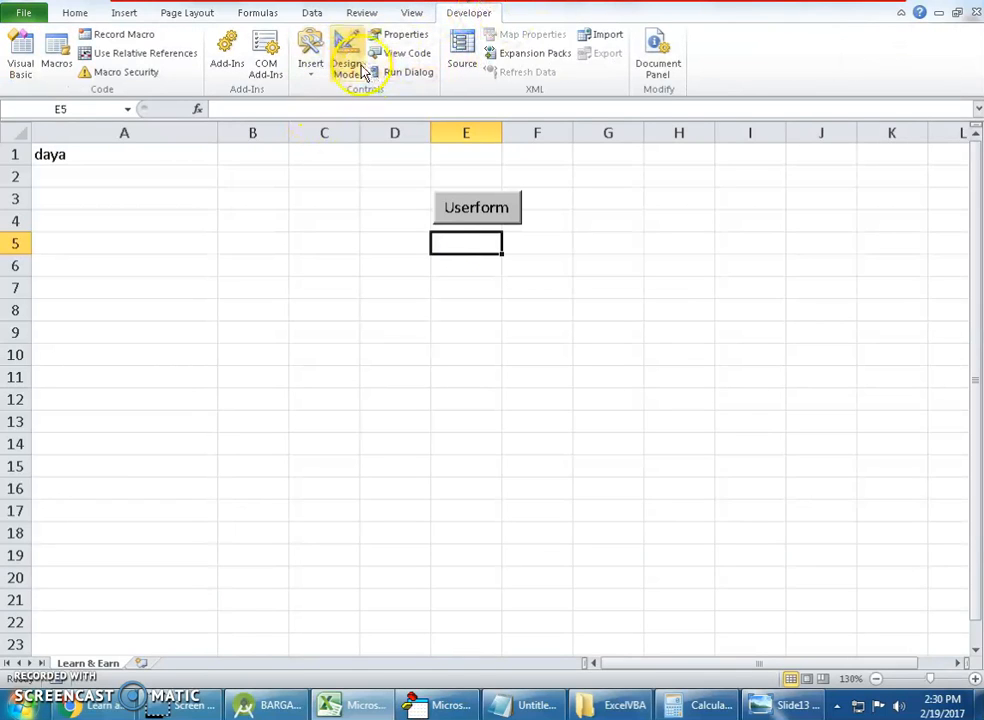
left_click(316, 46)
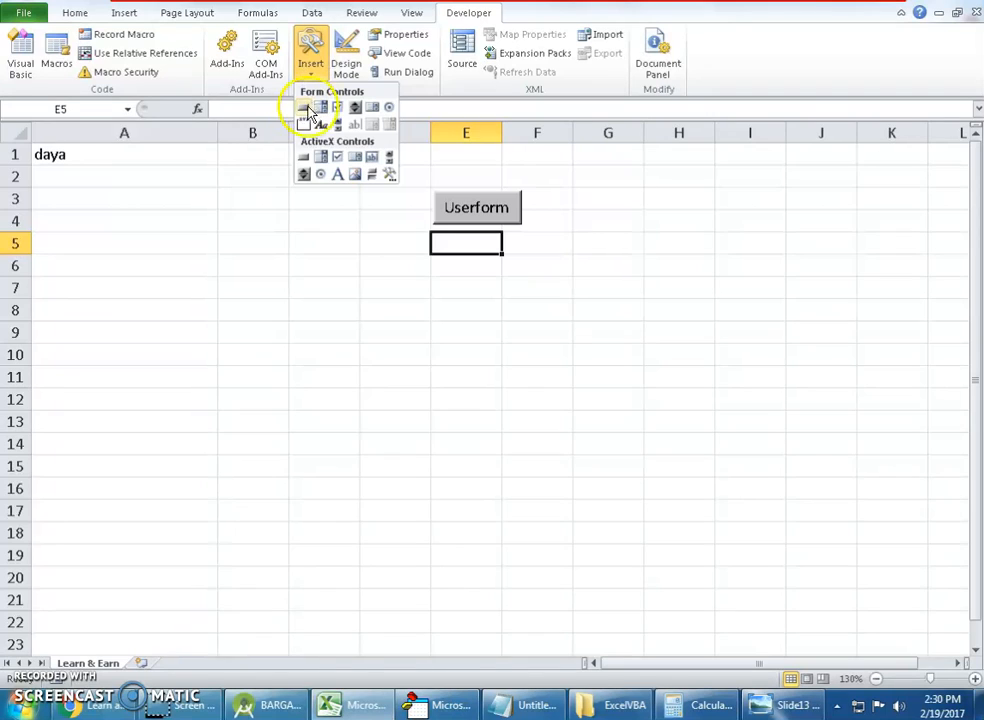
mouse_move(306, 160)
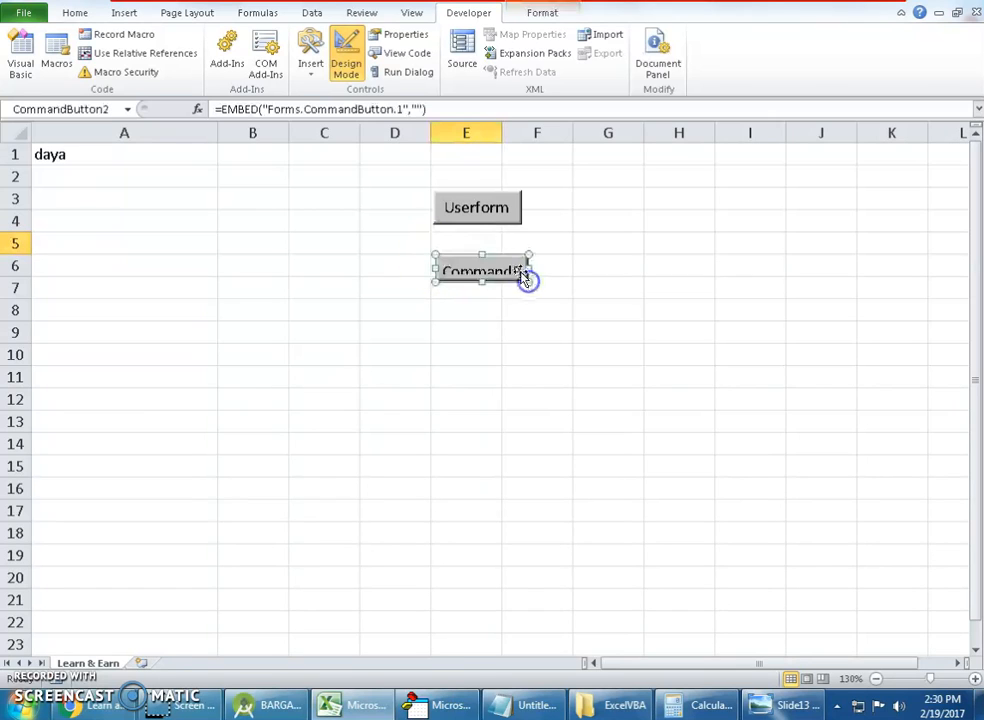
right_click(480, 272)
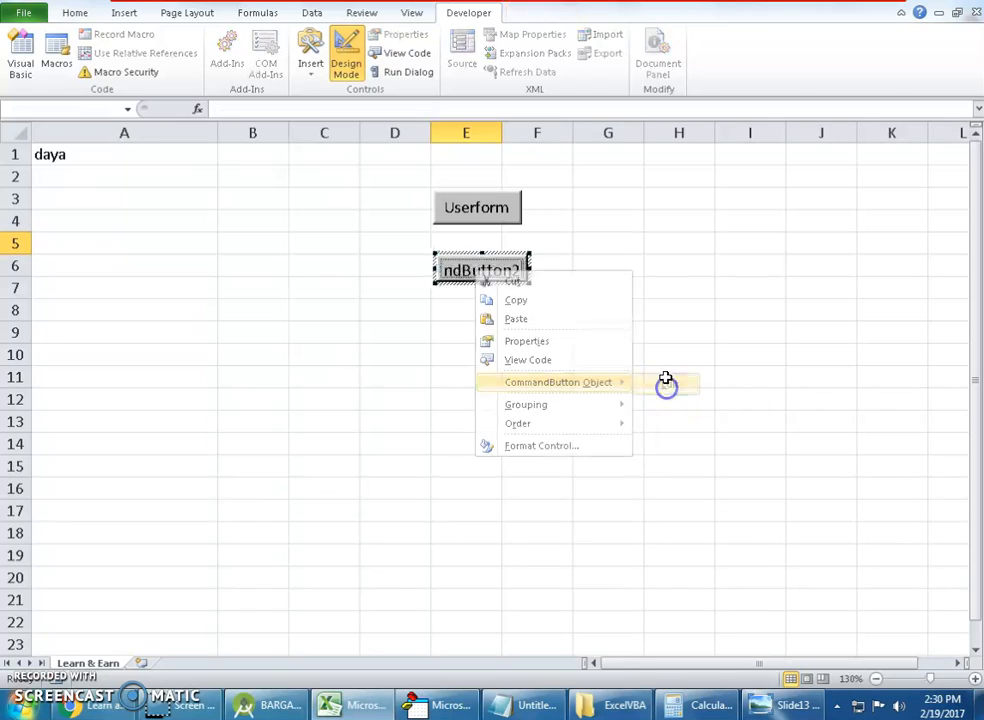
left_click(664, 376)
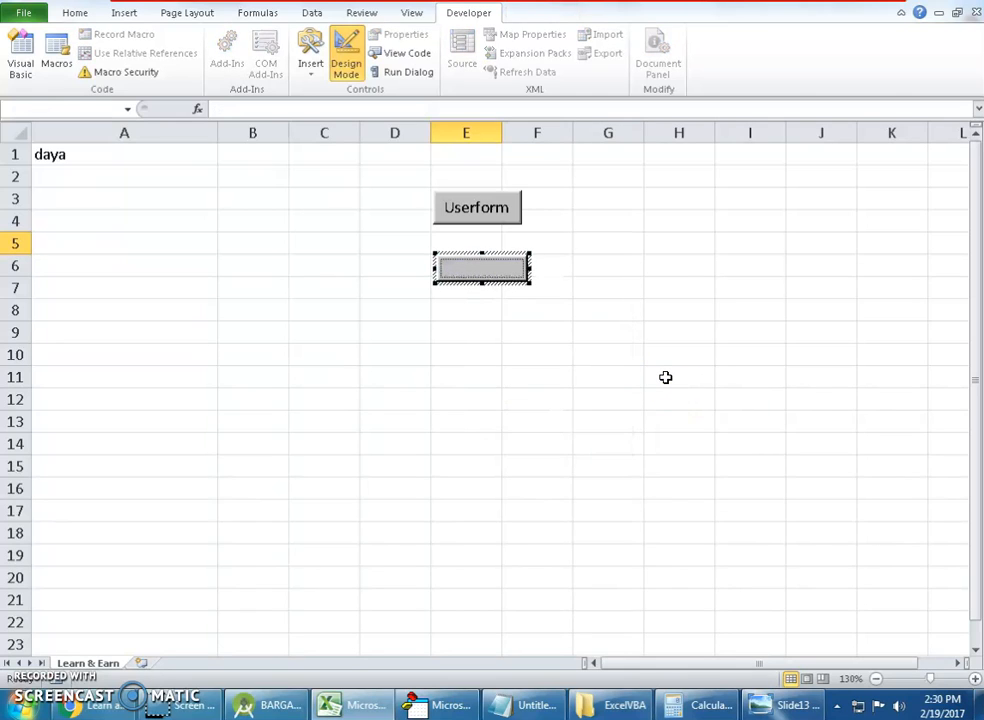
type("Login form")
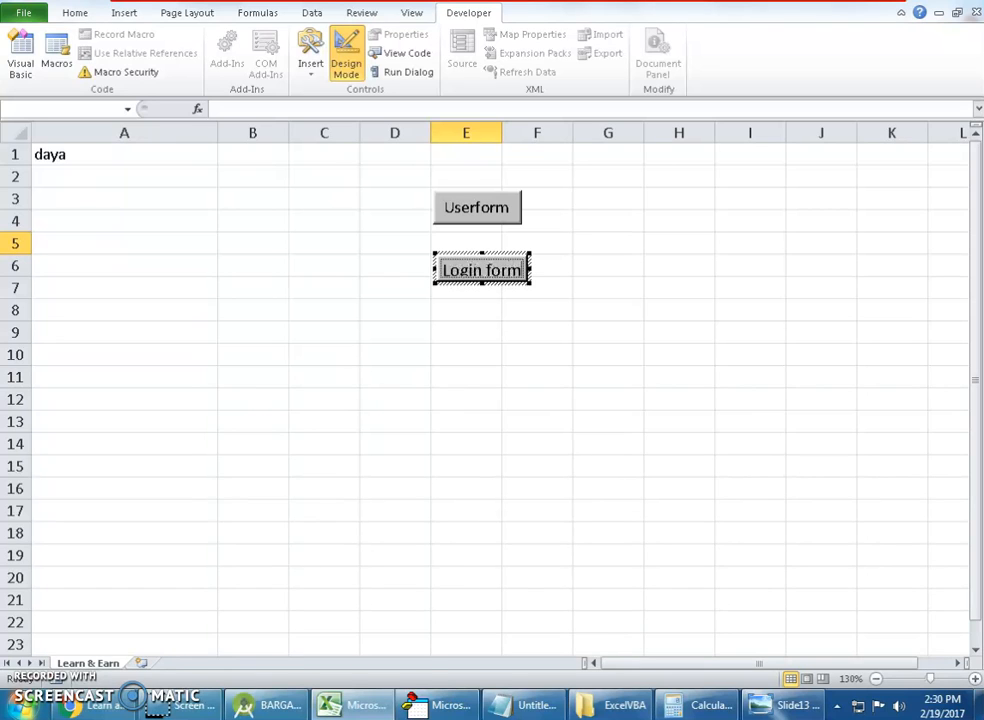
left_click(536, 352)
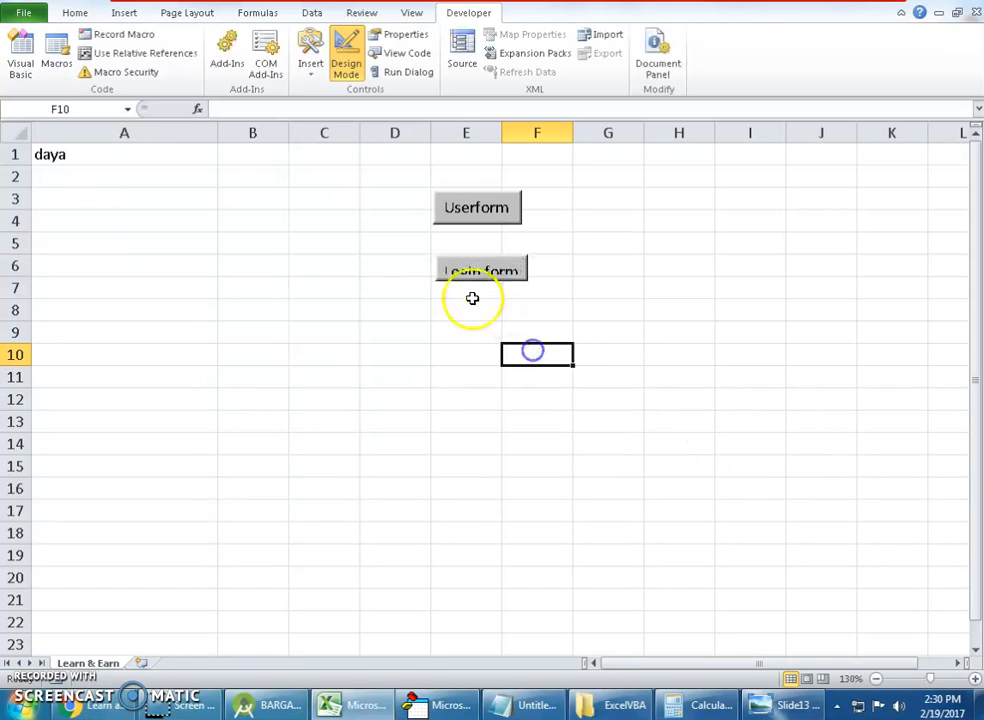
- Reselect the Login form button and bring up its CommandButton2_Click procedure
left_click(480, 276)
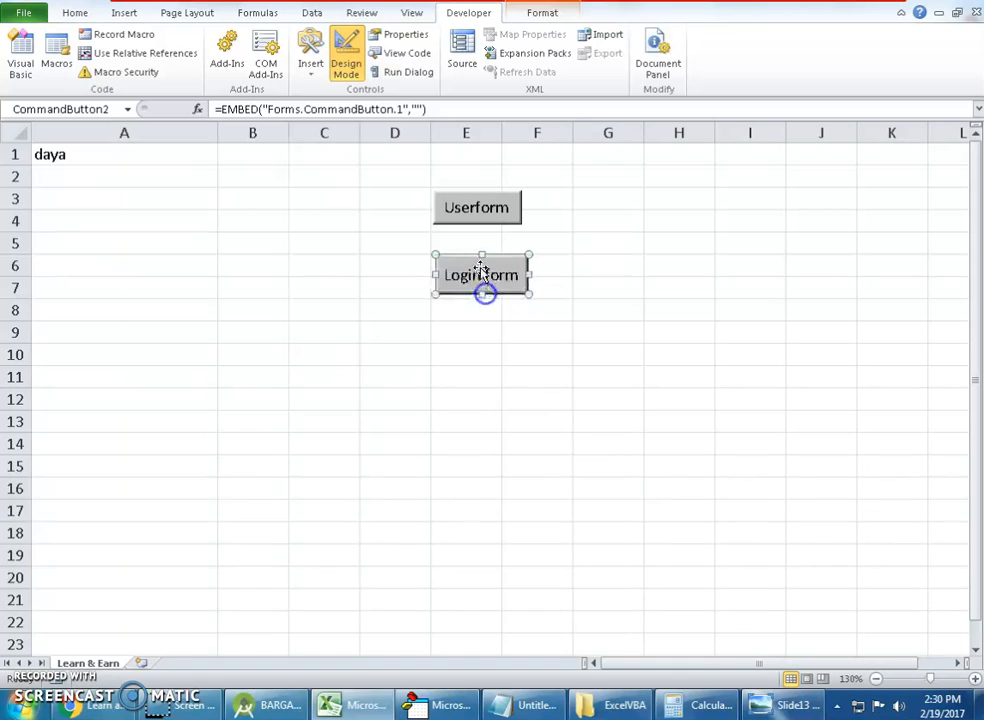
right_click(480, 276)
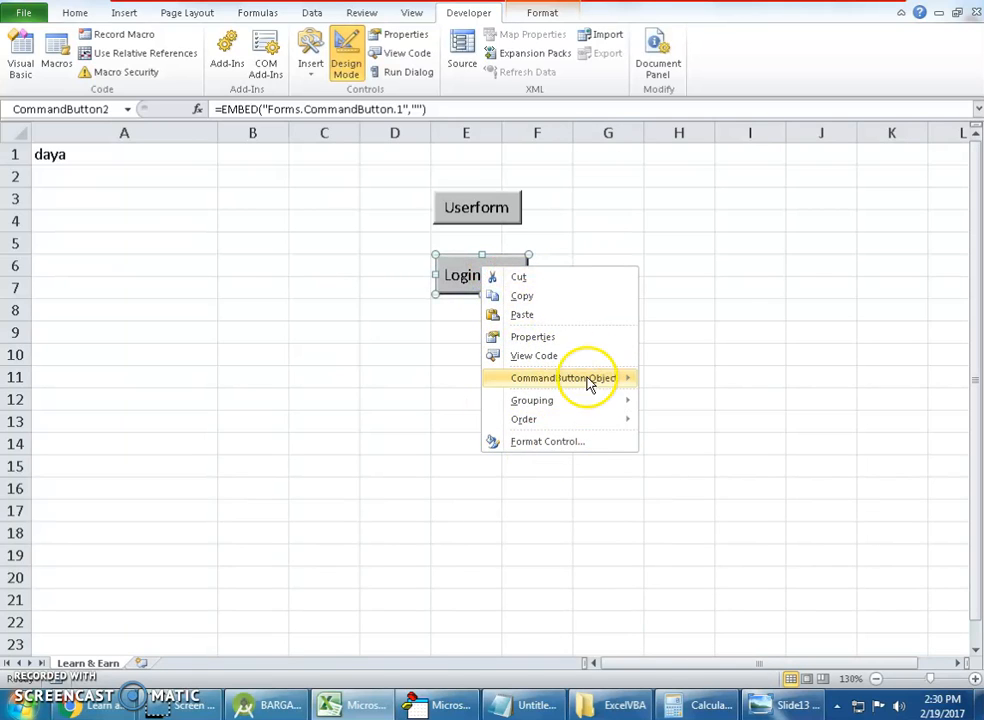
mouse_move(524, 330)
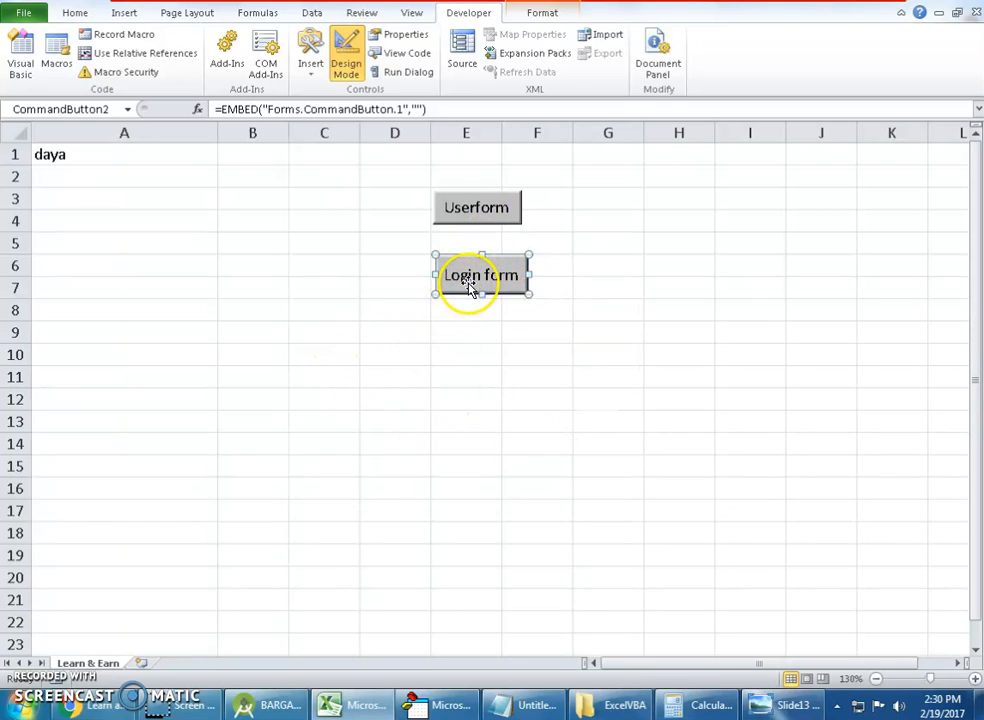
right_click(472, 284)
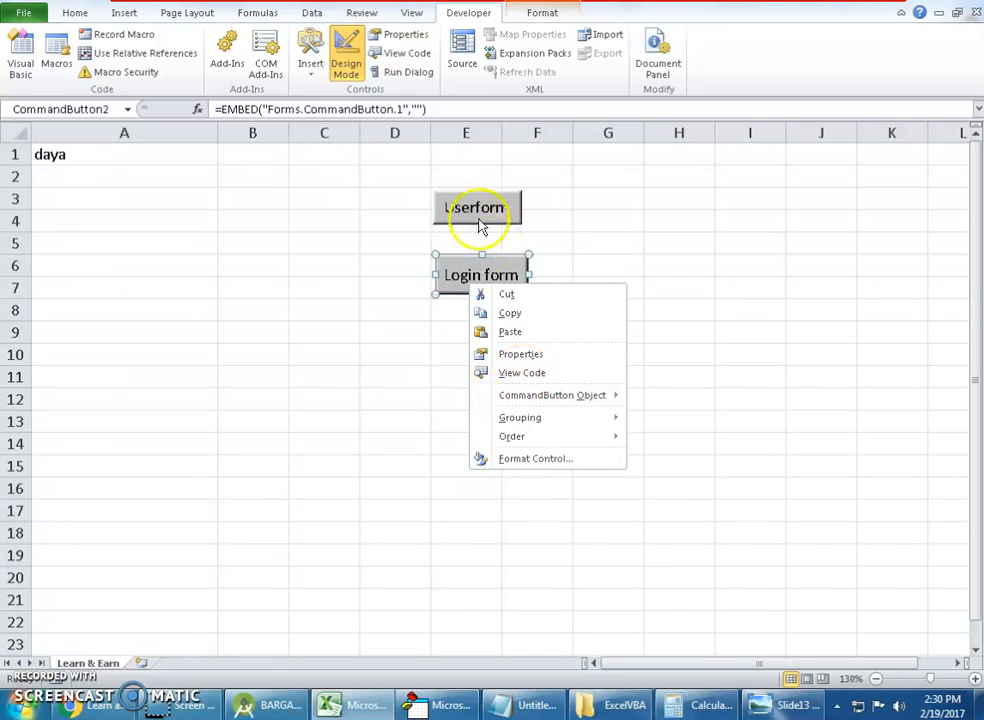
left_click(480, 276)
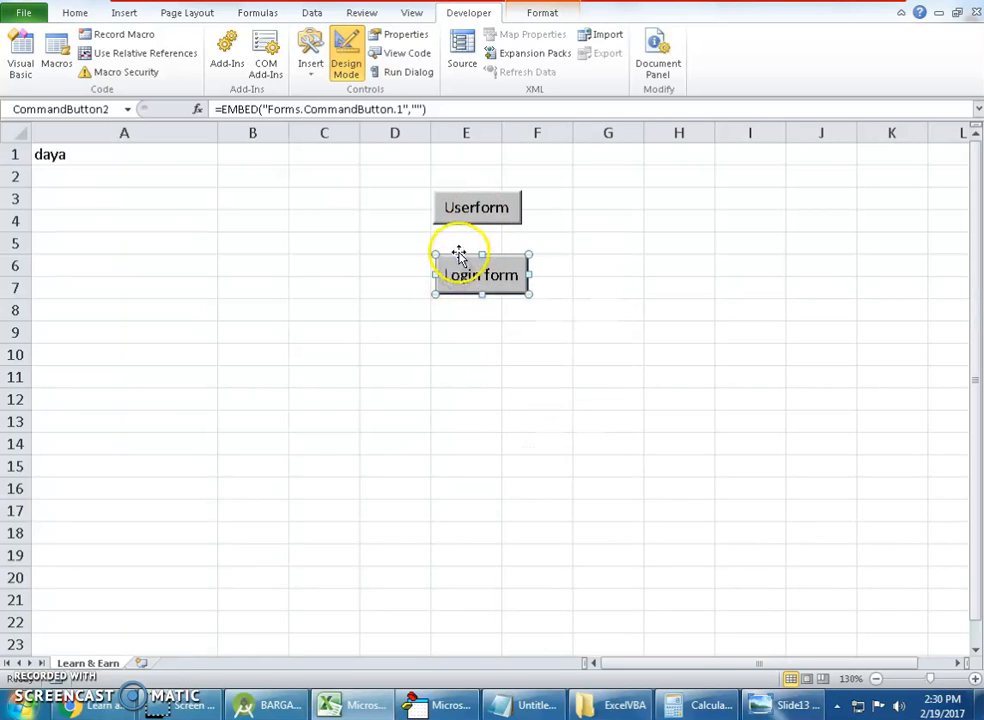
double_click(478, 274)
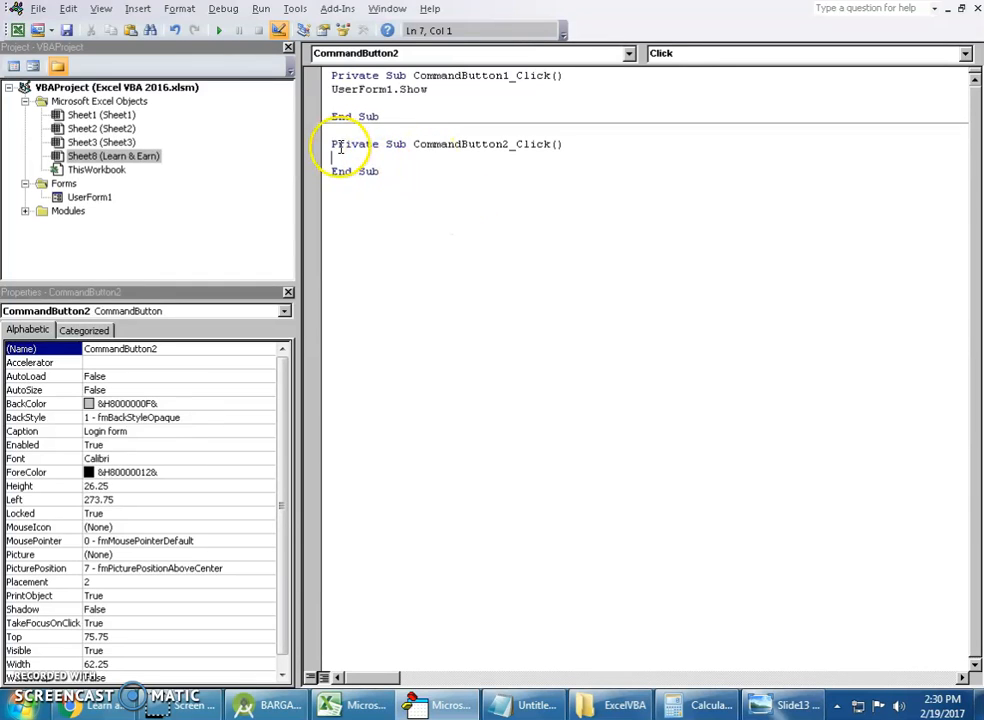
- Write UserForm1.Show inside CommandButton2_Click
left_click(72, 212)
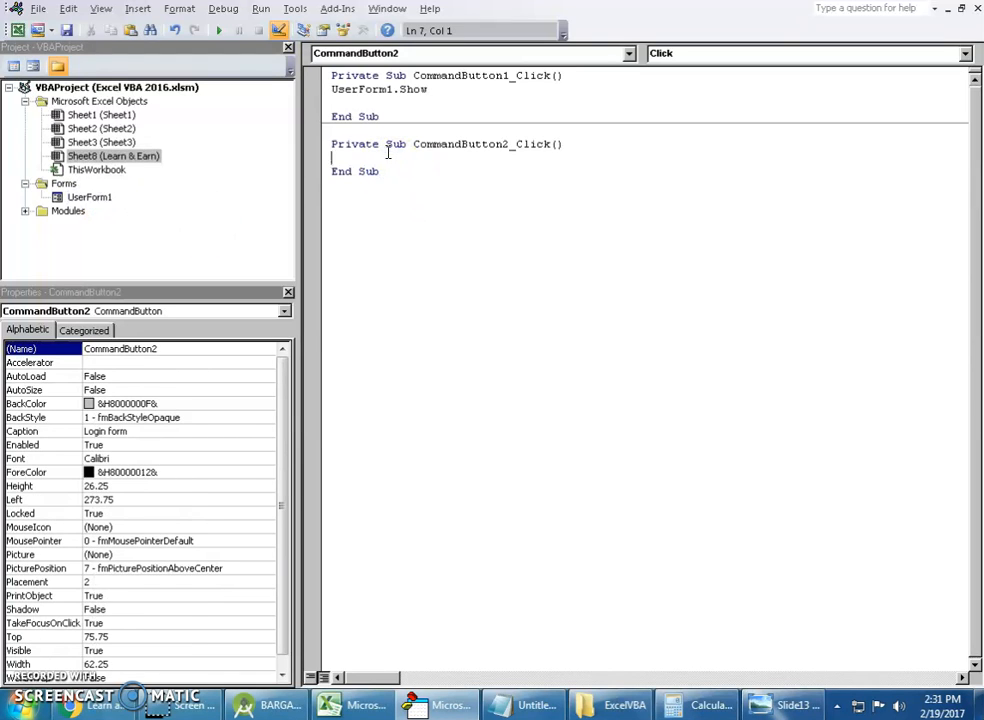
type("userform1")
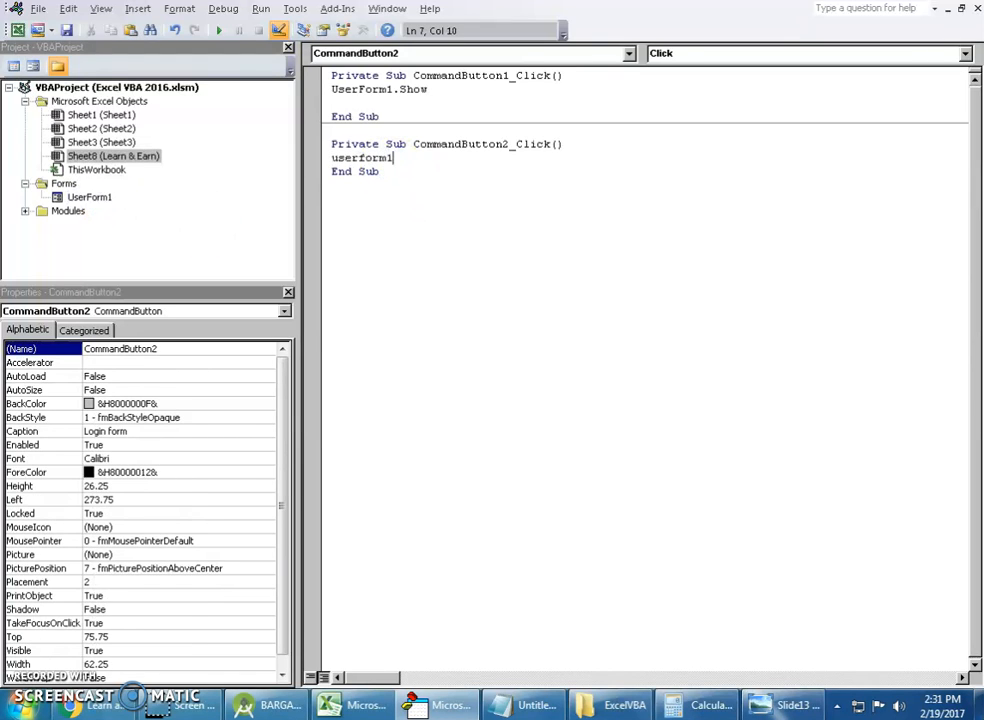
type(".s")
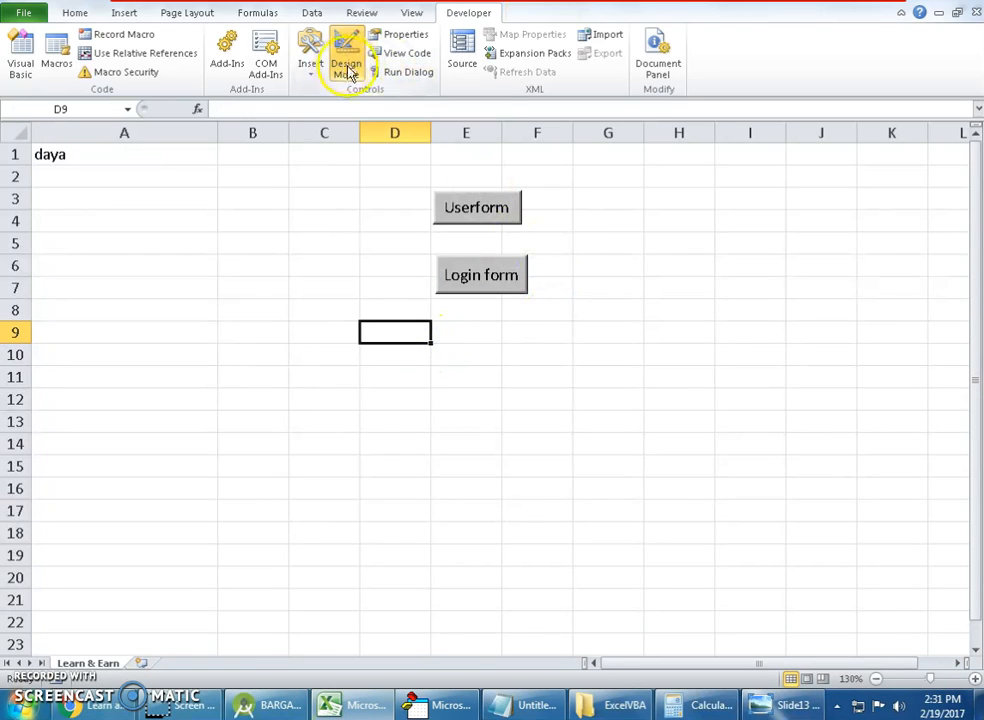
- Turn off Design Mode and launch the login form from the Login form button
left_click(348, 52)
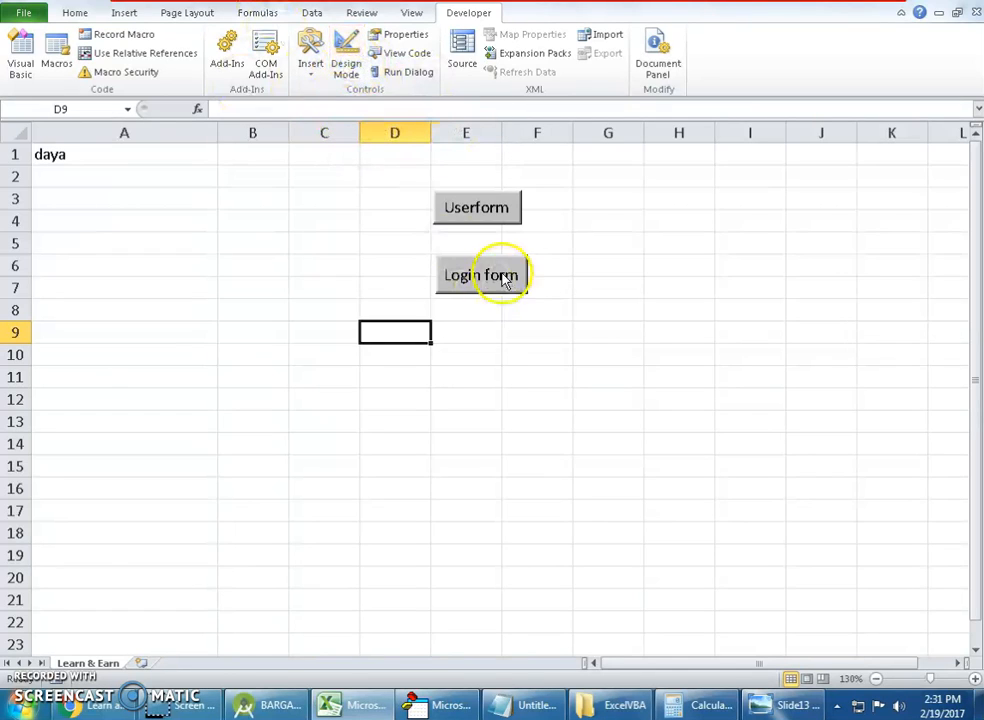
left_click(480, 274)
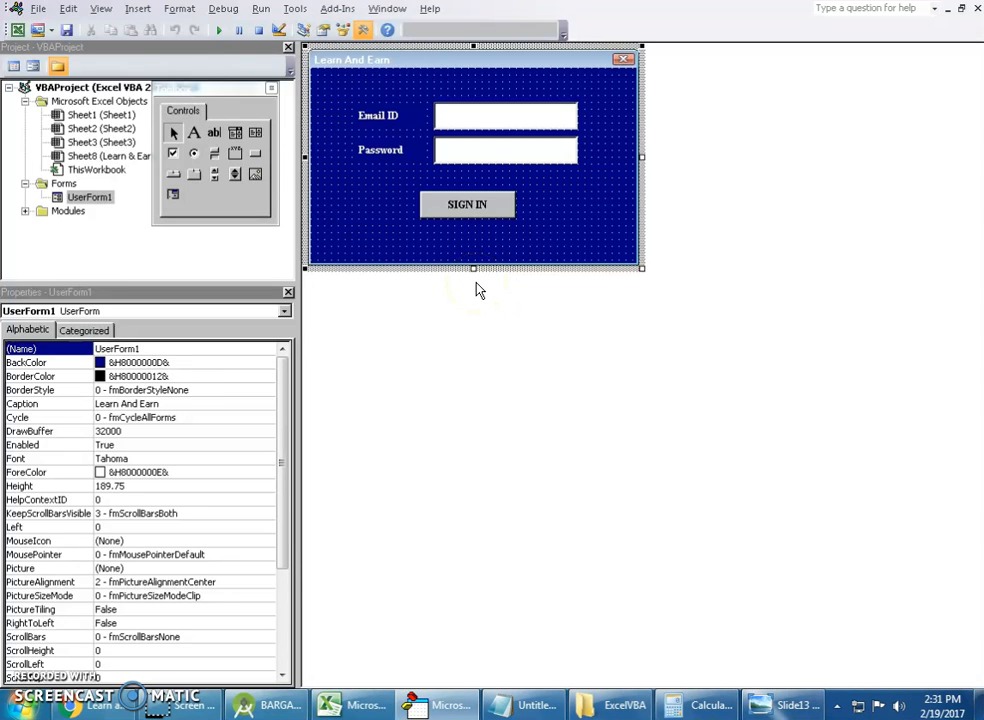
mouse_move(200, 464)
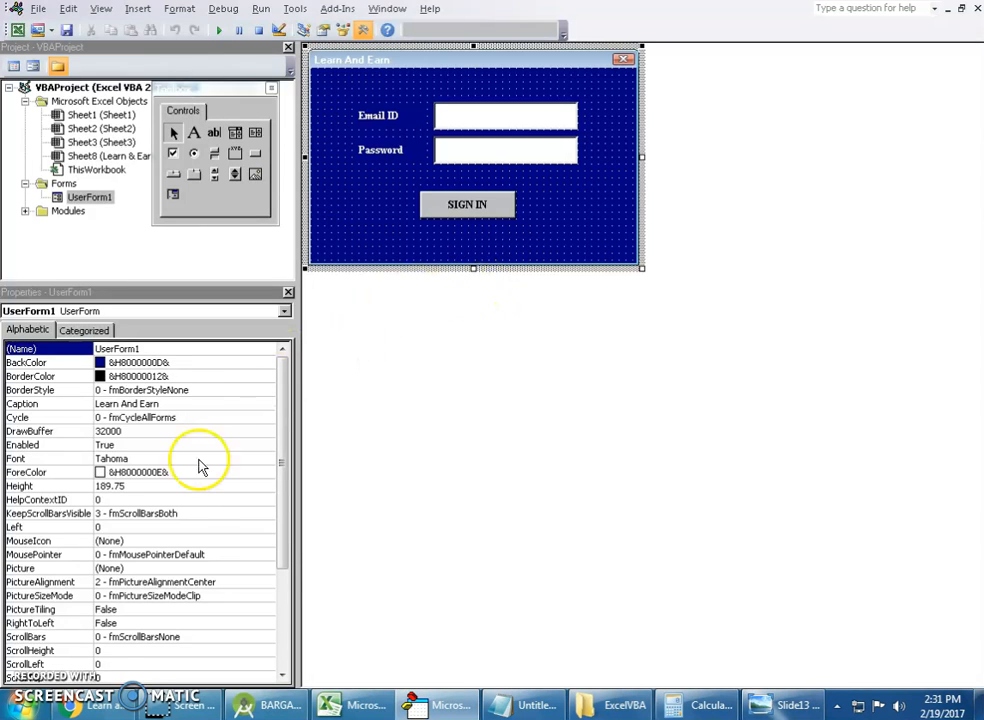